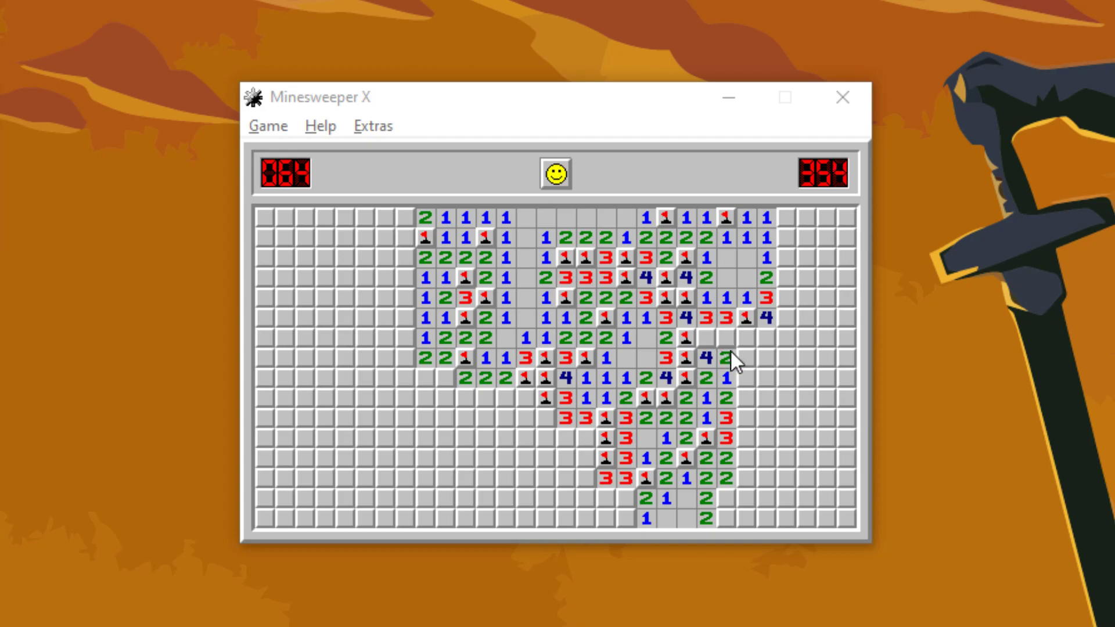
- Clear and flag the right side of the expert board up to the top-right corner
{"action": "left_click", "coordinate": [717, 335]}
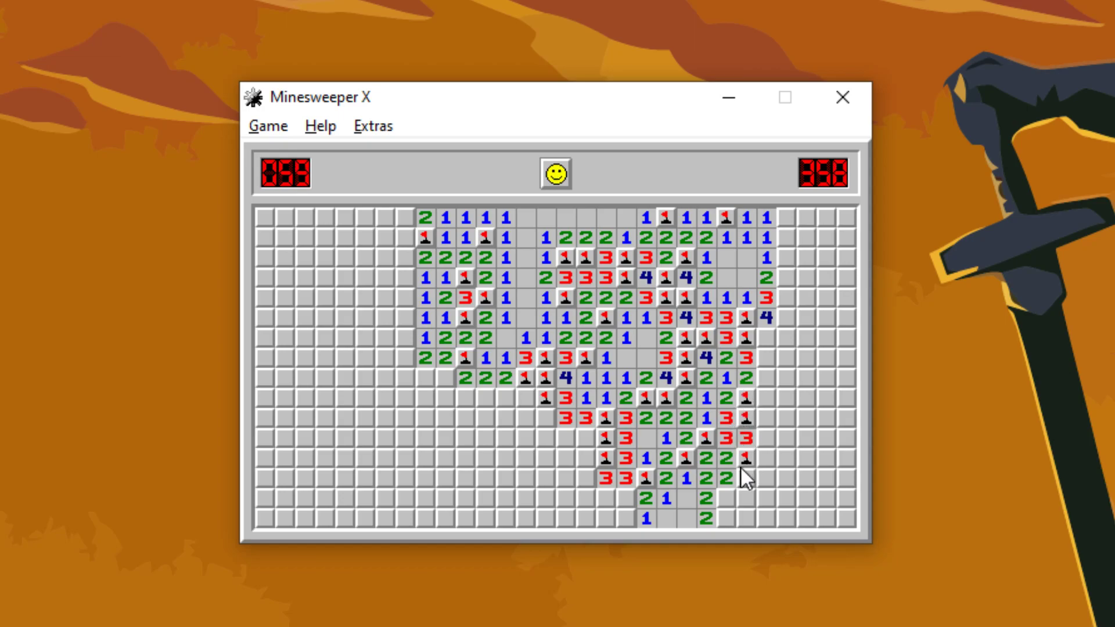
{"action": "left_click", "coordinate": [814, 462]}
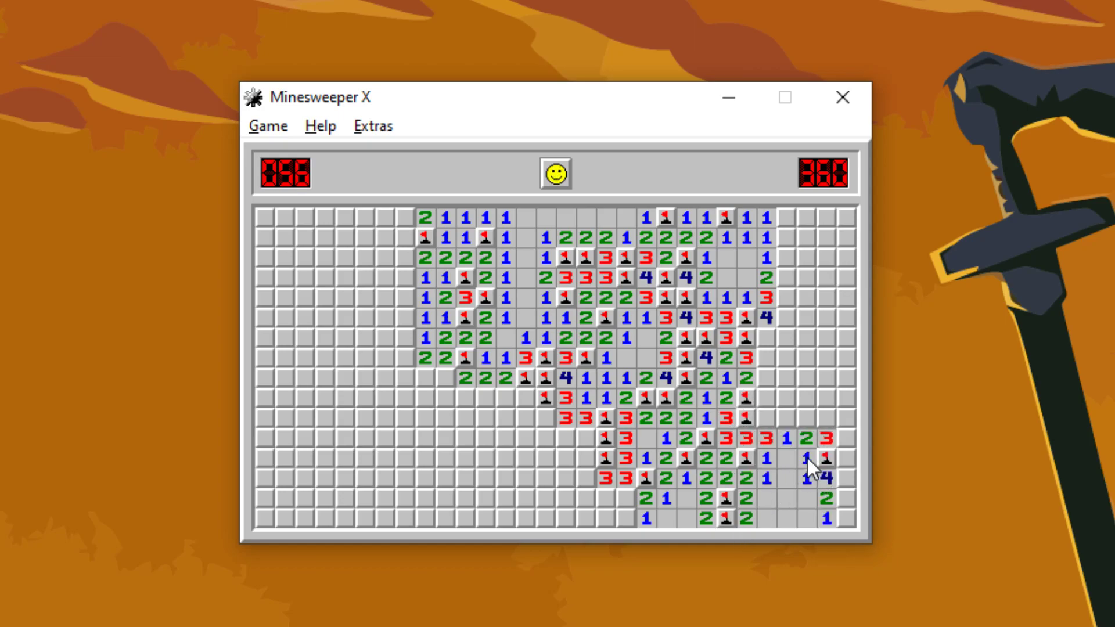
{"action": "left_click", "coordinate": [816, 462]}
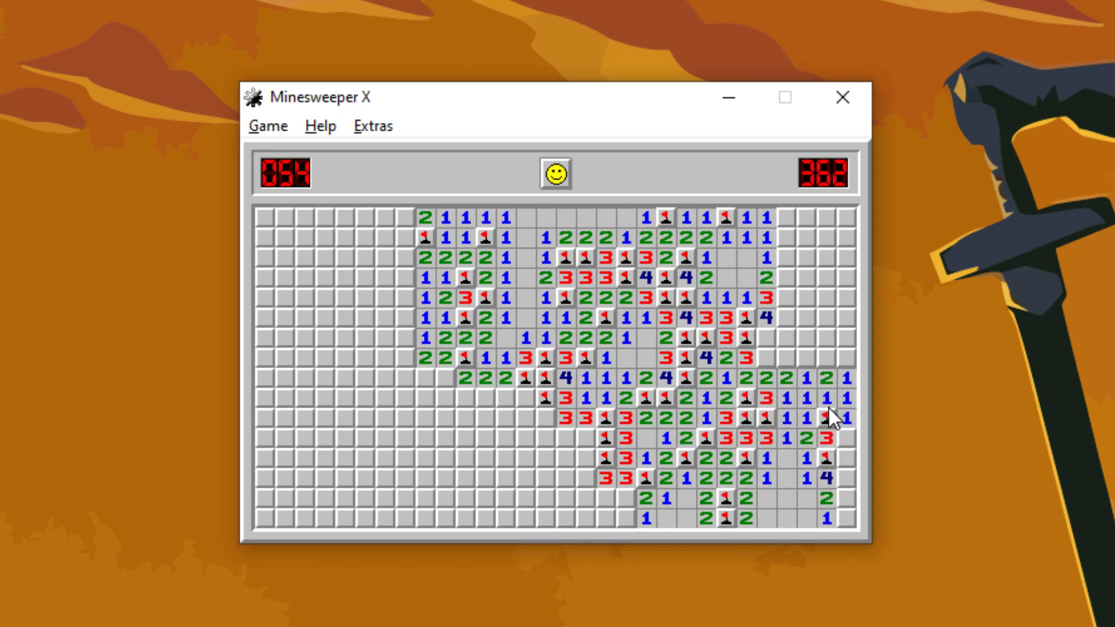
{"action": "left_click", "coordinate": [787, 355]}
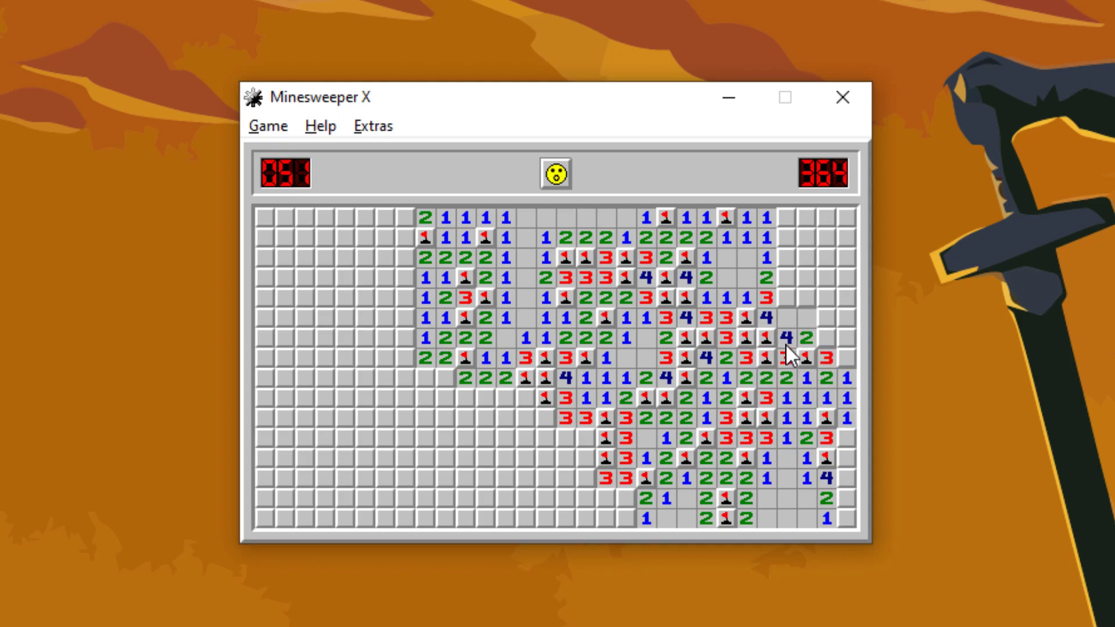
{"action": "left_click", "coordinate": [792, 357]}
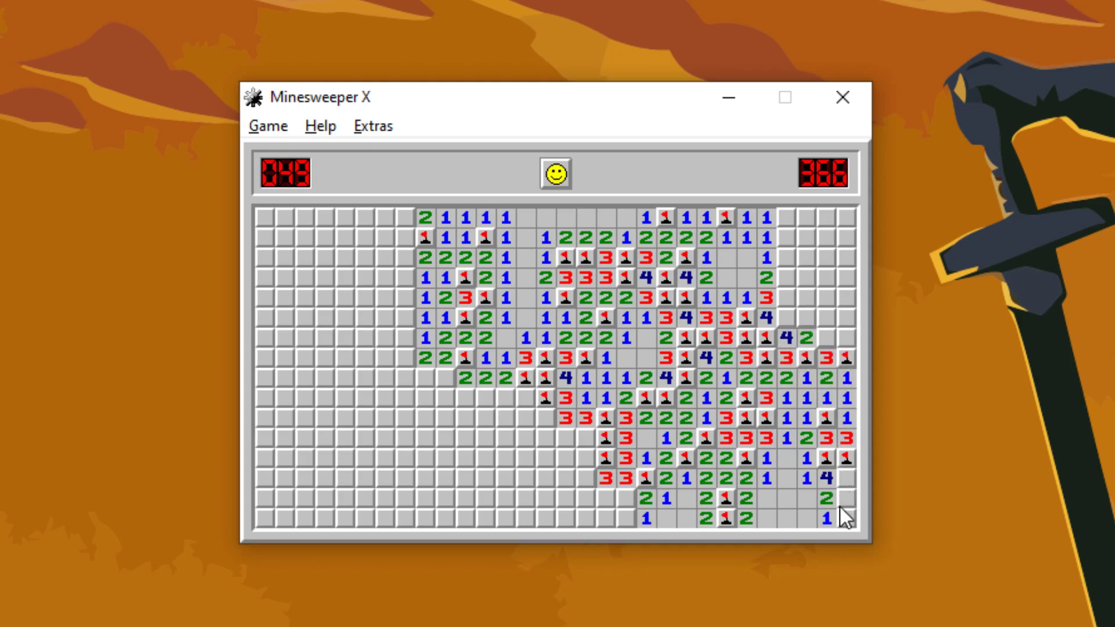
{"action": "left_click", "coordinate": [840, 337]}
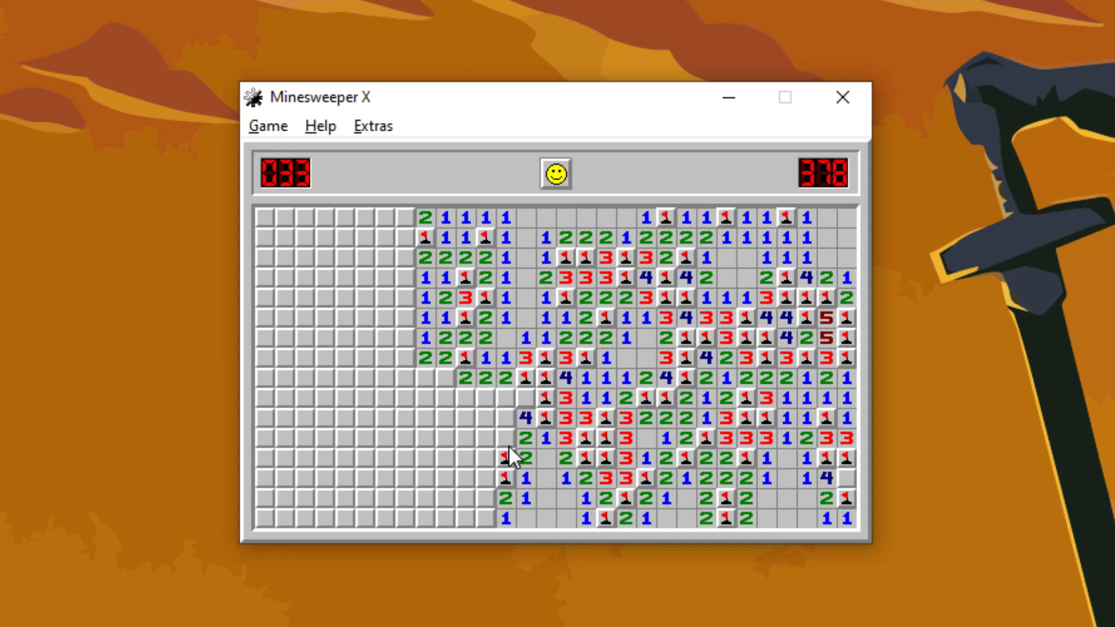
- Open the lower-left and upper-left regions until a left-edge square reveals a mine
{"action": "left_click", "coordinate": [505, 446]}
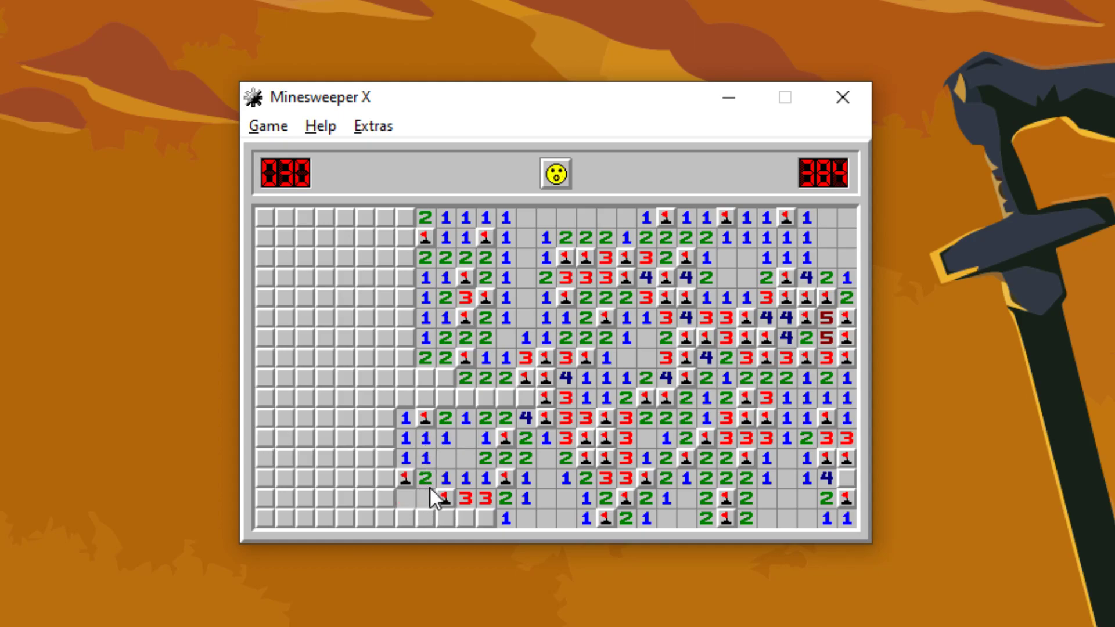
{"action": "left_click", "coordinate": [419, 508]}
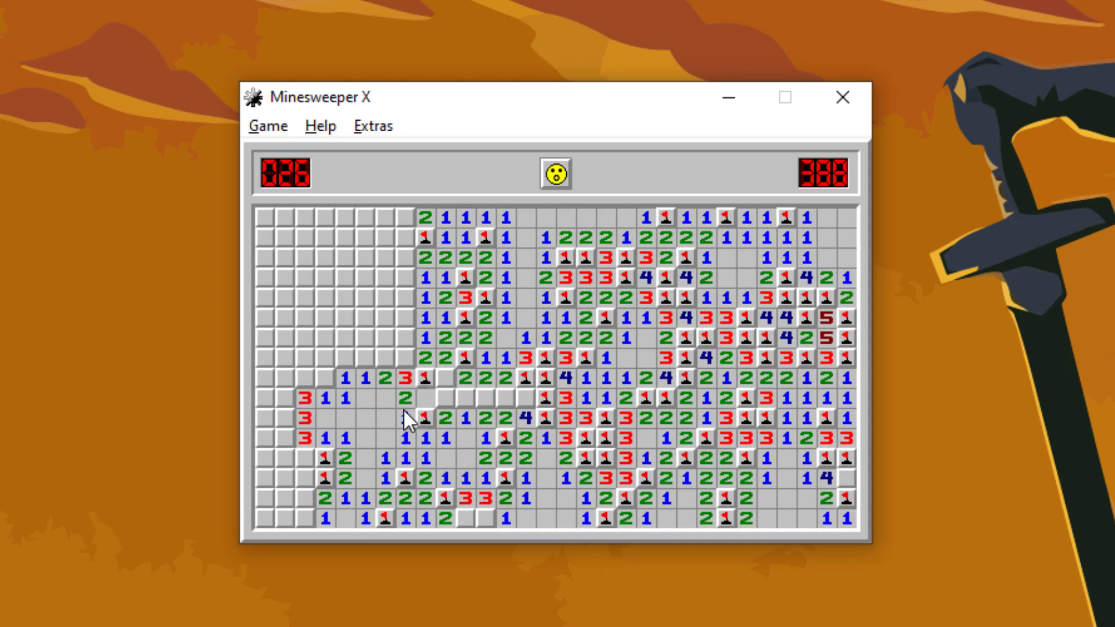
{"action": "left_click", "coordinate": [512, 385]}
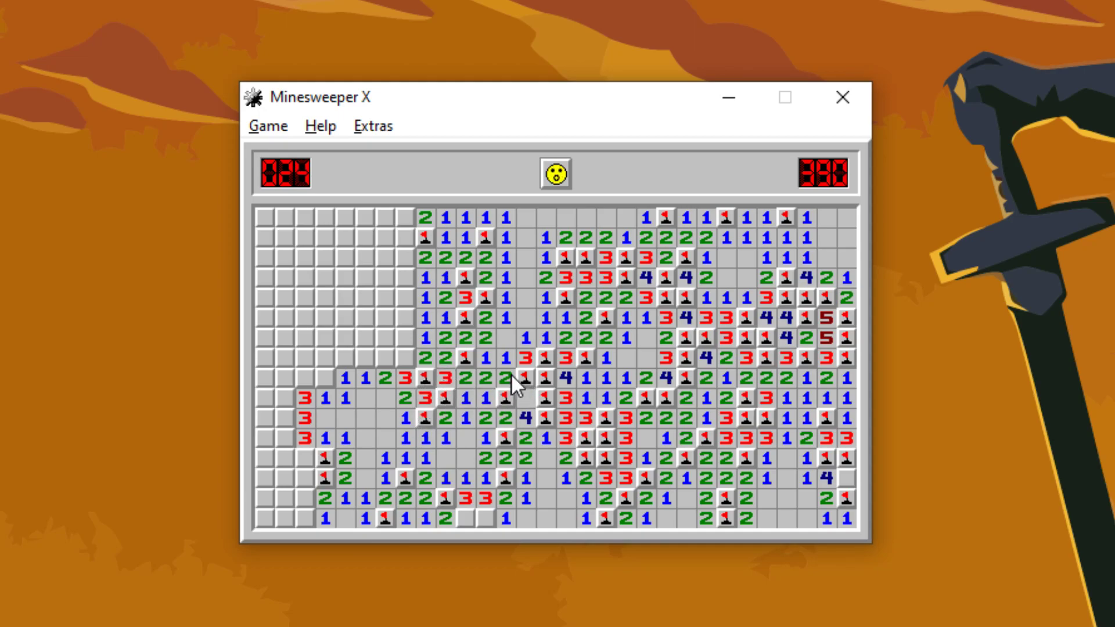
{"action": "left_click", "coordinate": [344, 382]}
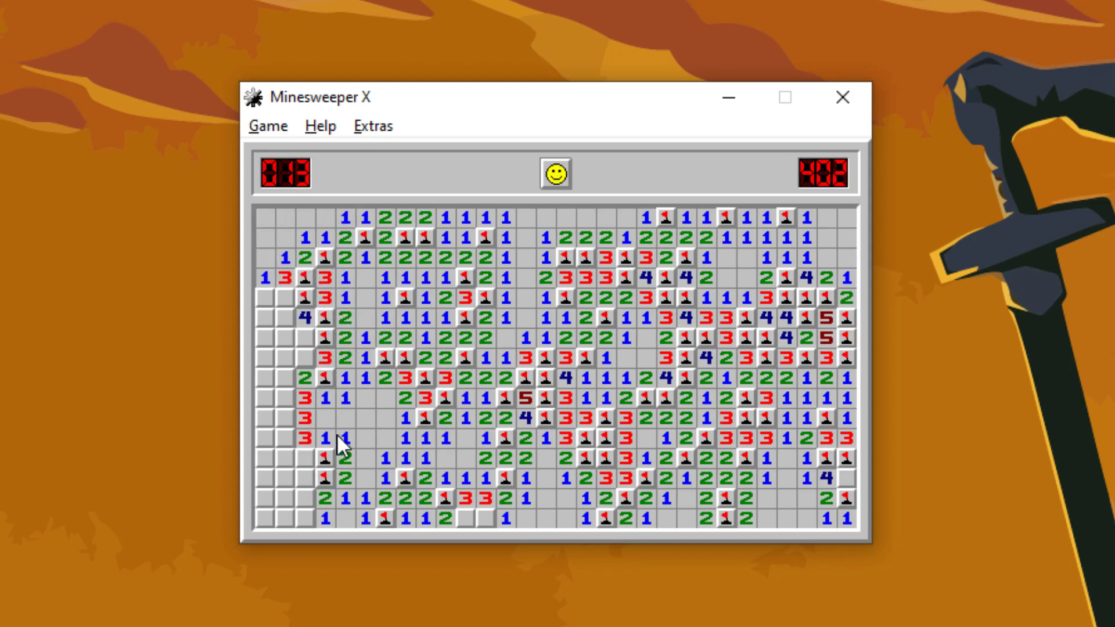
{"action": "left_click", "coordinate": [304, 459]}
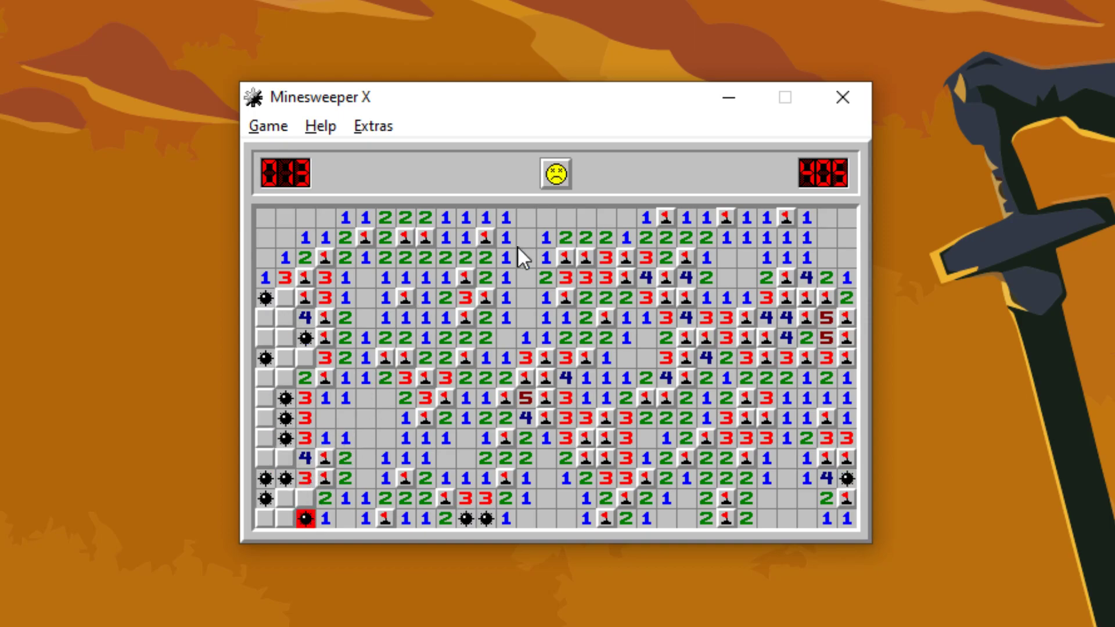
- Start a new game, open squares near the top centre, then restart on a fresh board
{"action": "left_click", "coordinate": [555, 173]}
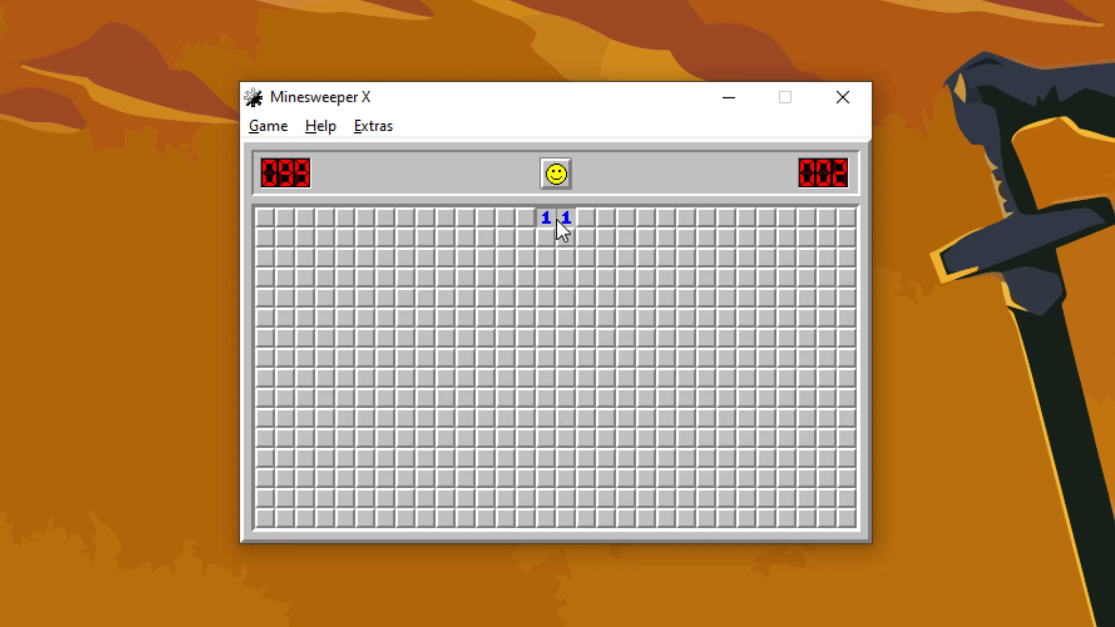
{"action": "left_click", "coordinate": [563, 237]}
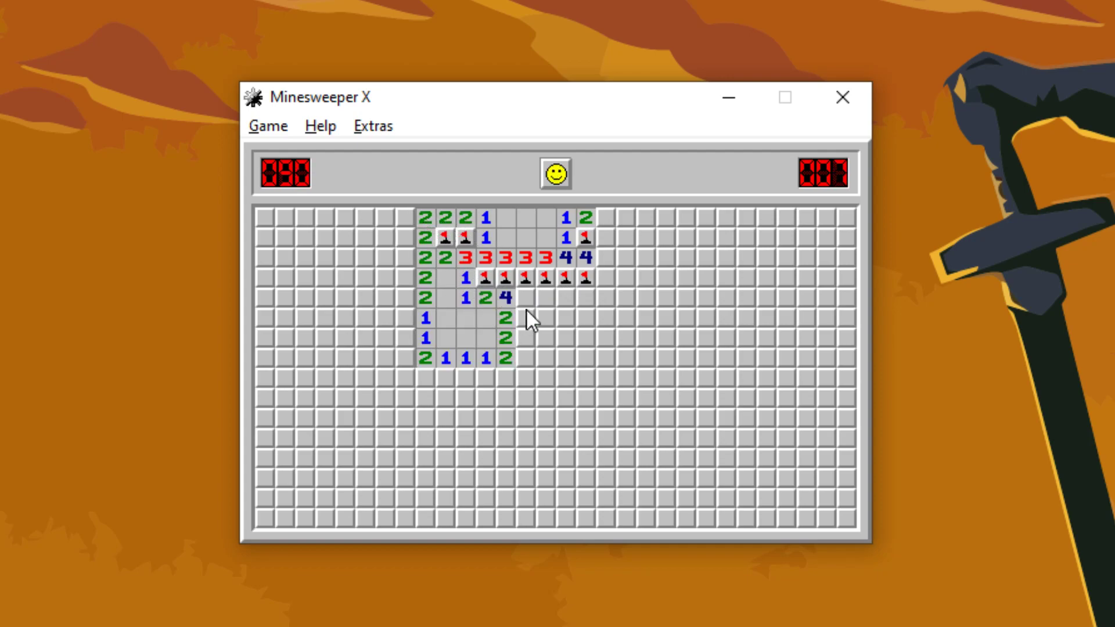
{"action": "left_click", "coordinate": [485, 299]}
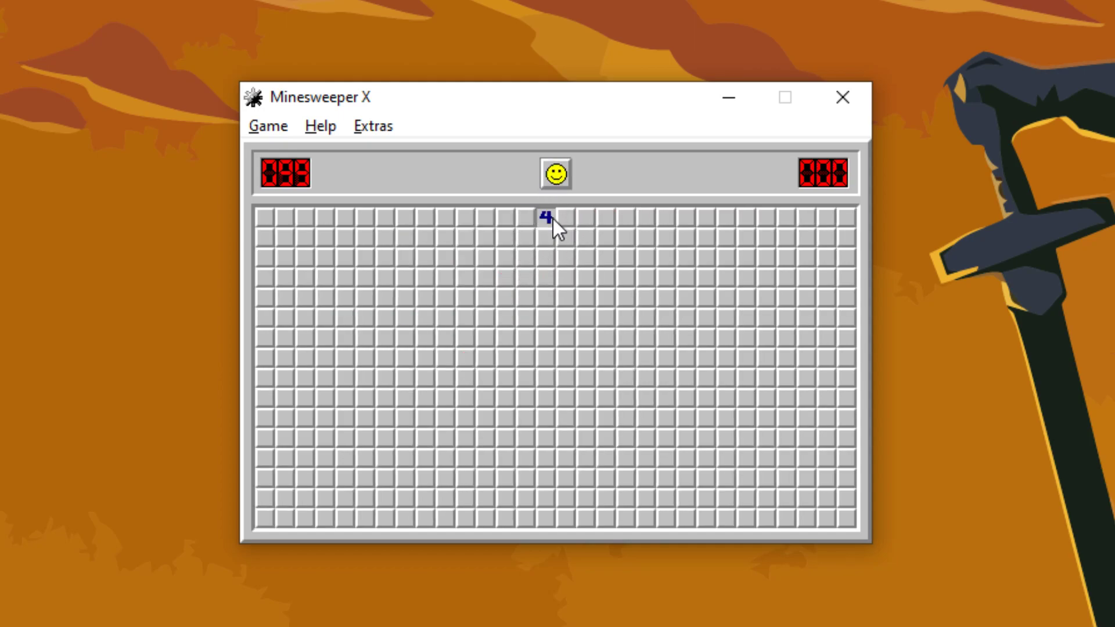
- Open the centre, upper-left and lower-middle areas of the new board
{"action": "left_click", "coordinate": [582, 519]}
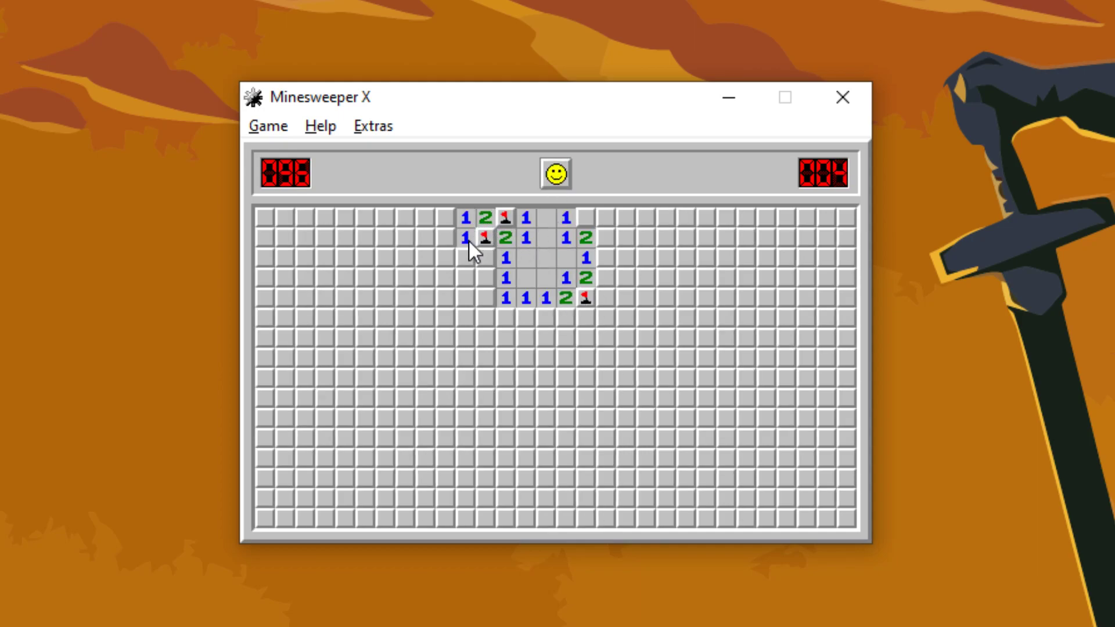
{"action": "left_click", "coordinate": [542, 317]}
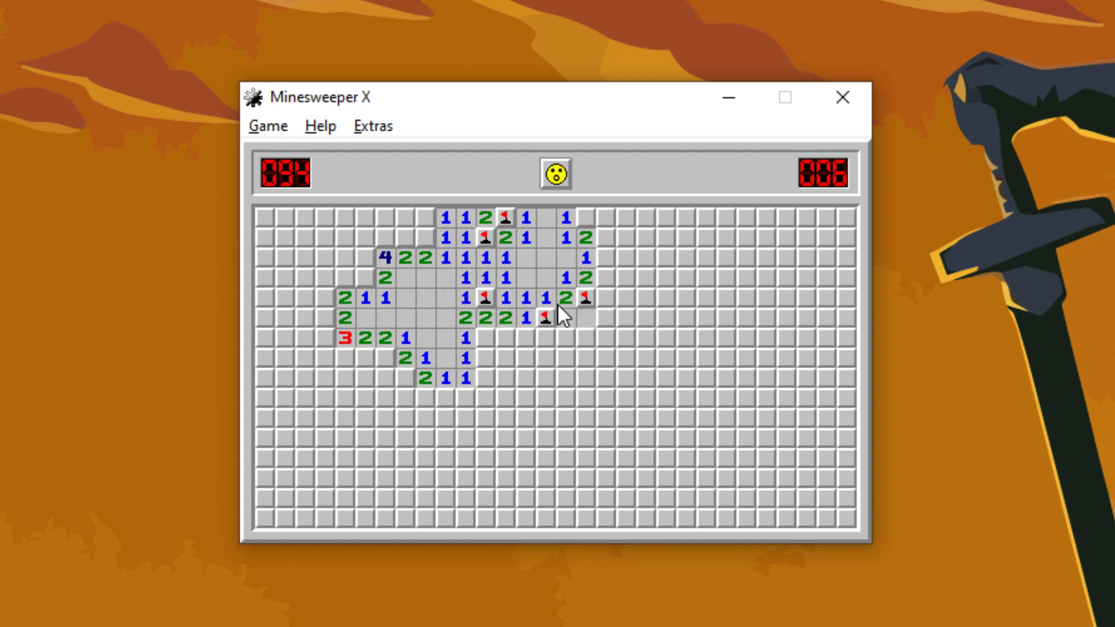
{"action": "left_click", "coordinate": [543, 328]}
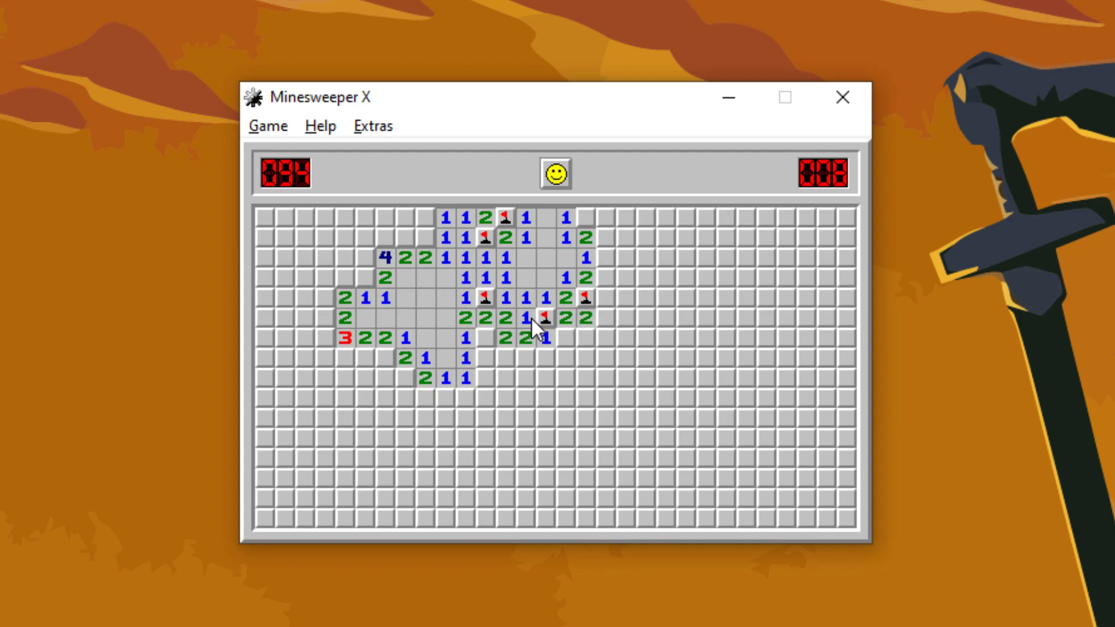
{"action": "left_click", "coordinate": [607, 328]}
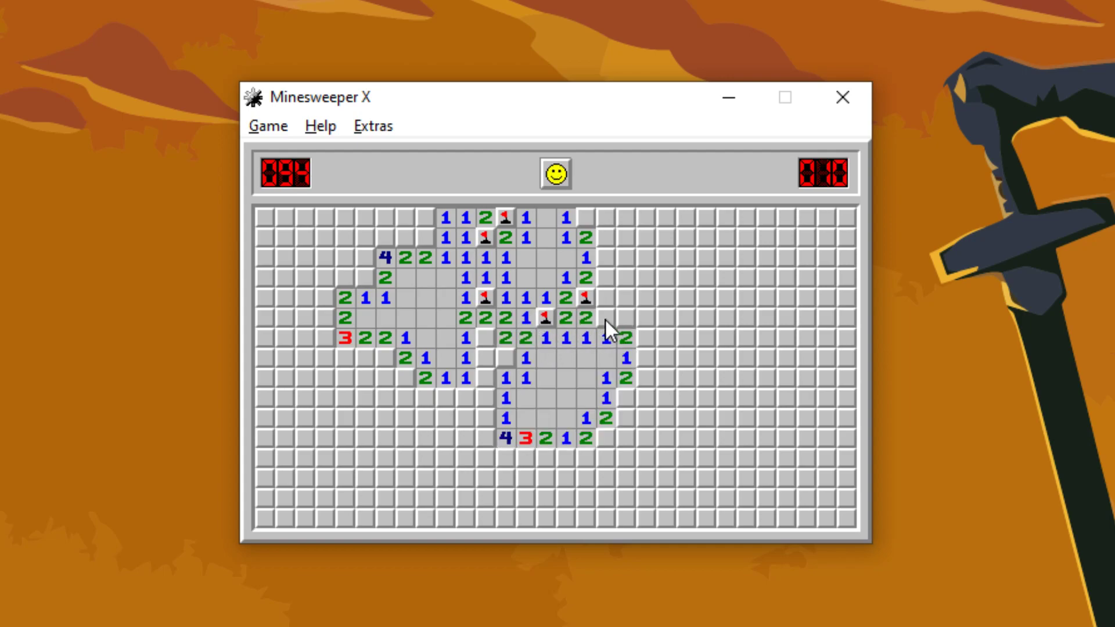
{"action": "left_click", "coordinate": [485, 388]}
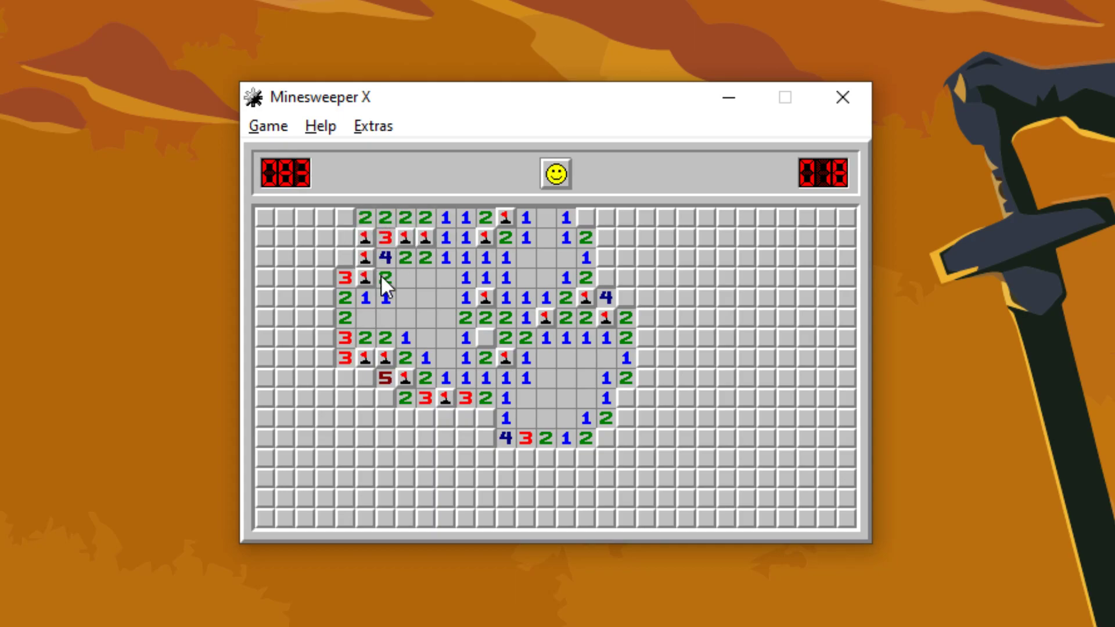
{"action": "left_click", "coordinate": [409, 418]}
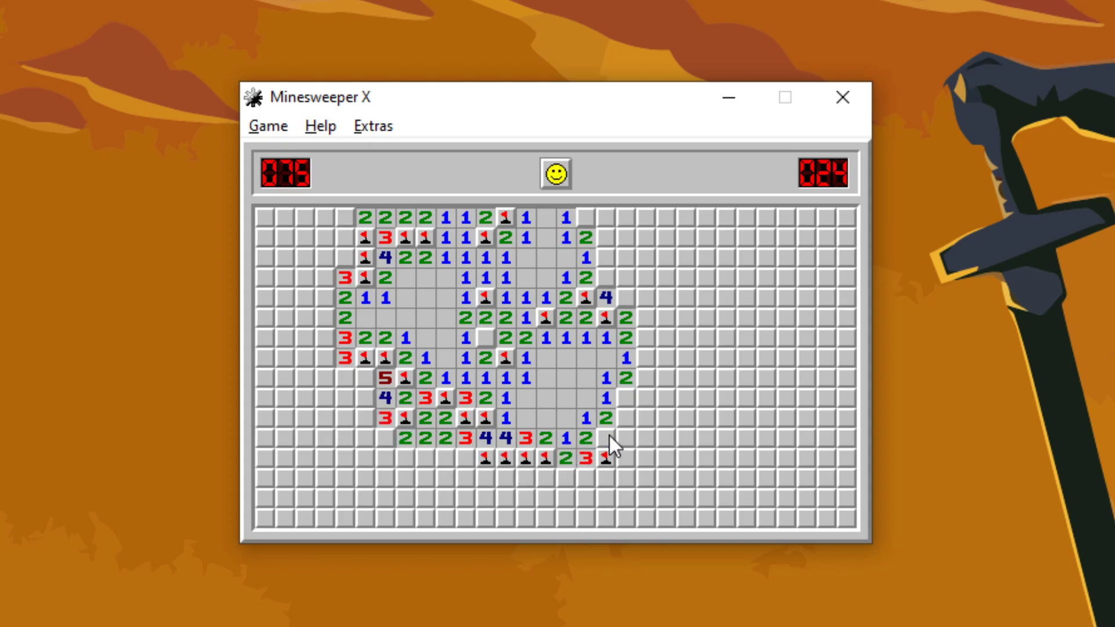
{"action": "left_click", "coordinate": [625, 400]}
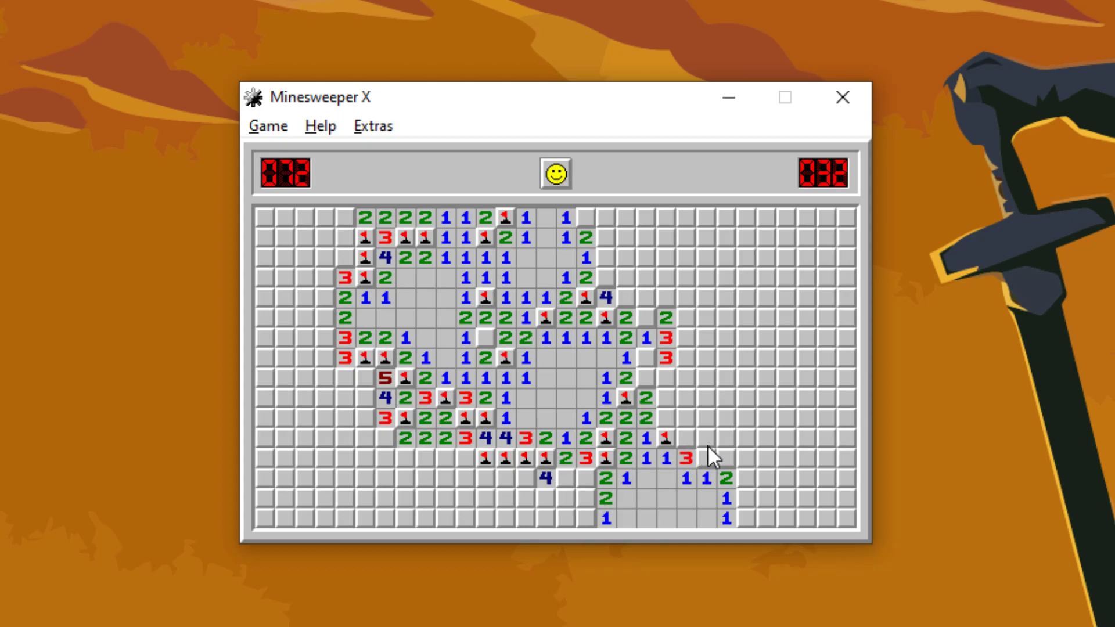
- Clear toward the right edge until a bottom-right cell reveals a mine
{"action": "left_click", "coordinate": [684, 439]}
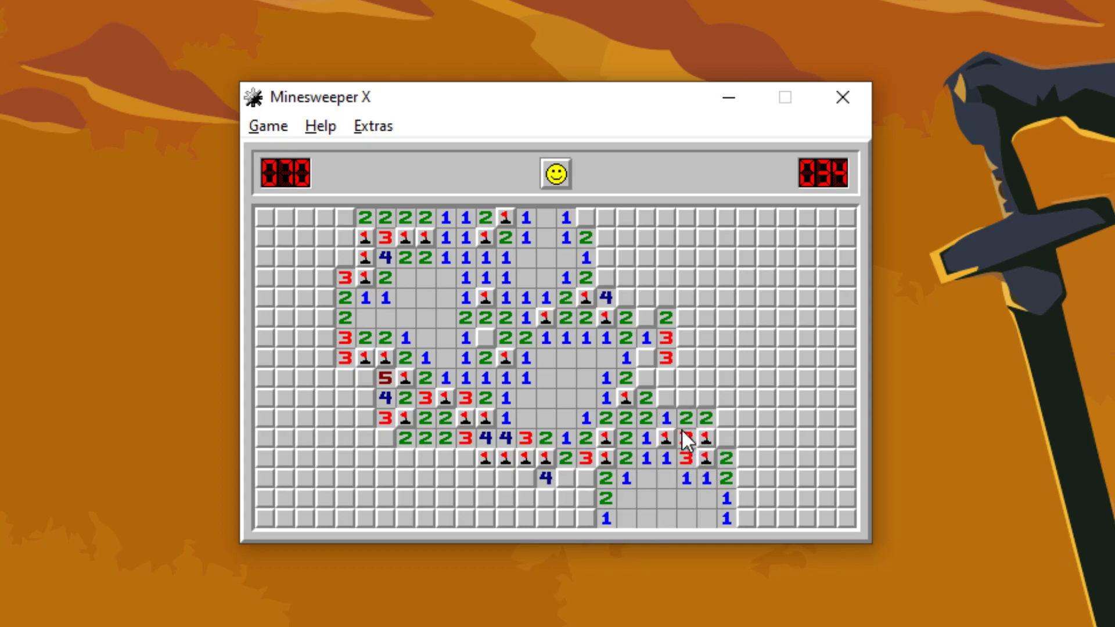
{"action": "left_click", "coordinate": [686, 438]}
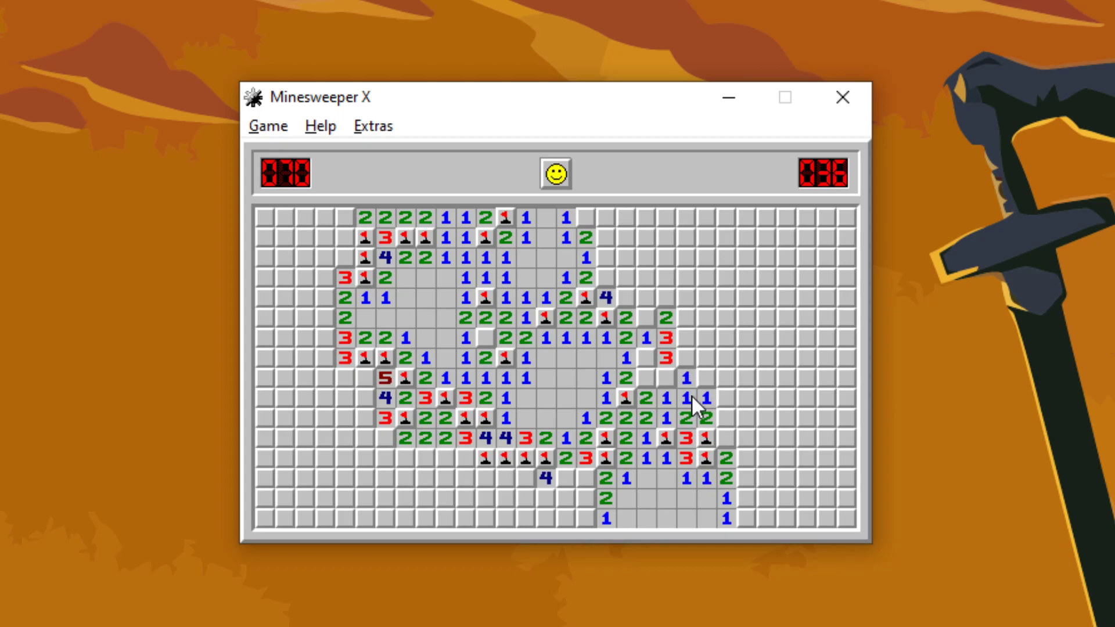
{"action": "left_click", "coordinate": [743, 498]}
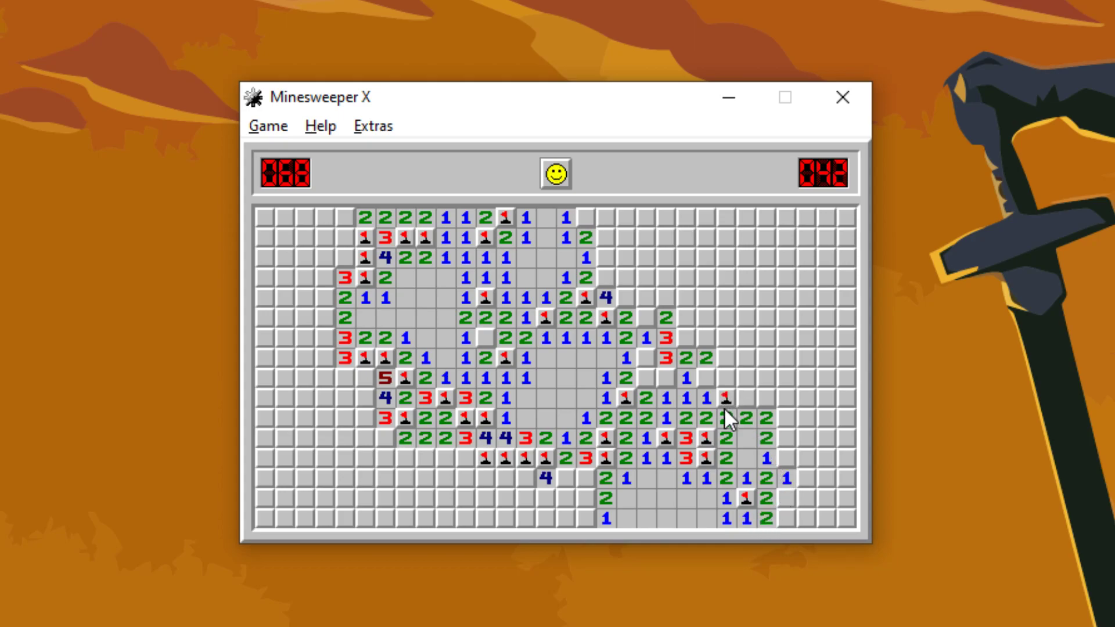
{"action": "left_click", "coordinate": [724, 412]}
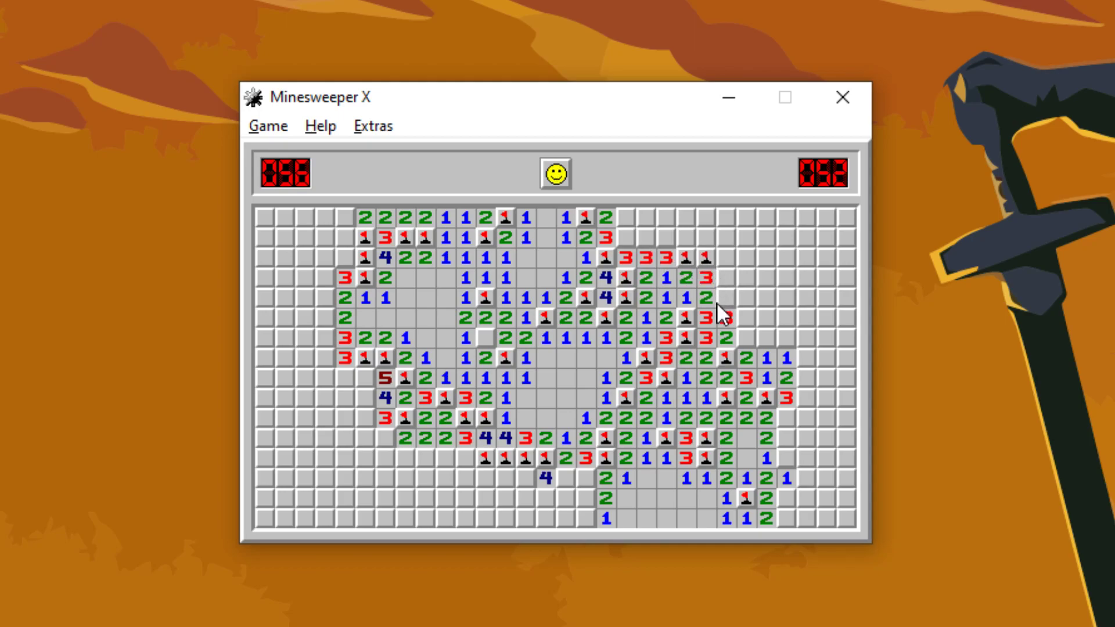
{"action": "left_click", "coordinate": [731, 316]}
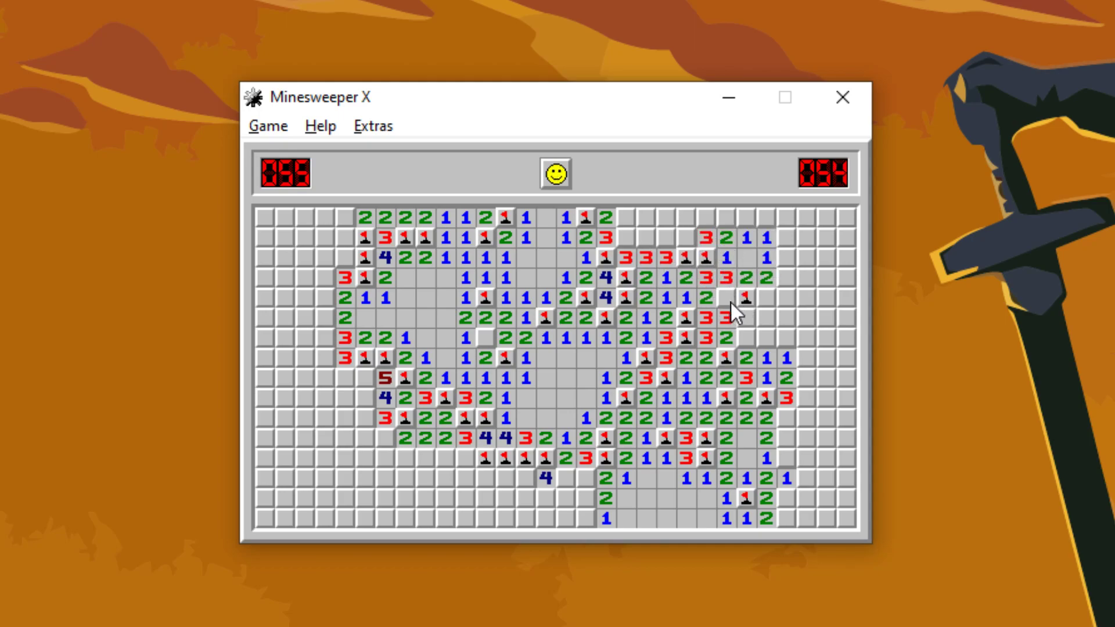
{"action": "left_click", "coordinate": [723, 297]}
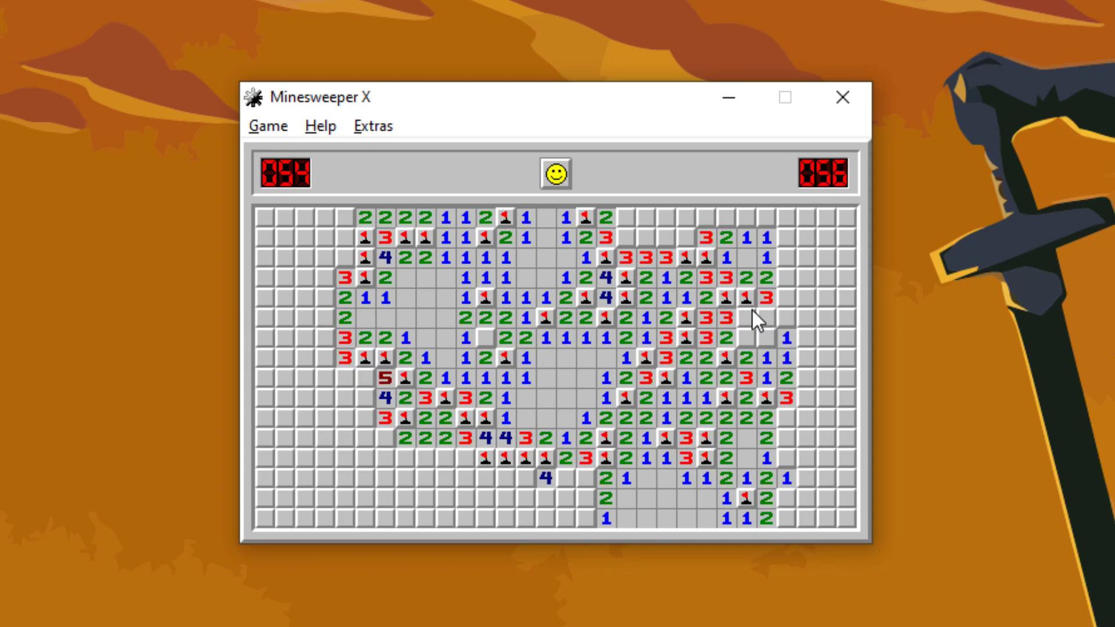
{"action": "left_click", "coordinate": [783, 517]}
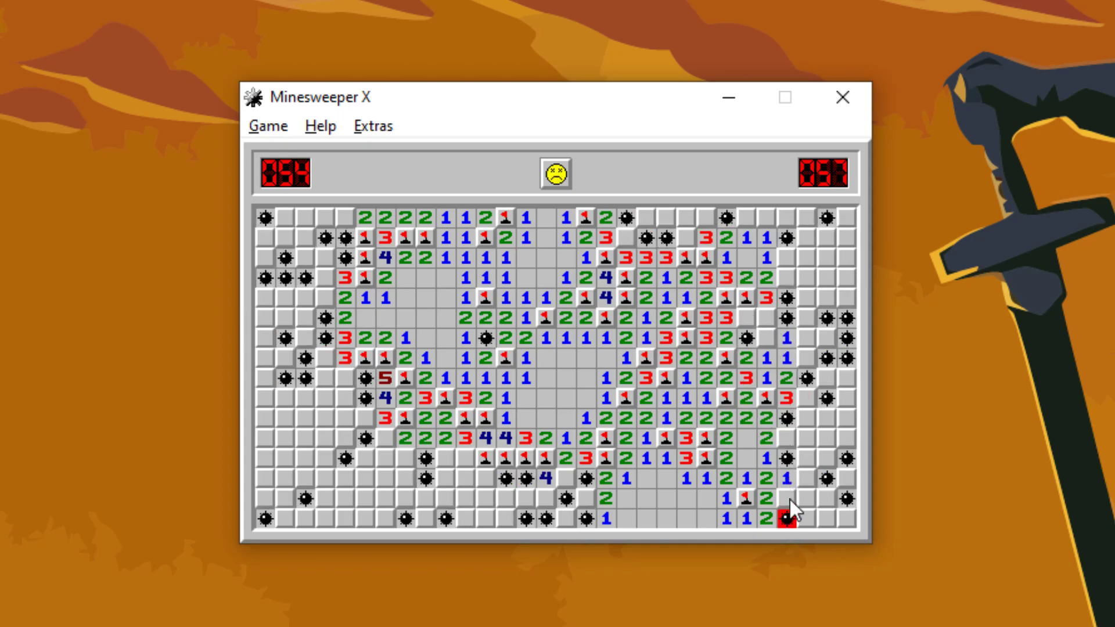
{"action": "mouse_move", "coordinate": [653, 385]}
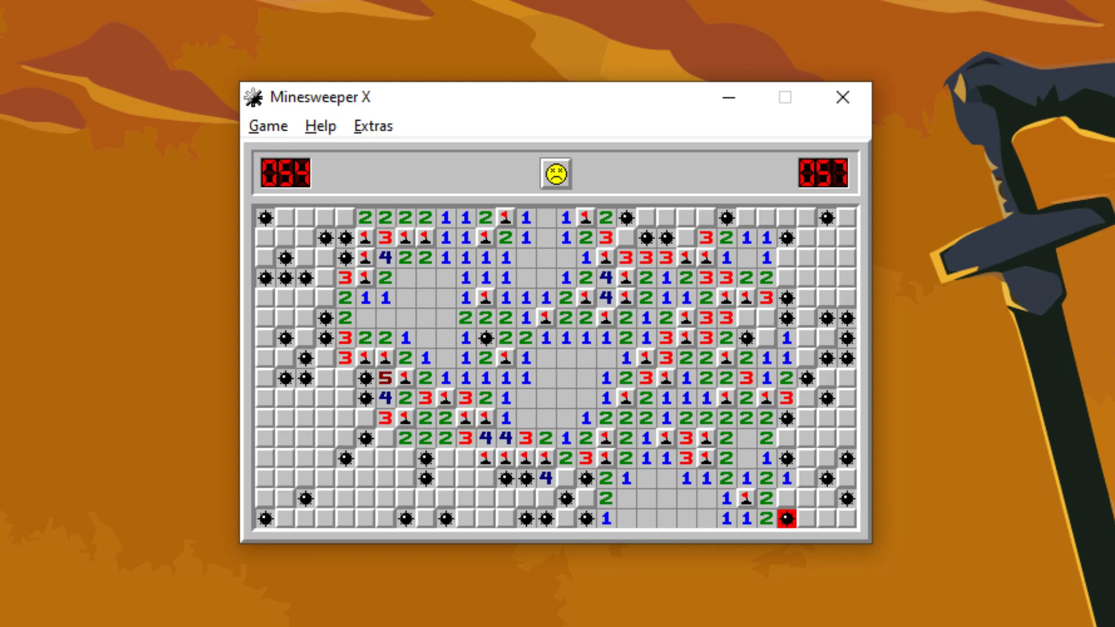
{"action": "mouse_move", "coordinate": [673, 340]}
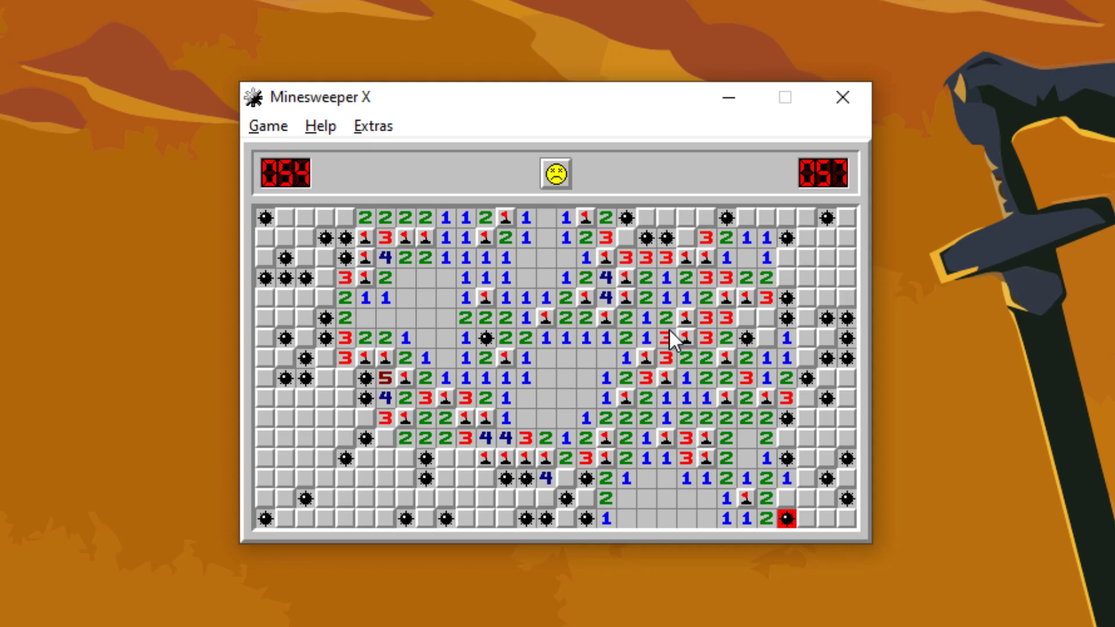
{"action": "mouse_move", "coordinate": [551, 309]}
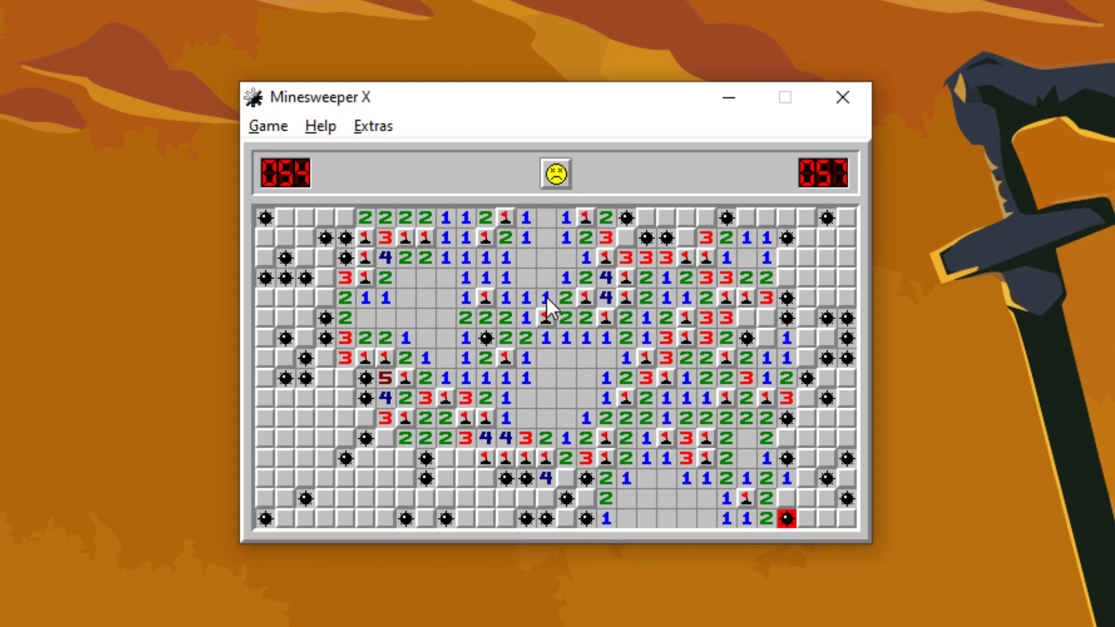
- Reset, open the upper centre and right of it, then hit a mine in the upper right
{"action": "left_click", "coordinate": [554, 173]}
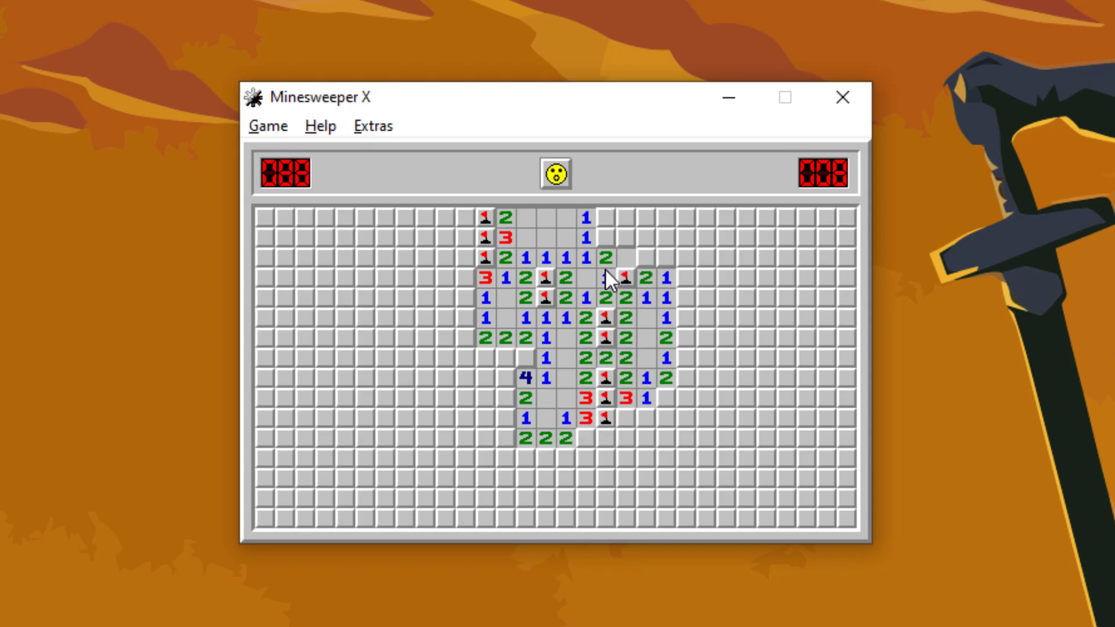
{"action": "left_click", "coordinate": [601, 278]}
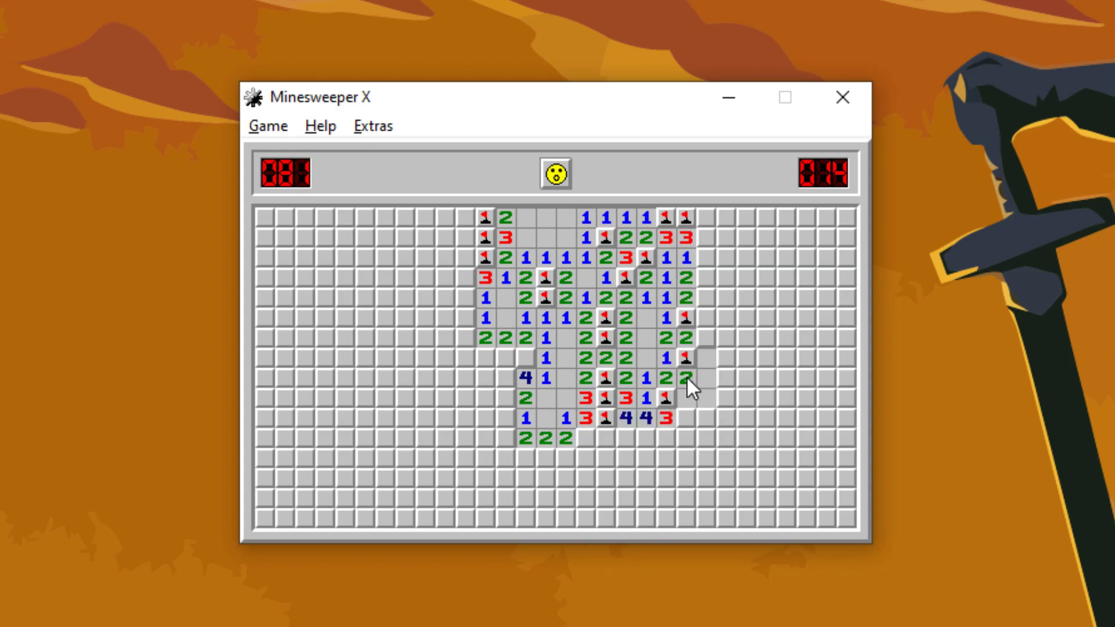
{"action": "left_click", "coordinate": [689, 388]}
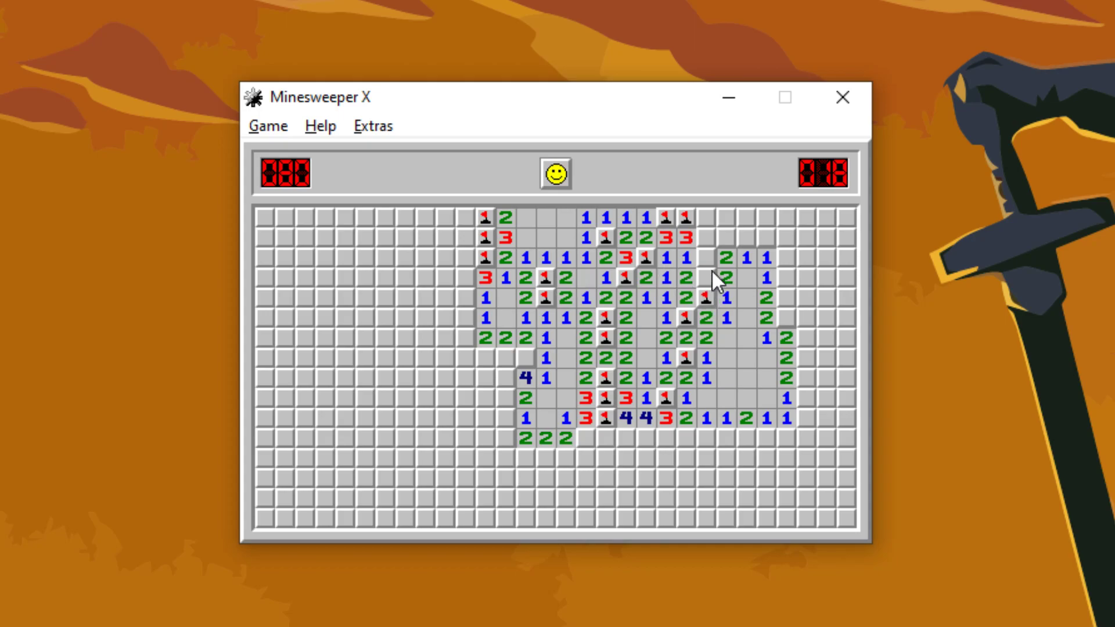
{"action": "left_click", "coordinate": [748, 236]}
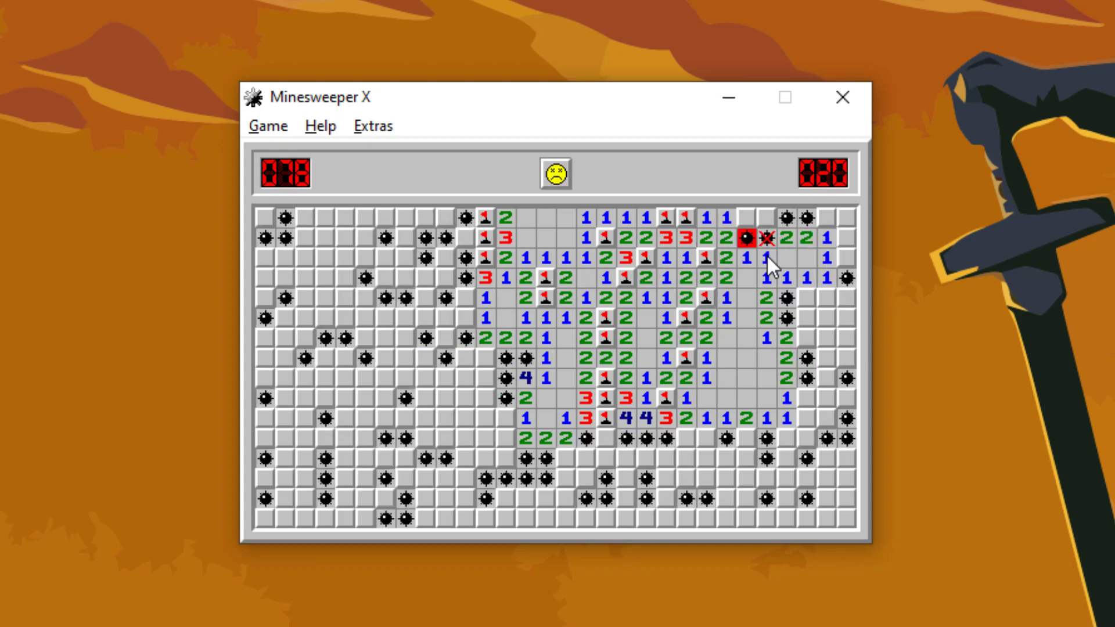
{"action": "mouse_move", "coordinate": [643, 217]}
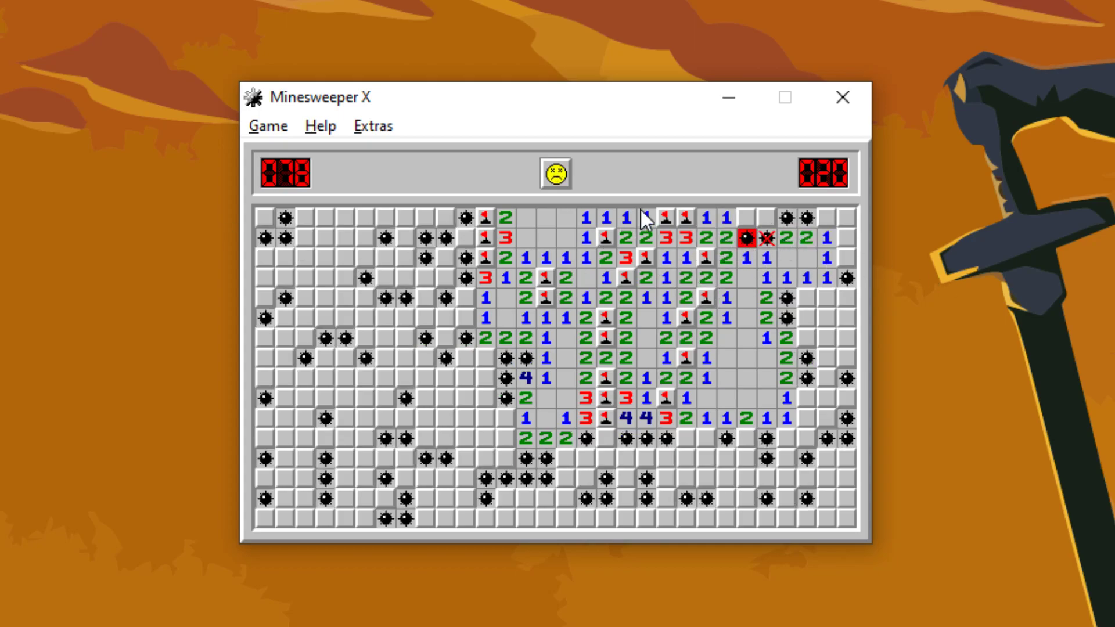
- Start a new game and clear the centre and right side of the opened region
{"action": "left_click", "coordinate": [554, 173]}
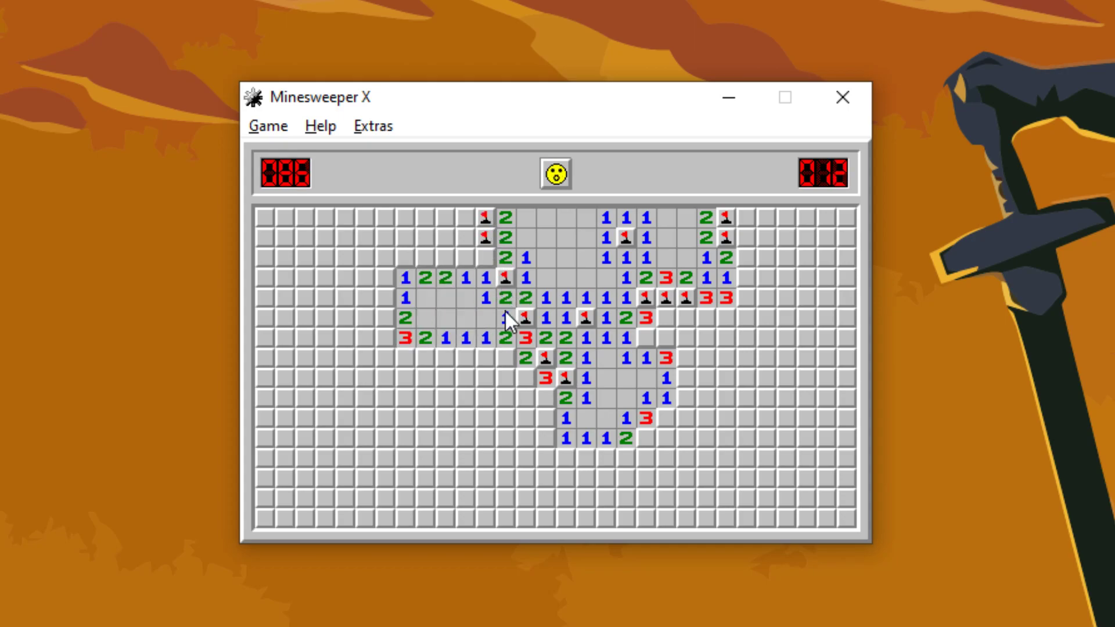
{"action": "left_click", "coordinate": [466, 278]}
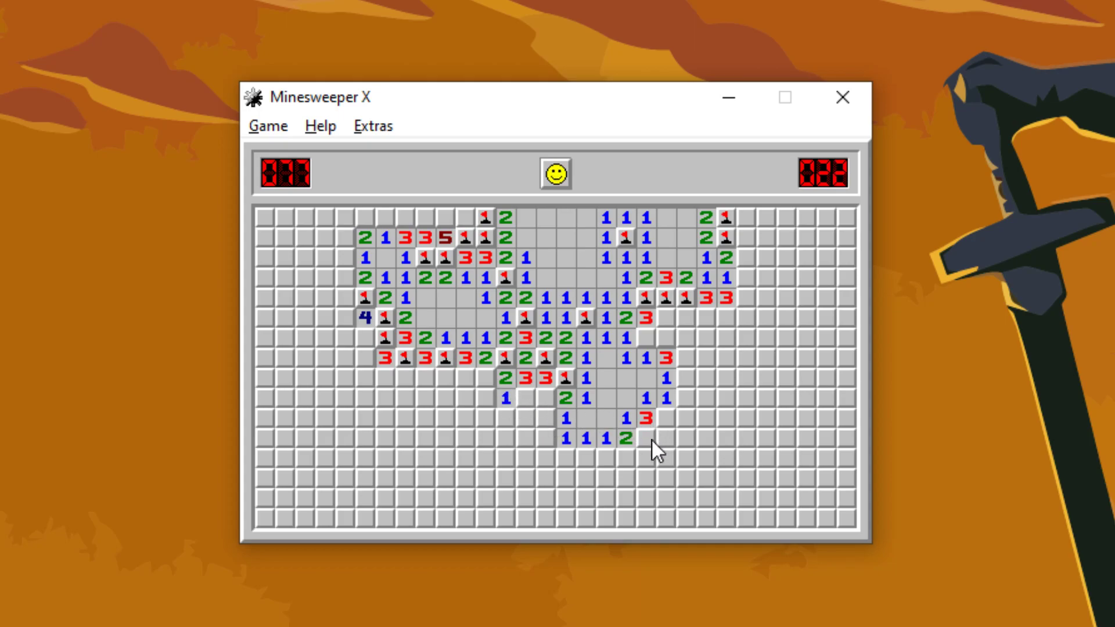
{"action": "left_click", "coordinate": [670, 398]}
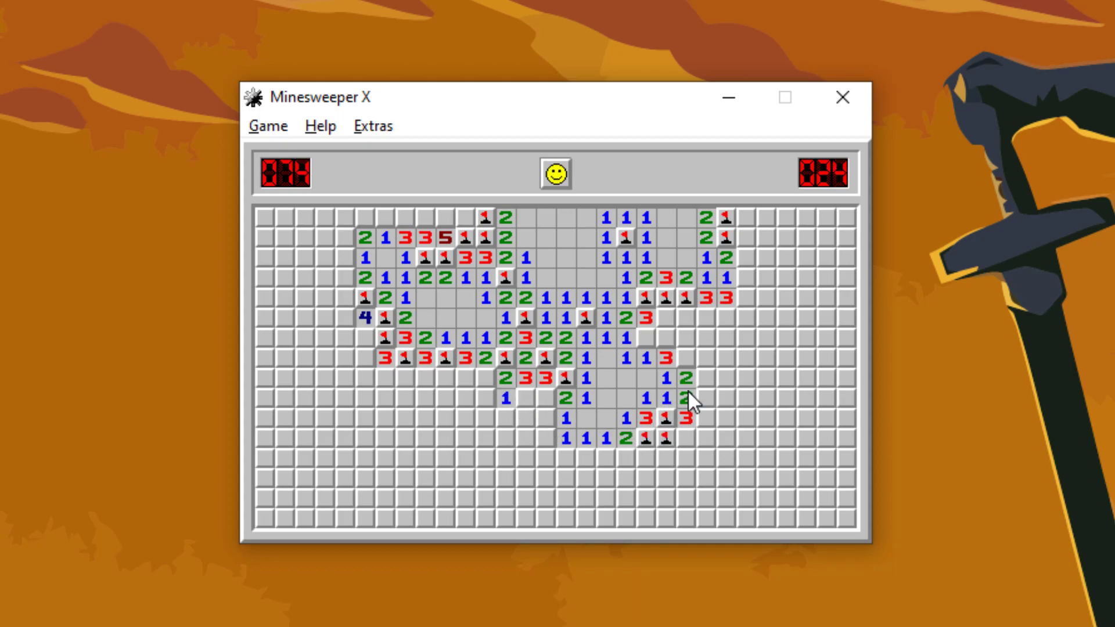
{"action": "left_click", "coordinate": [690, 334]}
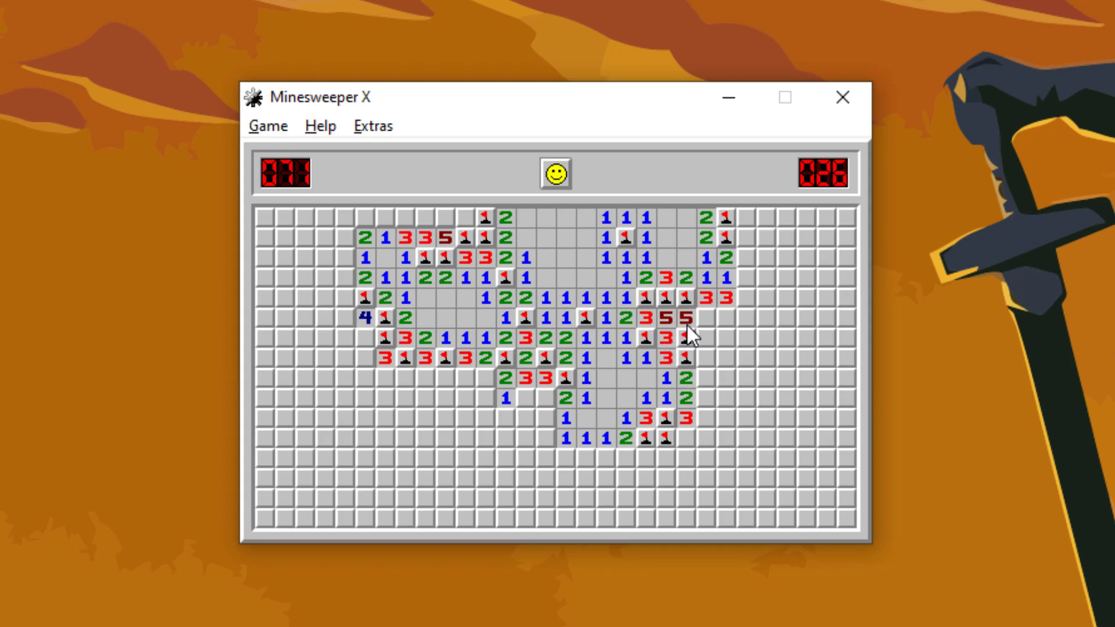
{"action": "left_click", "coordinate": [720, 318]}
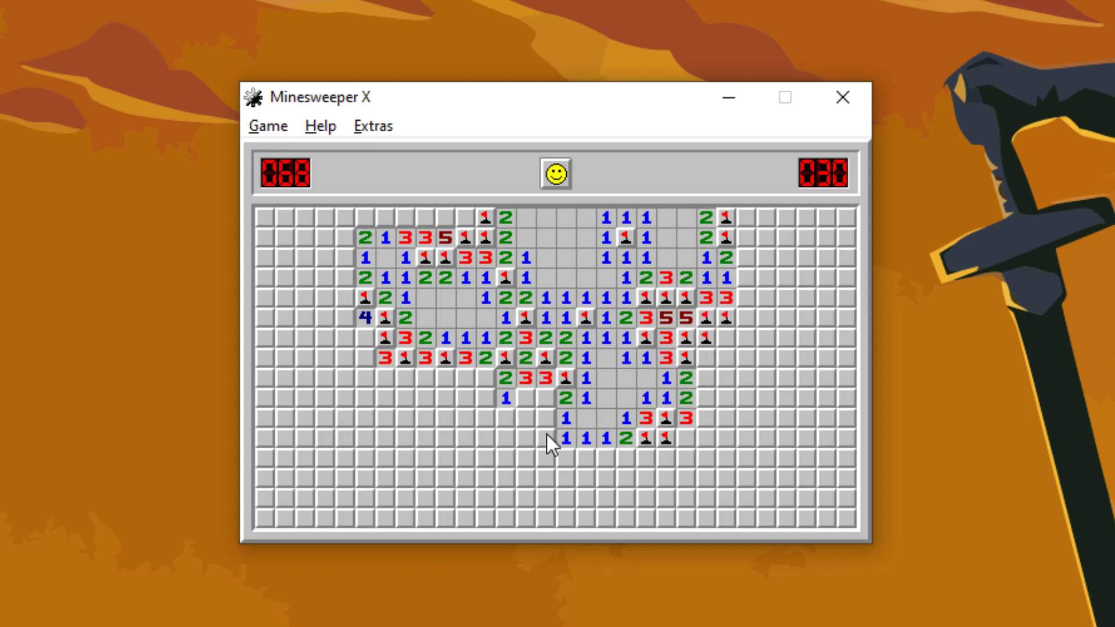
- Open the left, lower-middle and bottom-left areas toward the left edge
{"action": "left_click", "coordinate": [423, 395]}
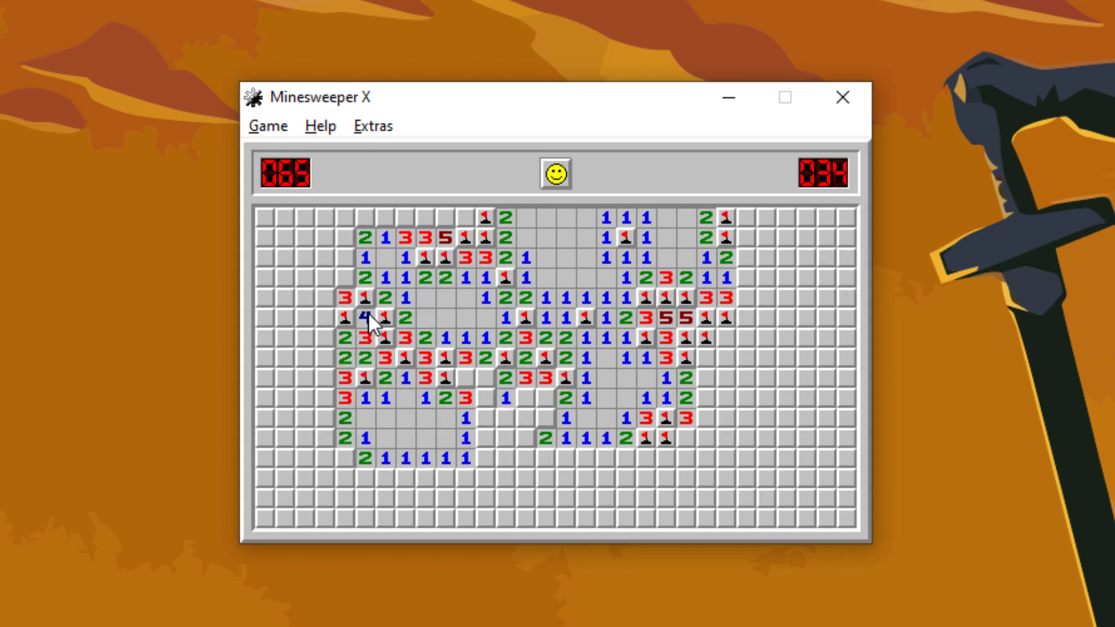
{"action": "left_click", "coordinate": [490, 391]}
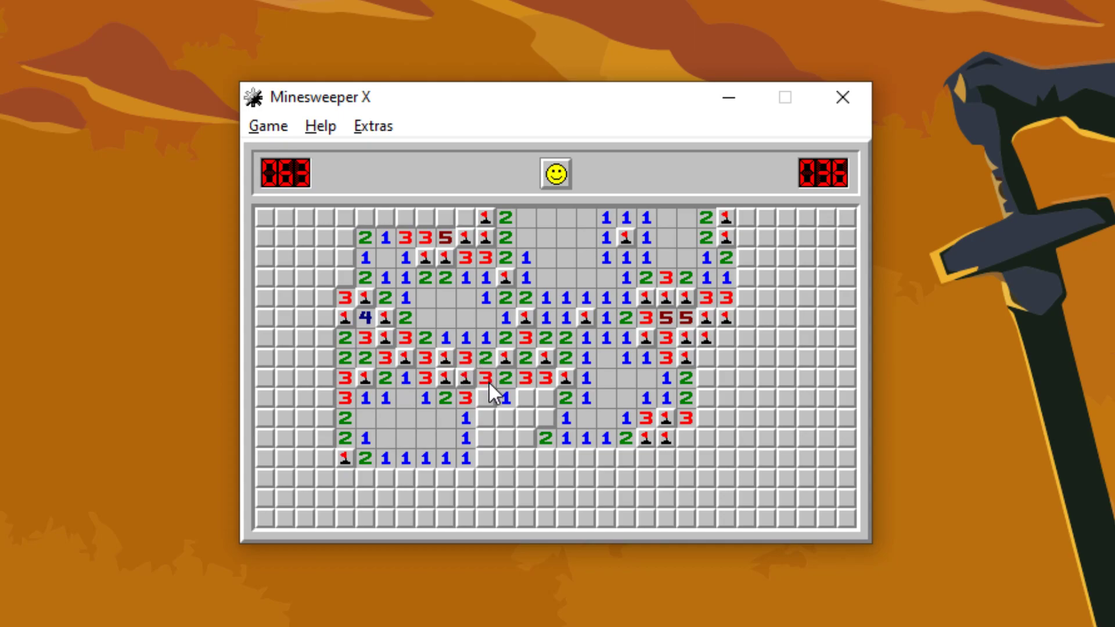
{"action": "left_click", "coordinate": [498, 394]}
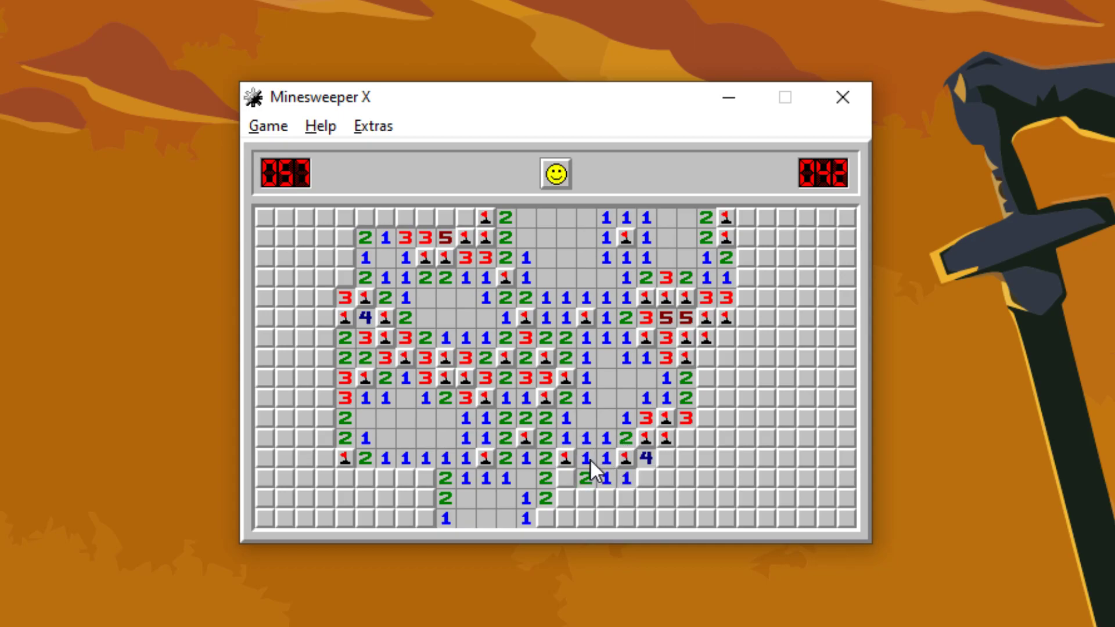
{"action": "left_click", "coordinate": [400, 472]}
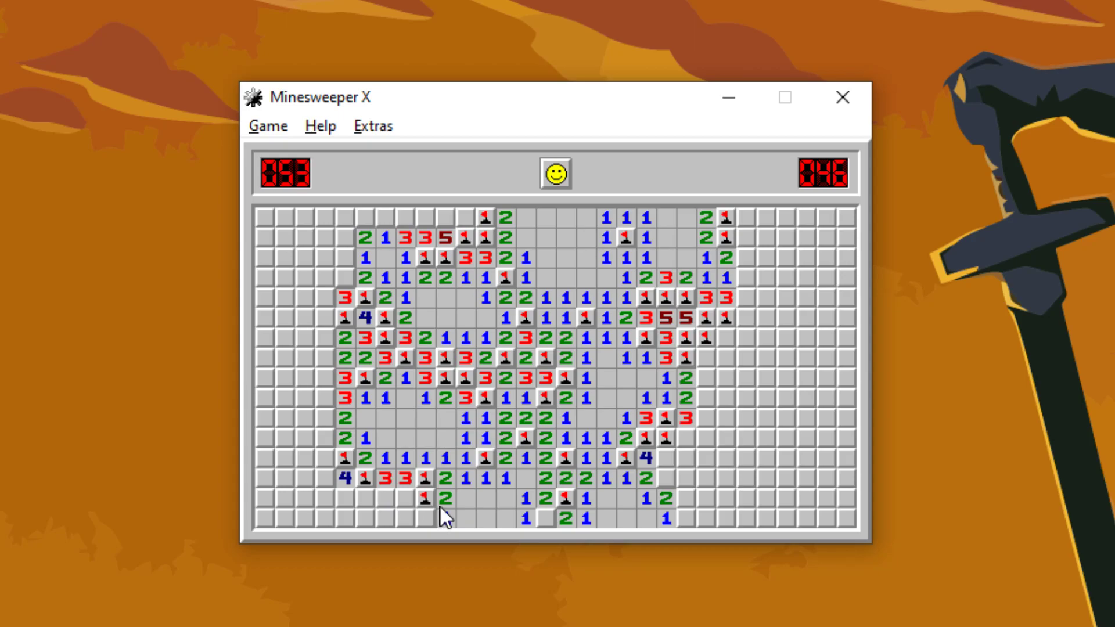
{"action": "left_click", "coordinate": [369, 498]}
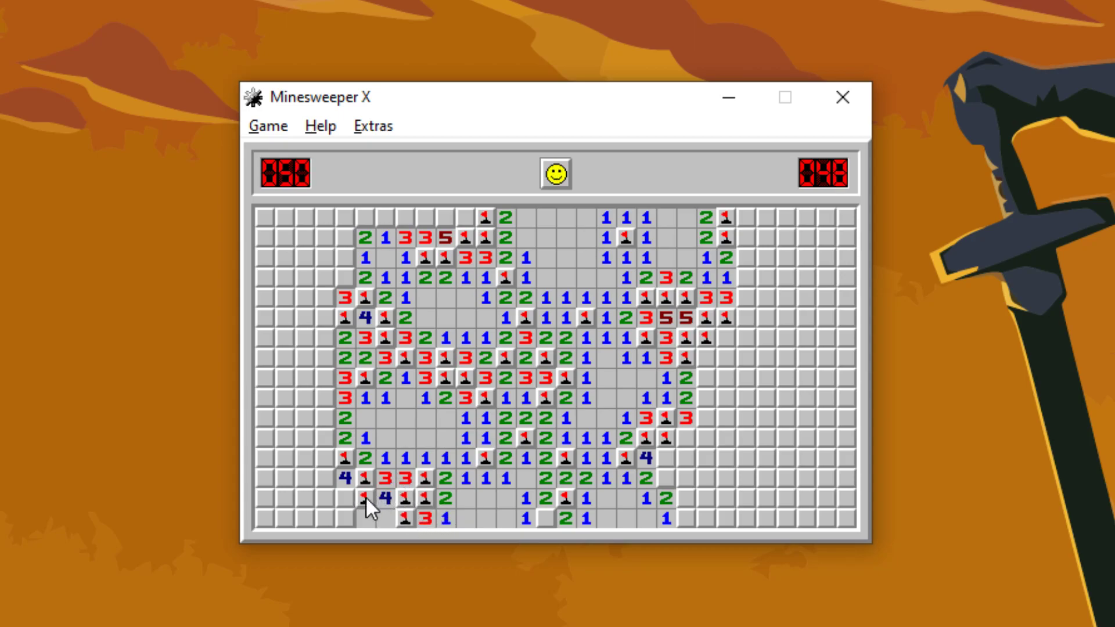
{"action": "left_click", "coordinate": [366, 501]}
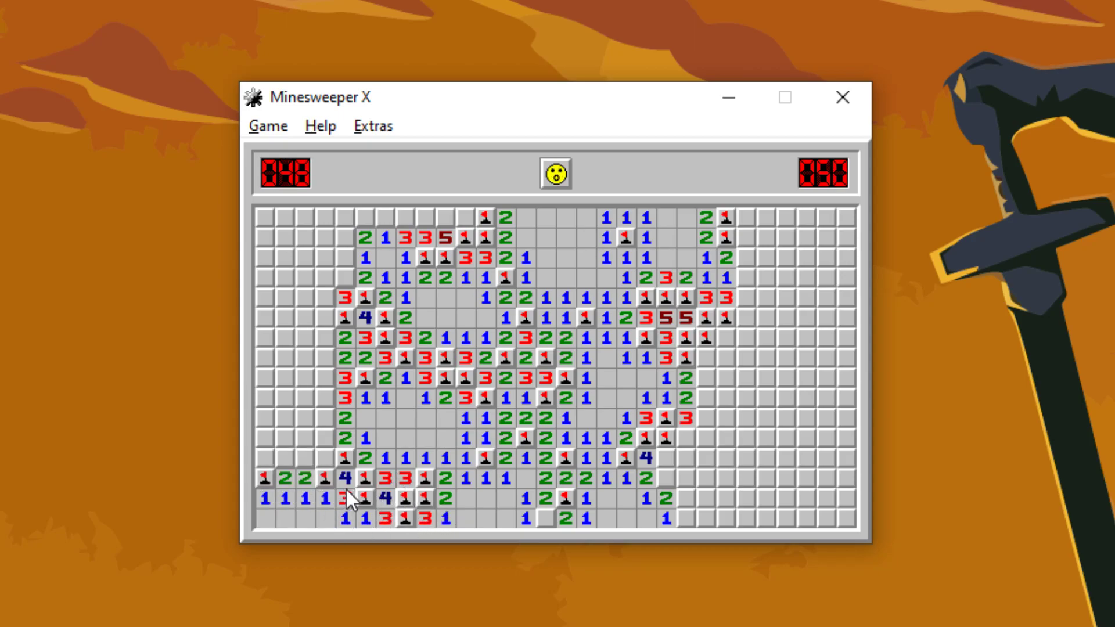
{"action": "left_click", "coordinate": [277, 458]}
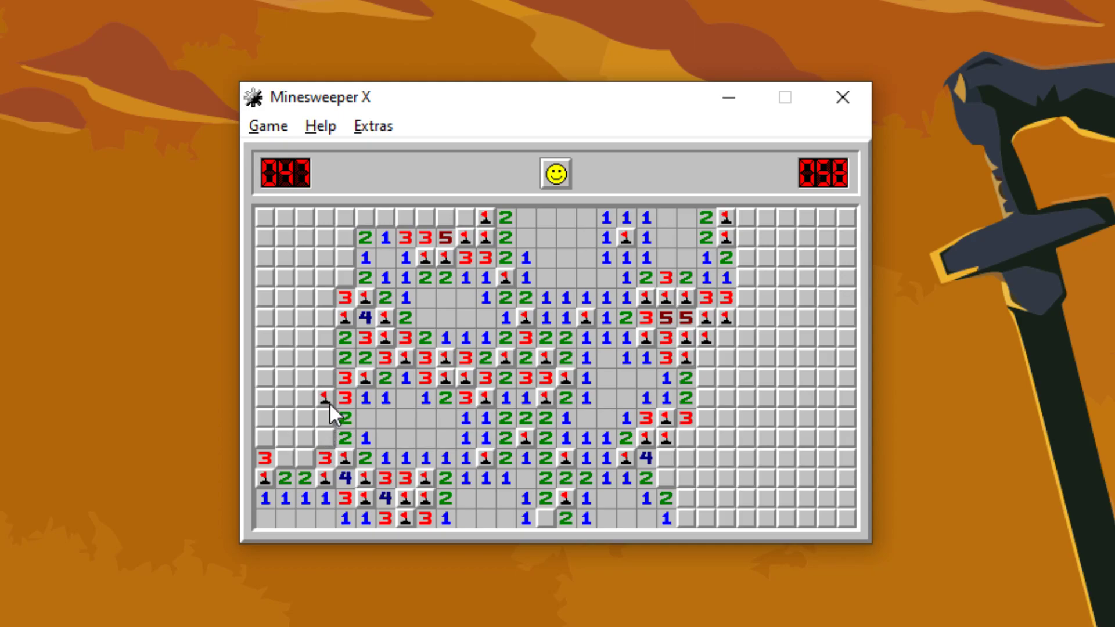
{"action": "mouse_move", "coordinate": [336, 390]}
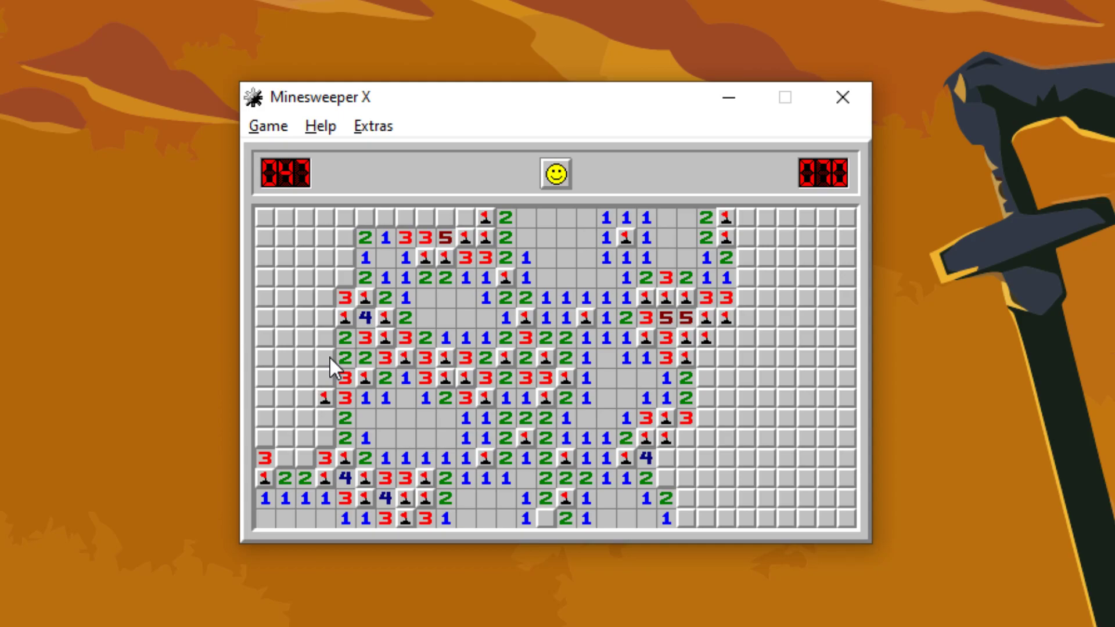
- Hit a mine on a left-side cell at 72 seconds, then start a new game
{"action": "left_click", "coordinate": [322, 317]}
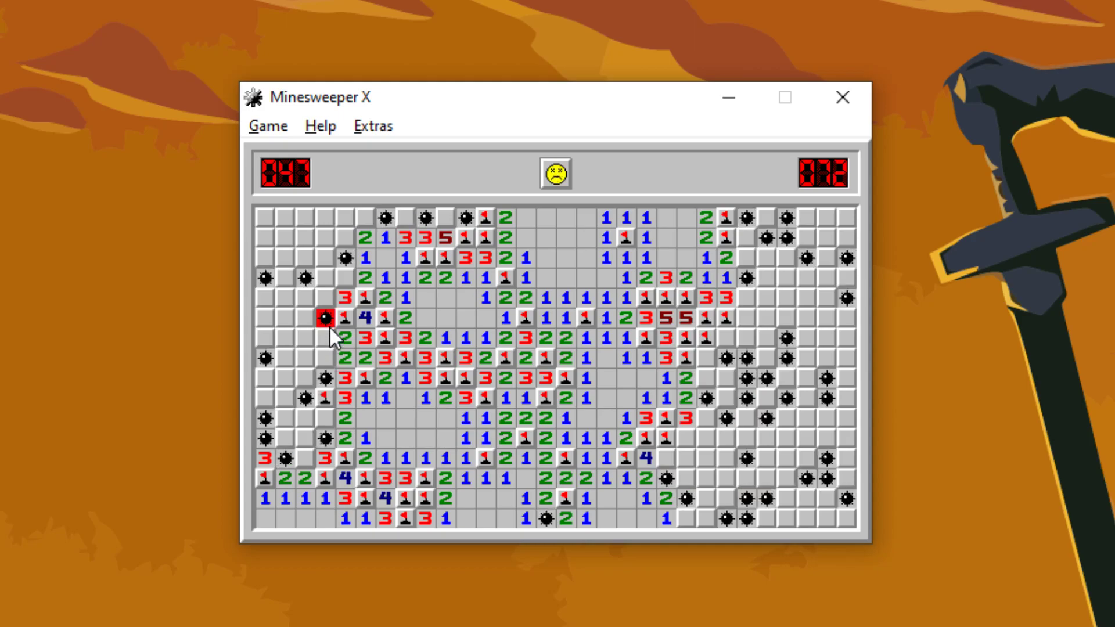
{"action": "left_click", "coordinate": [554, 173]}
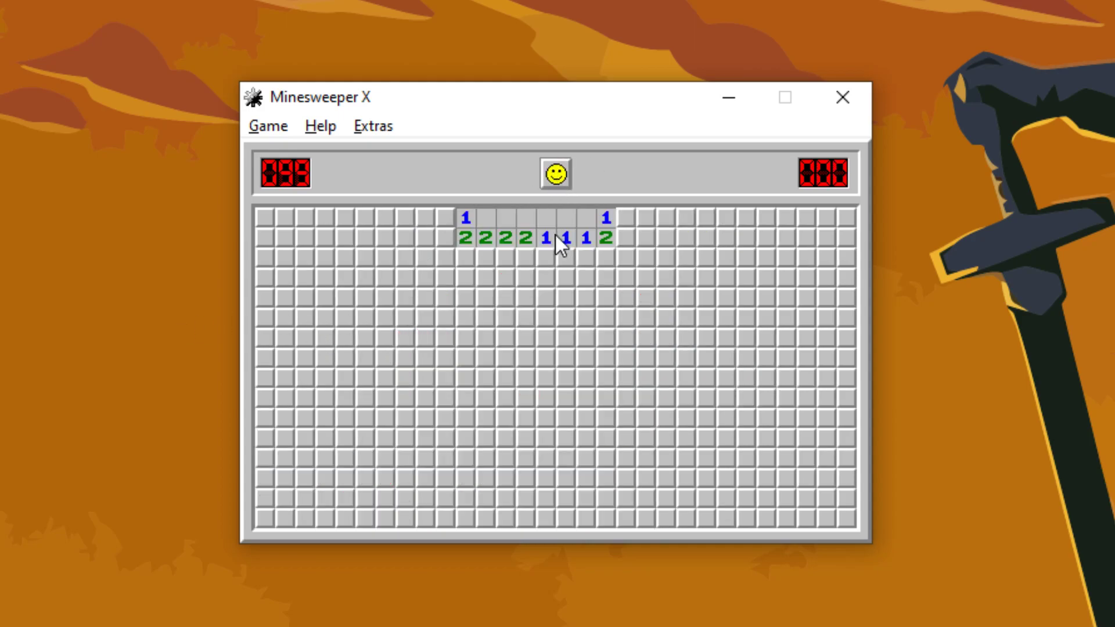
- Hit a top-row mine after 2 seconds, then reset to an untouched board
{"action": "left_click", "coordinate": [444, 217]}
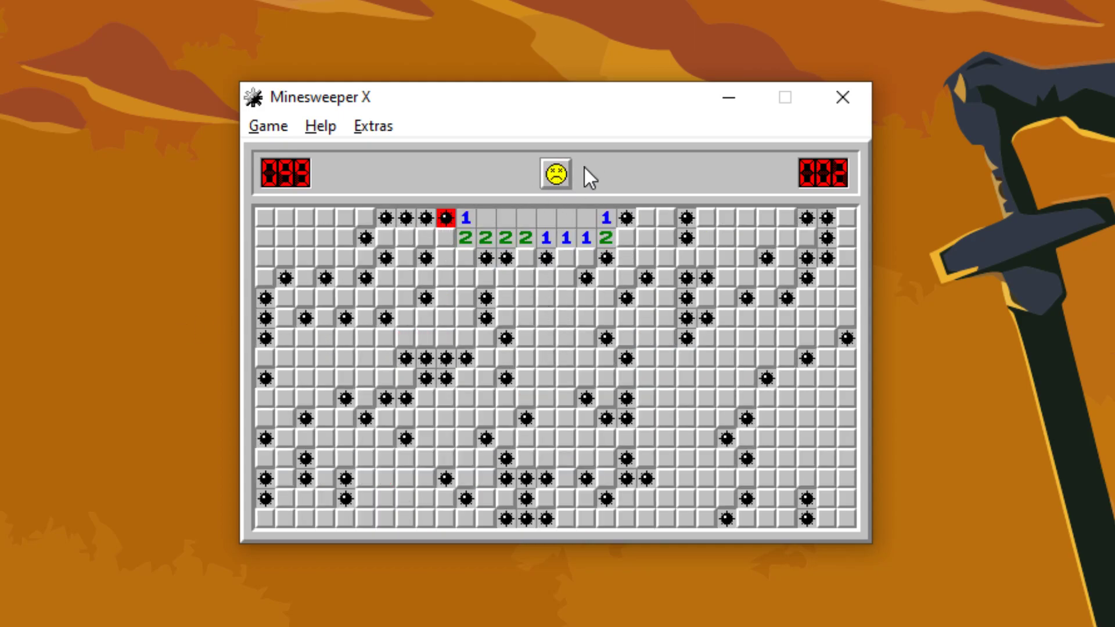
{"action": "left_click", "coordinate": [555, 173]}
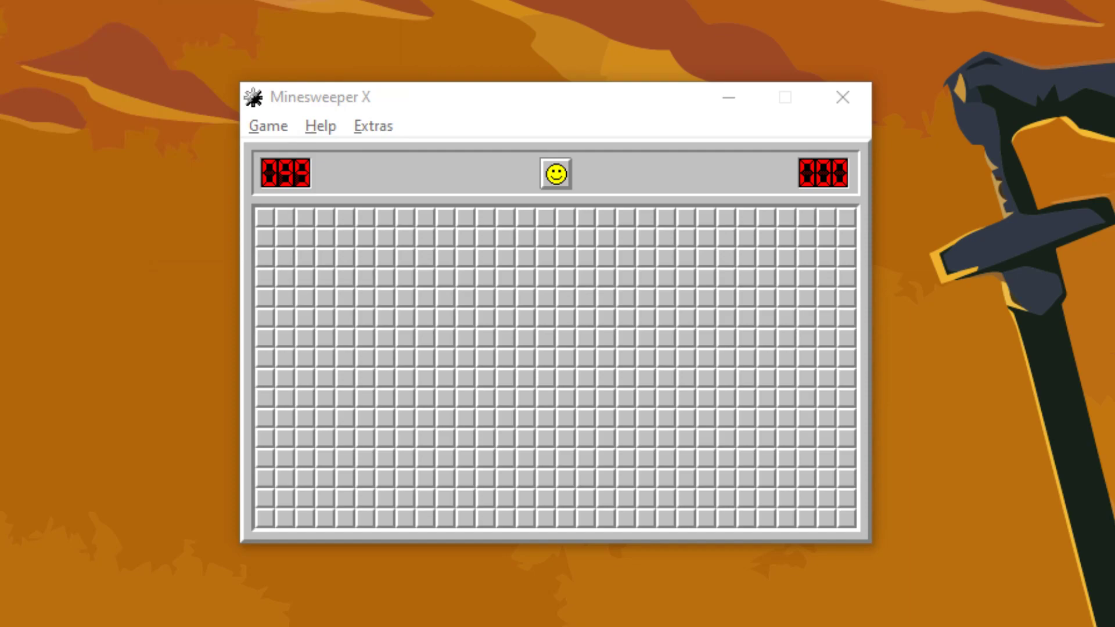
- Make the opening move and clear the middle and bottom rows of the board
{"action": "left_click", "coordinate": [524, 235]}
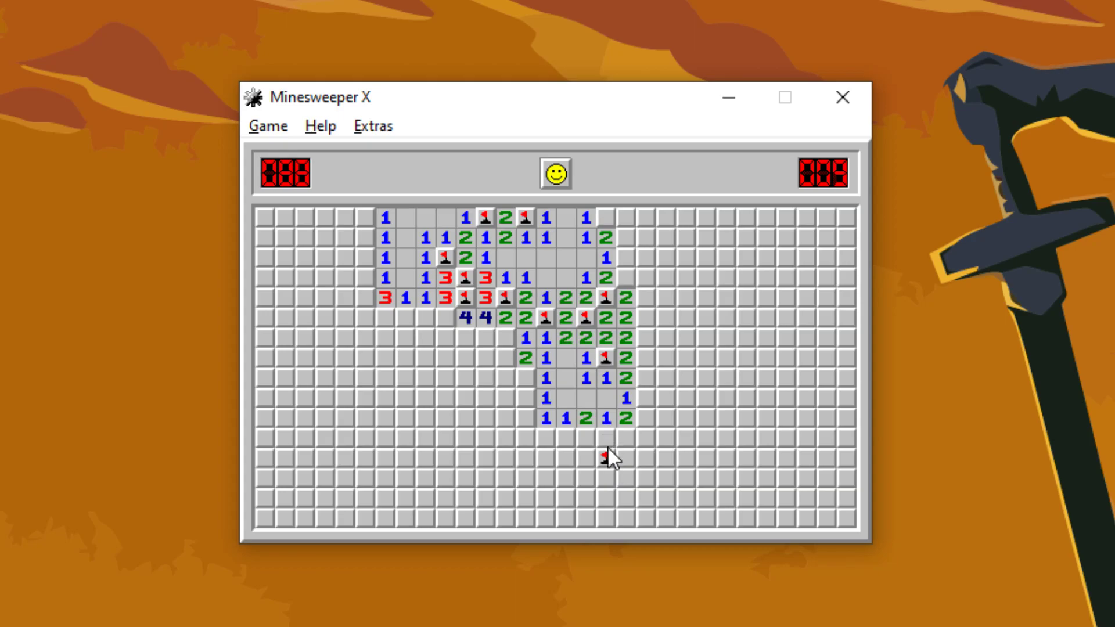
{"action": "left_click", "coordinate": [505, 376]}
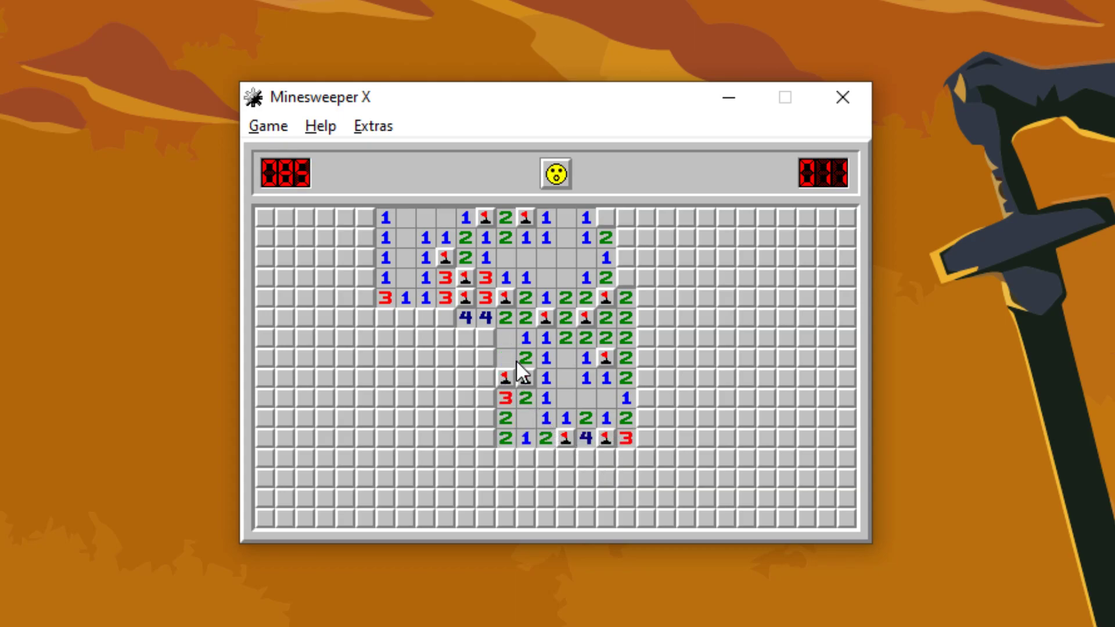
{"action": "left_click", "coordinate": [487, 376]}
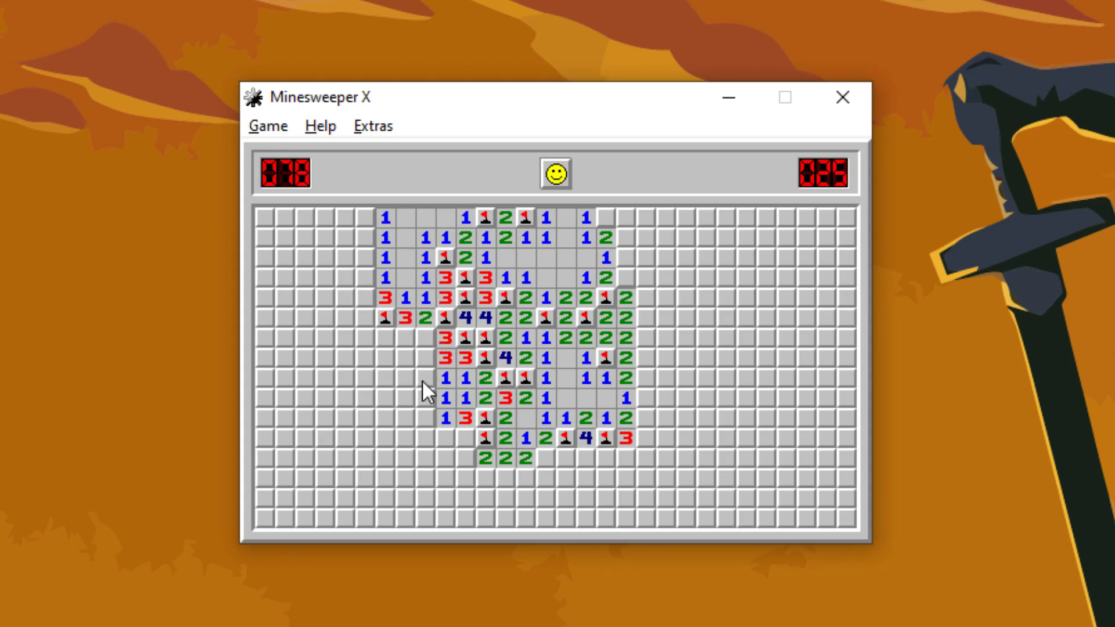
{"action": "left_click", "coordinate": [416, 389]}
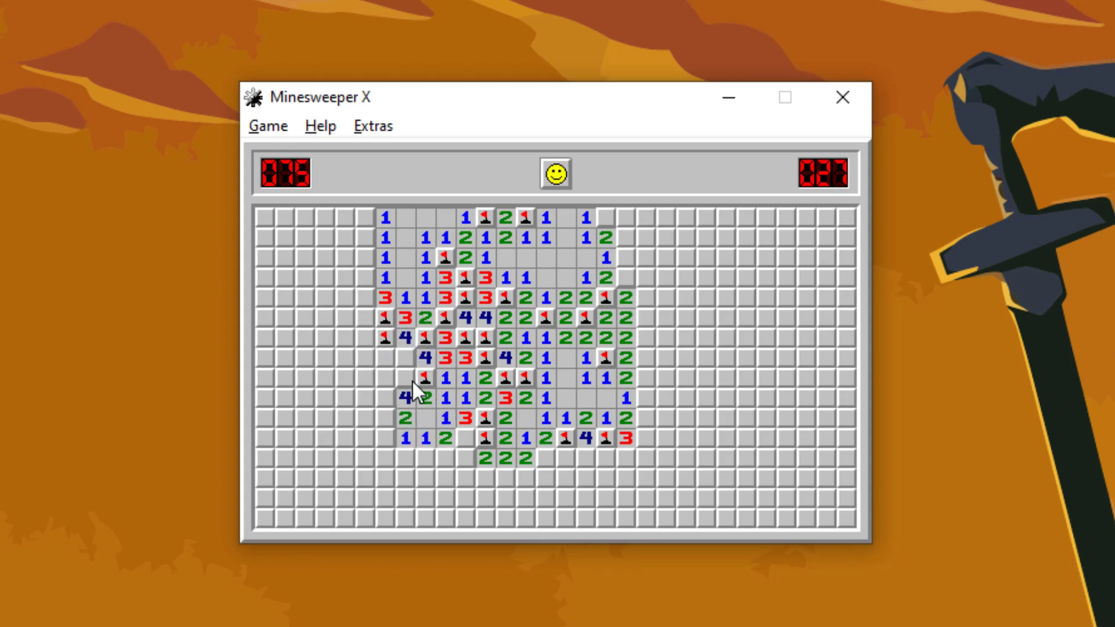
{"action": "left_click", "coordinate": [465, 473]}
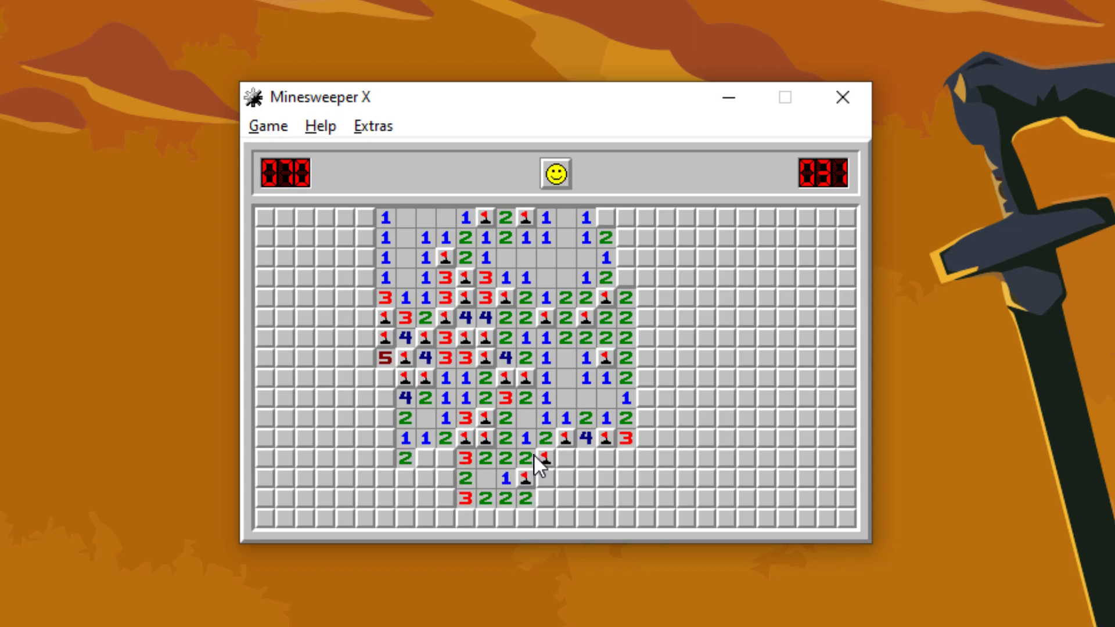
{"action": "left_click", "coordinate": [540, 460]}
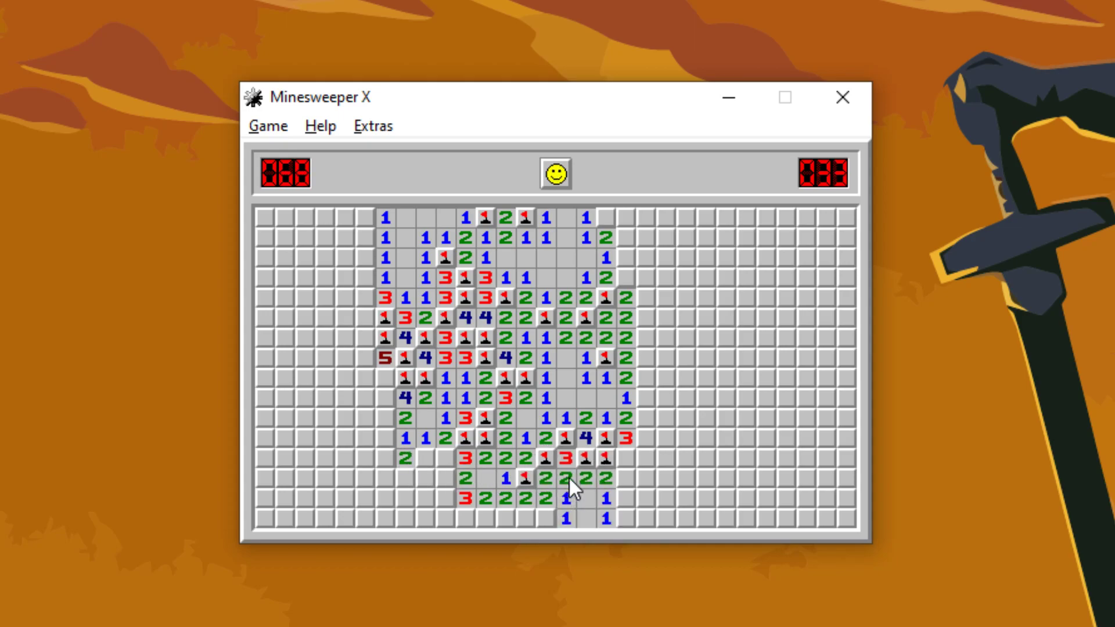
{"action": "left_click", "coordinate": [486, 518]}
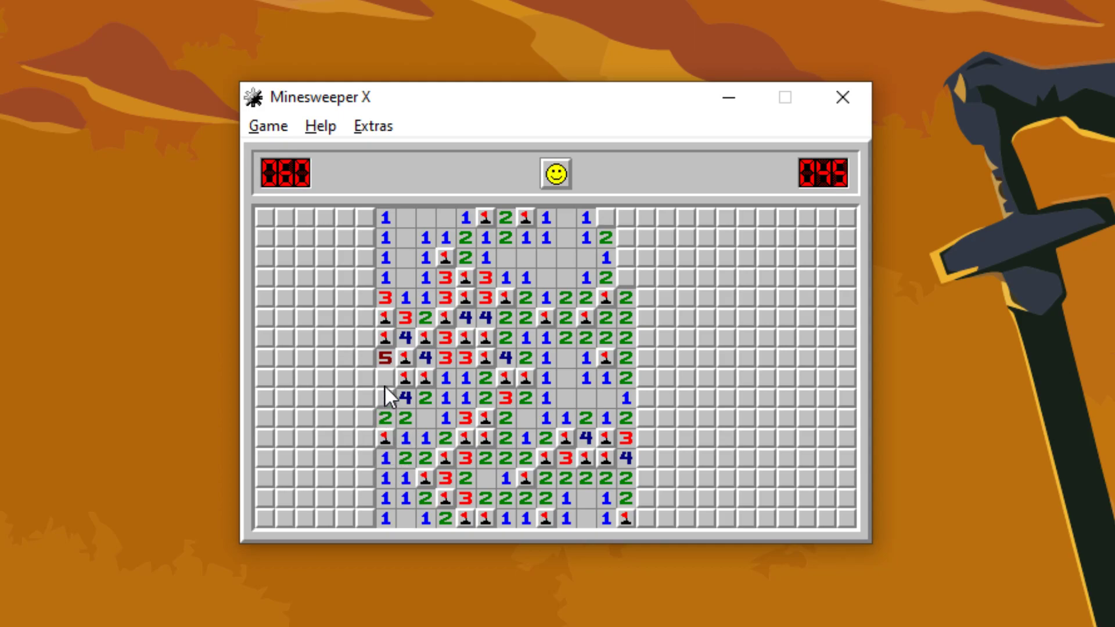
- Clear the left side, upper-left region and bottom-left corner, flagging their mines
{"action": "left_click", "coordinate": [316, 391]}
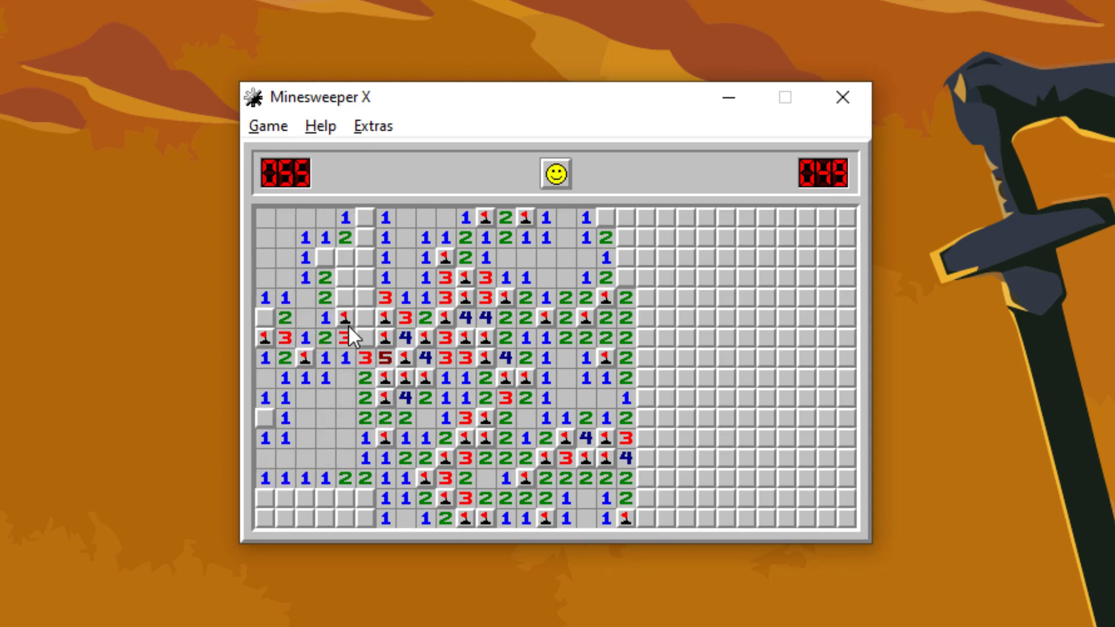
{"action": "left_click", "coordinate": [346, 307]}
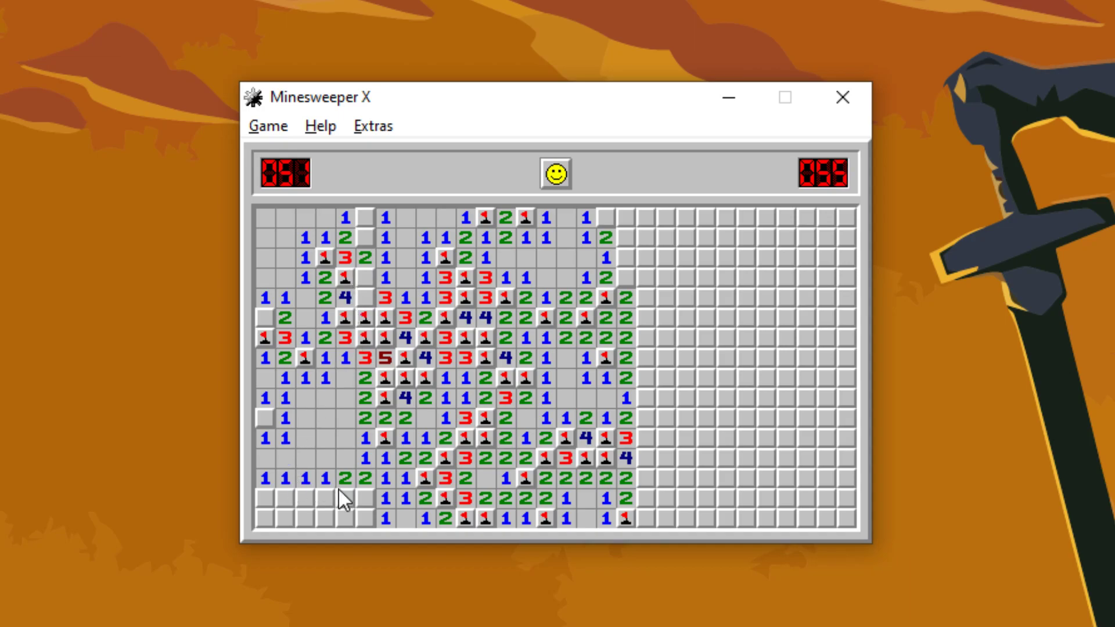
{"action": "left_click", "coordinate": [318, 520]}
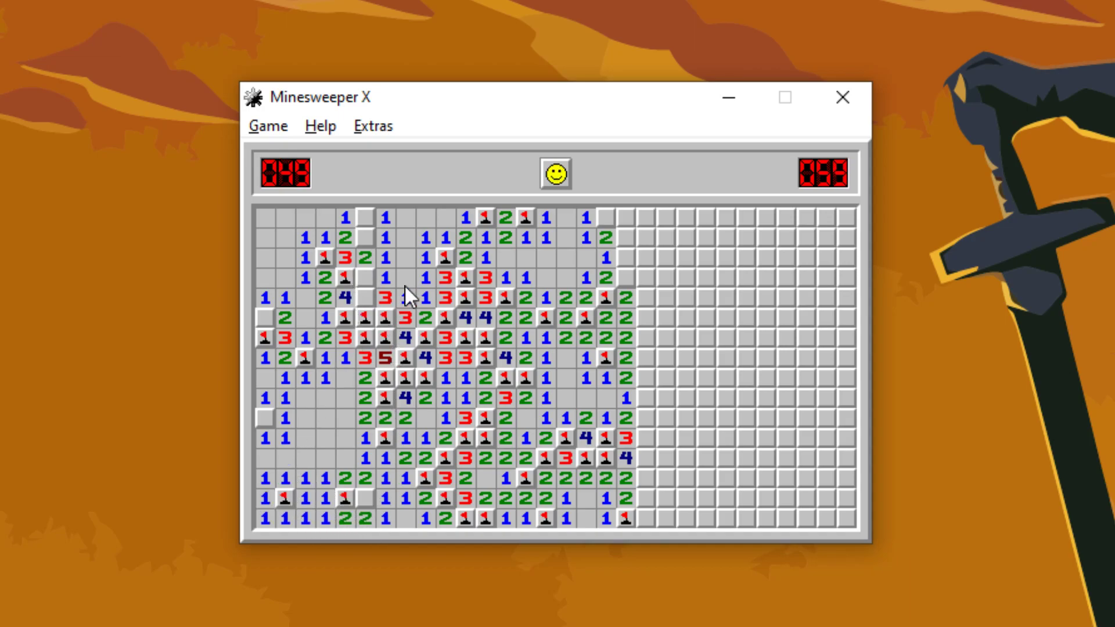
- Clear the top rows toward the top-right corner and the right-middle area
{"action": "left_click", "coordinate": [624, 238]}
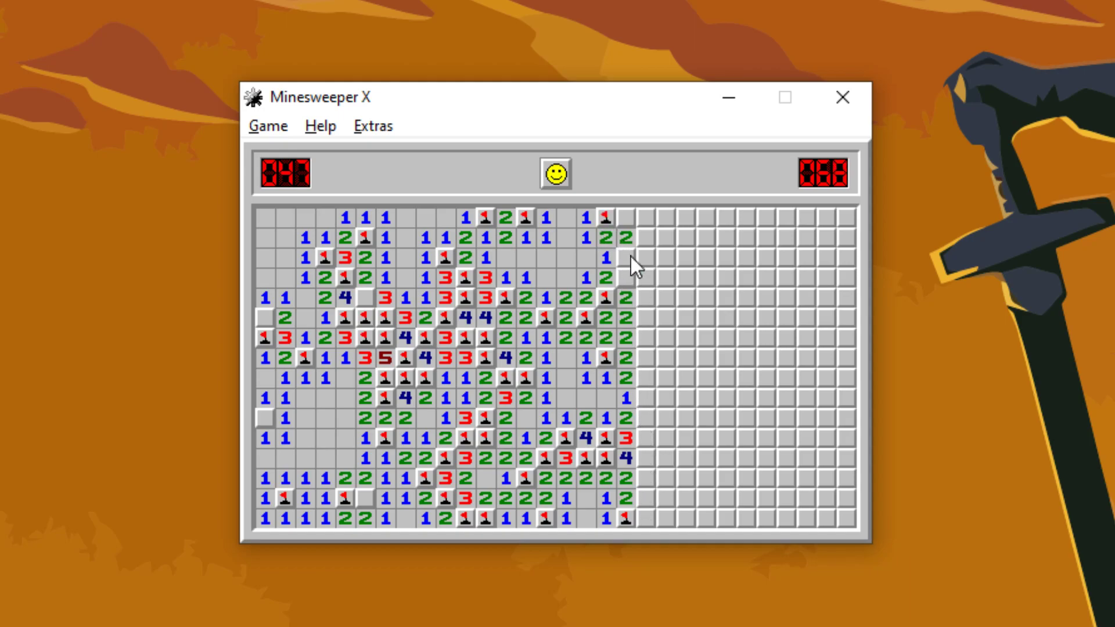
{"action": "left_click", "coordinate": [624, 272]}
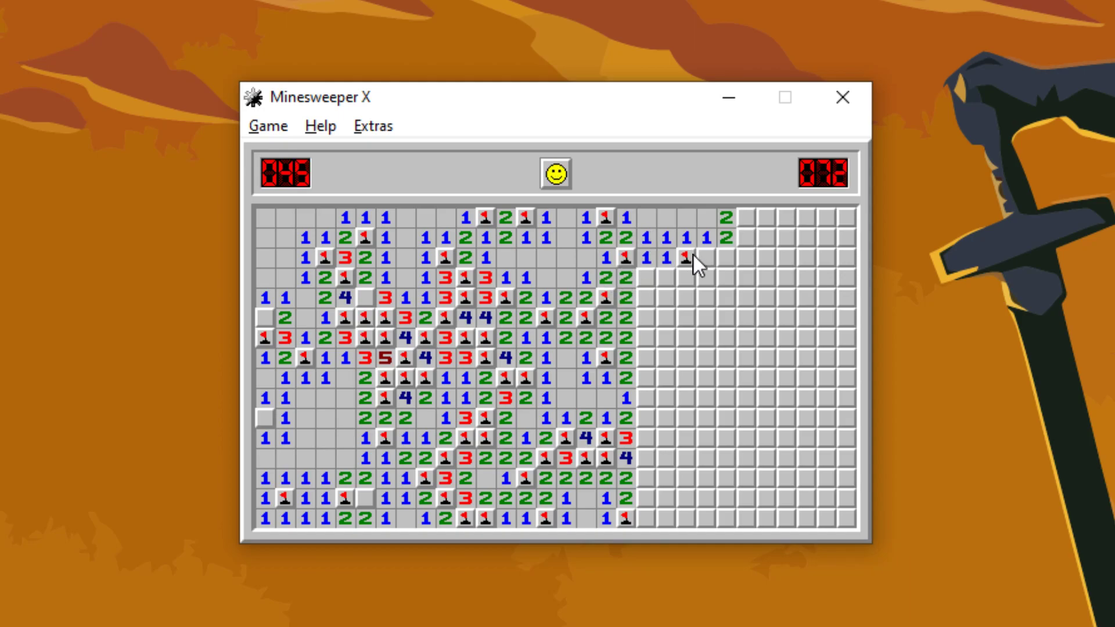
{"action": "left_click", "coordinate": [718, 278]}
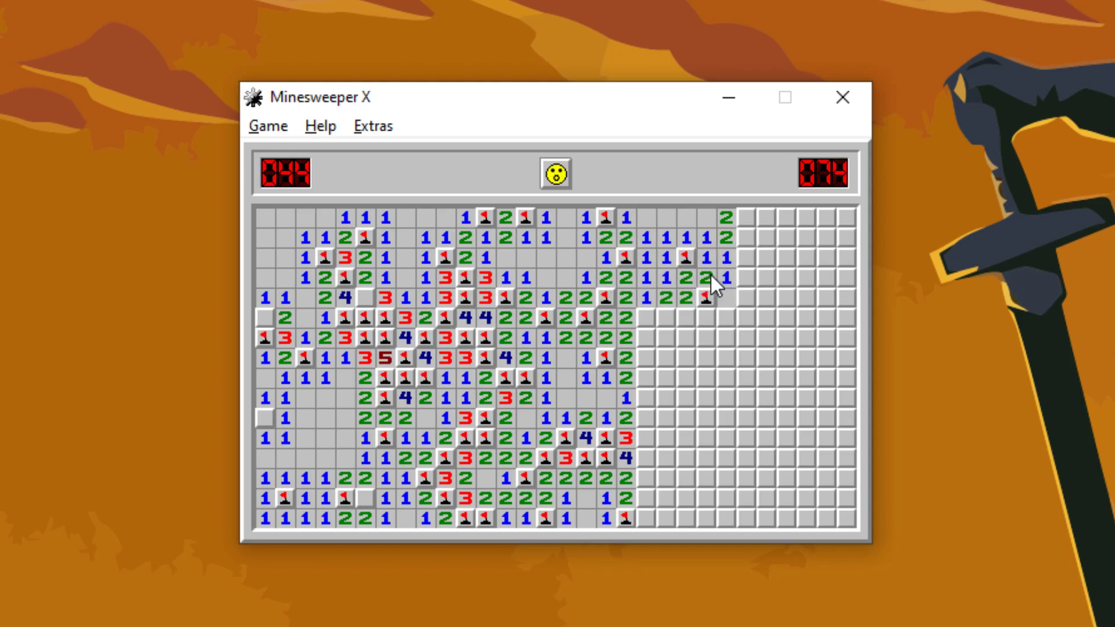
{"action": "left_click", "coordinate": [810, 278]}
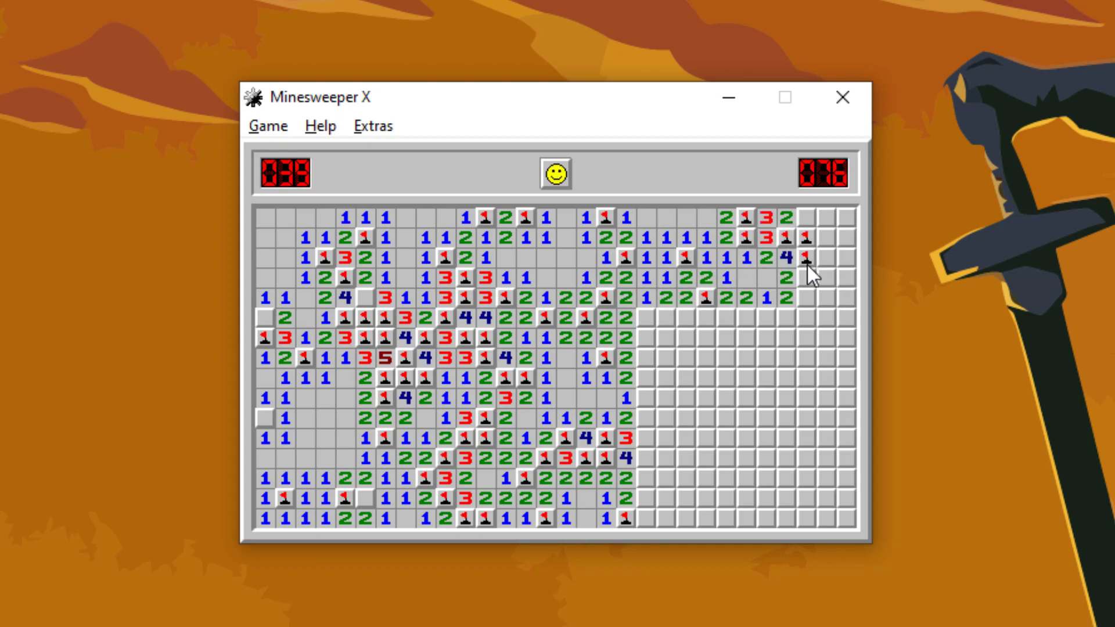
{"action": "left_click", "coordinate": [804, 235]}
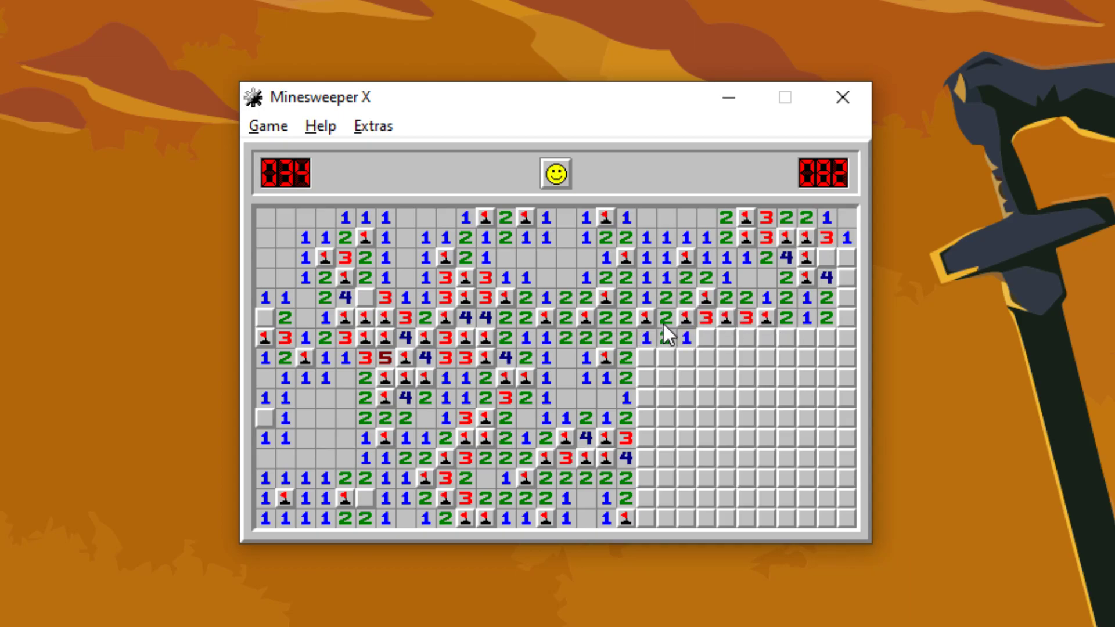
{"action": "left_click", "coordinate": [664, 338]}
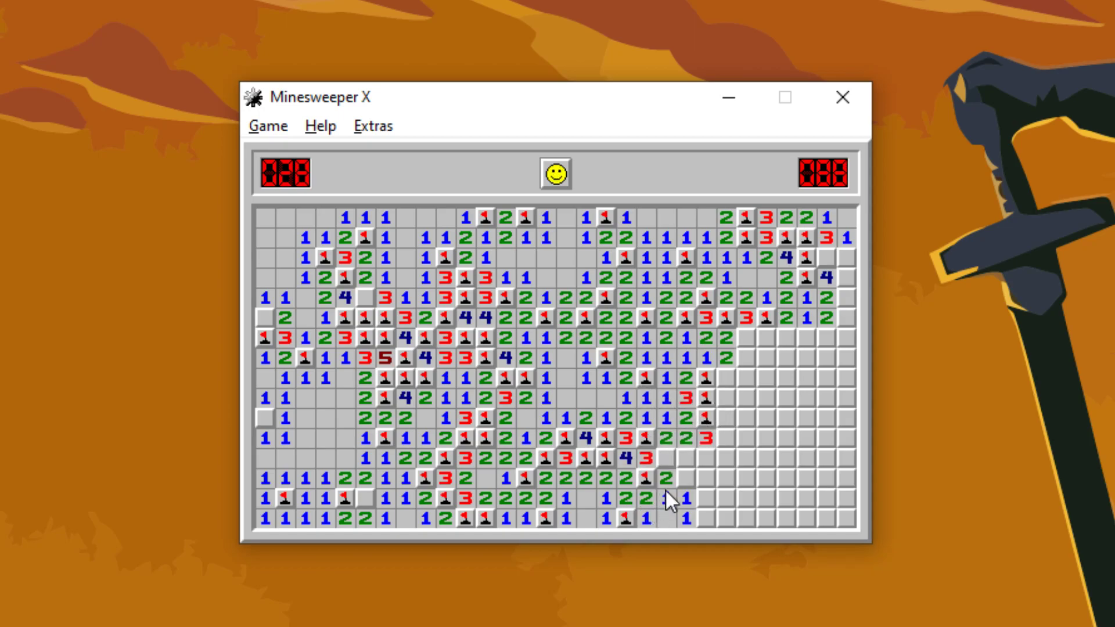
- Flag and clear the lower-right region and right edge to win at 113 seconds
{"action": "left_click", "coordinate": [707, 509]}
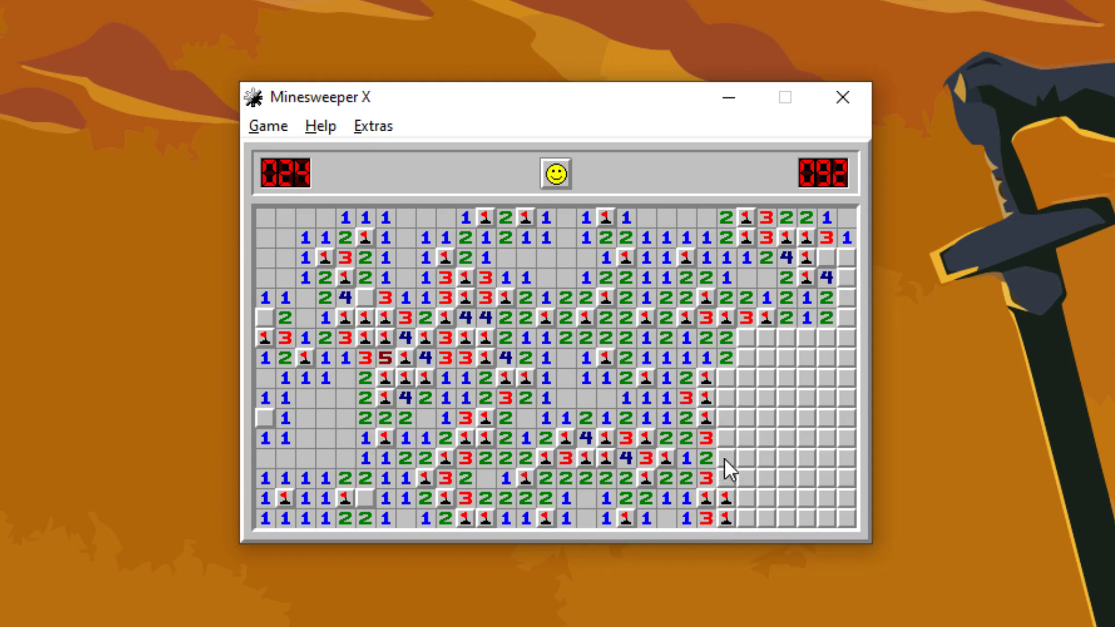
{"action": "left_click", "coordinate": [724, 439]}
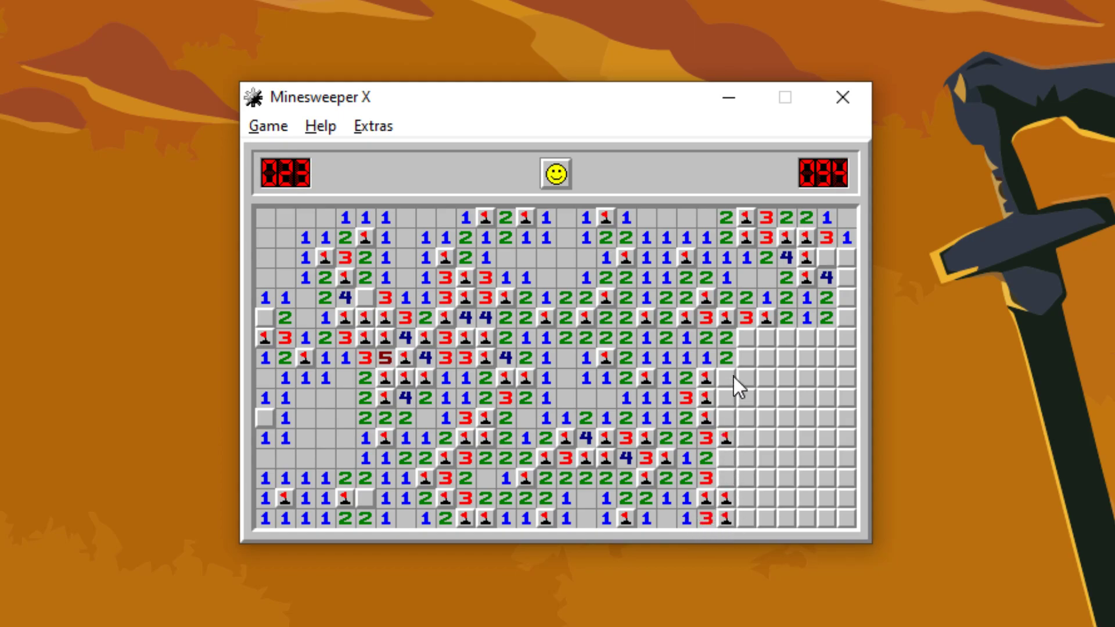
{"action": "left_click", "coordinate": [748, 362]}
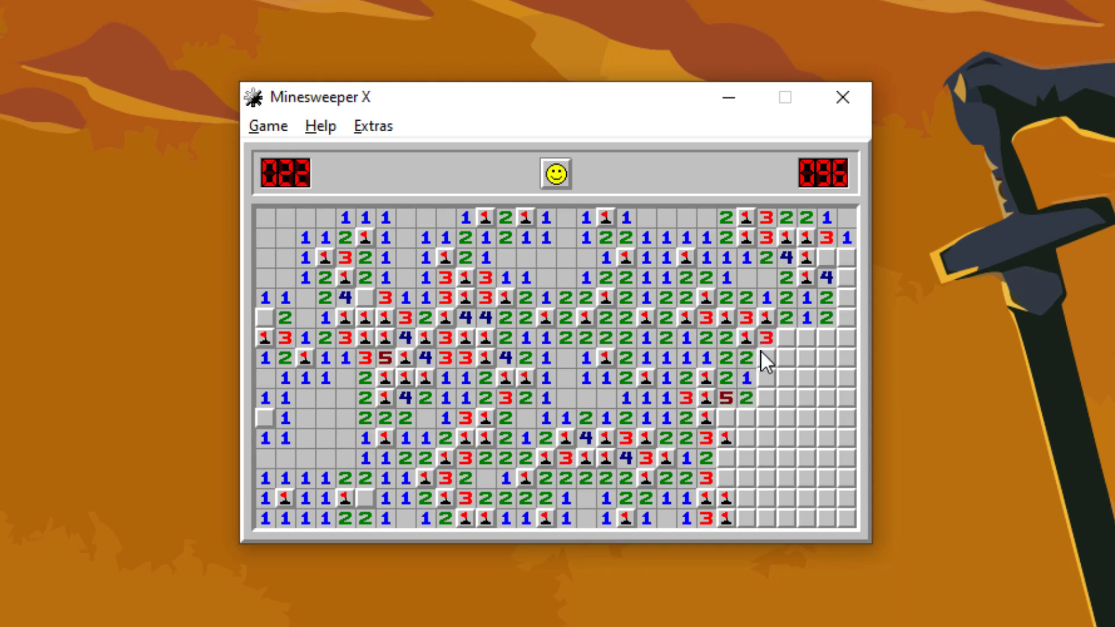
{"action": "left_click", "coordinate": [725, 426]}
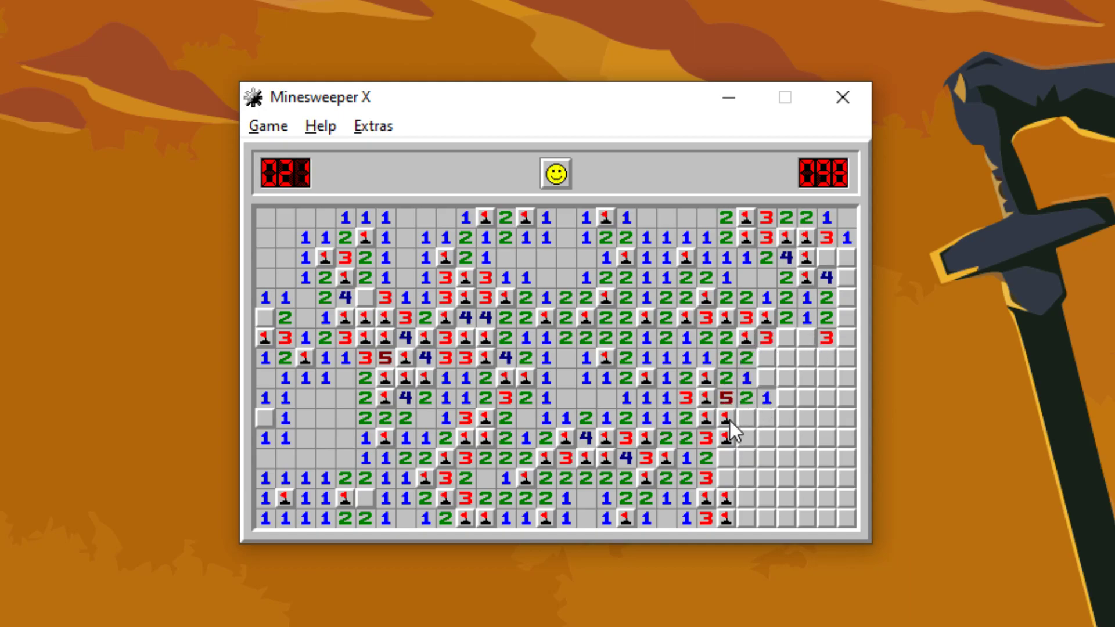
{"action": "left_click", "coordinate": [734, 428]}
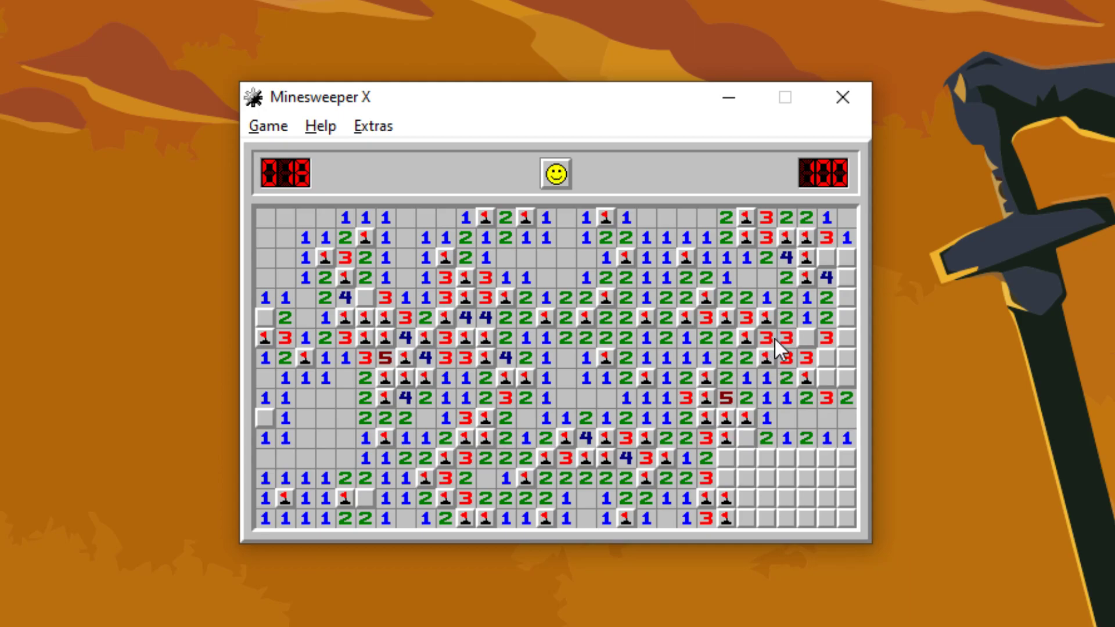
{"action": "left_click", "coordinate": [828, 359]}
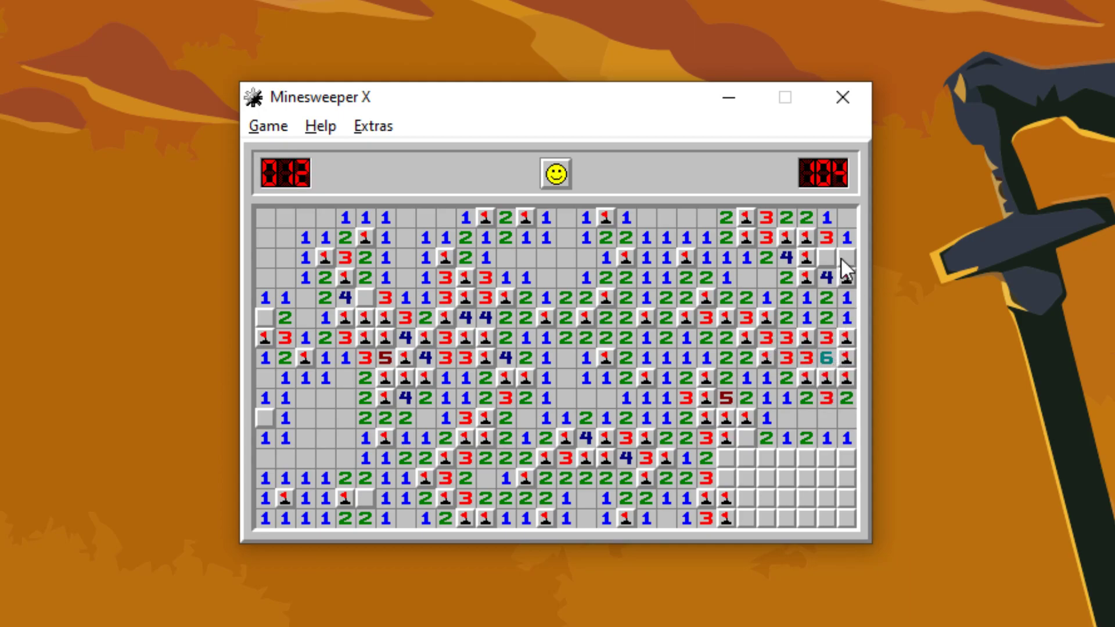
{"action": "left_click", "coordinate": [764, 461]}
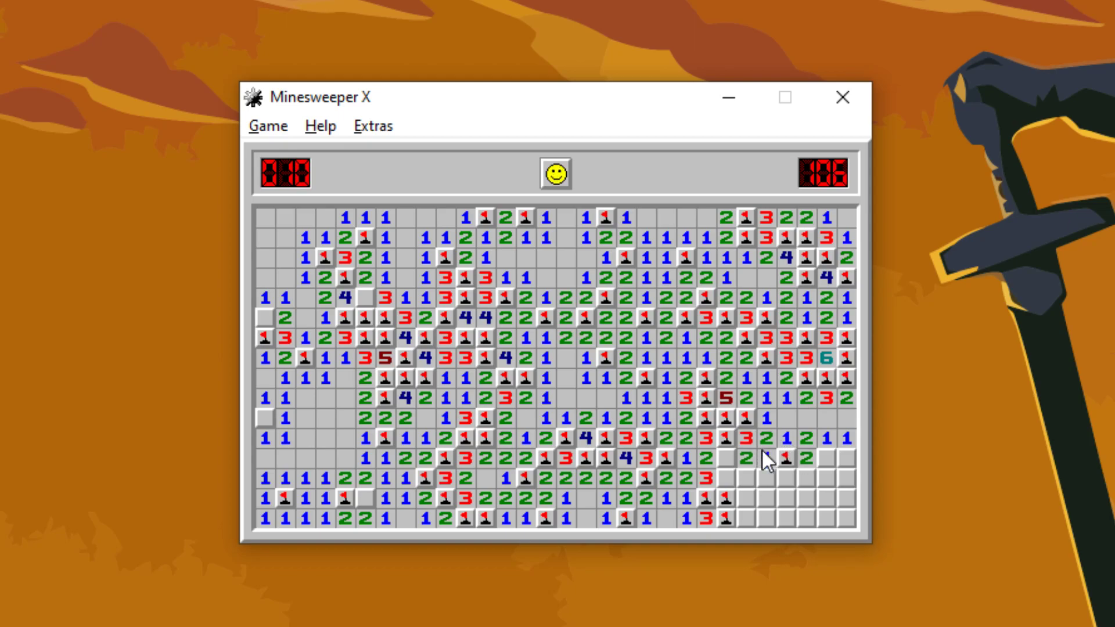
{"action": "left_click", "coordinate": [764, 461]}
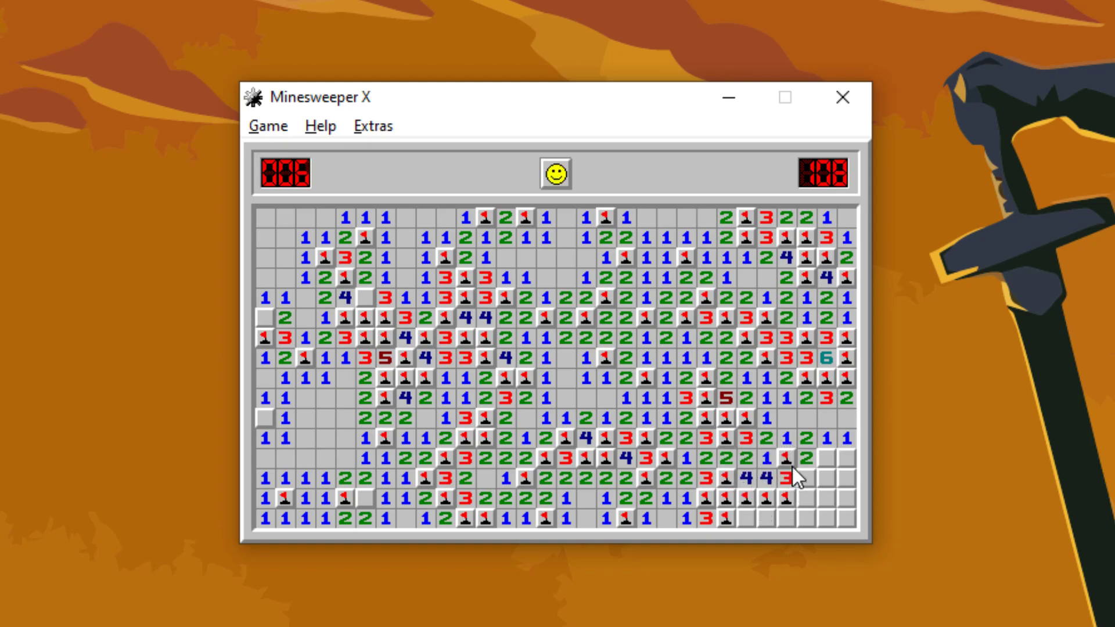
{"action": "left_click", "coordinate": [823, 467]}
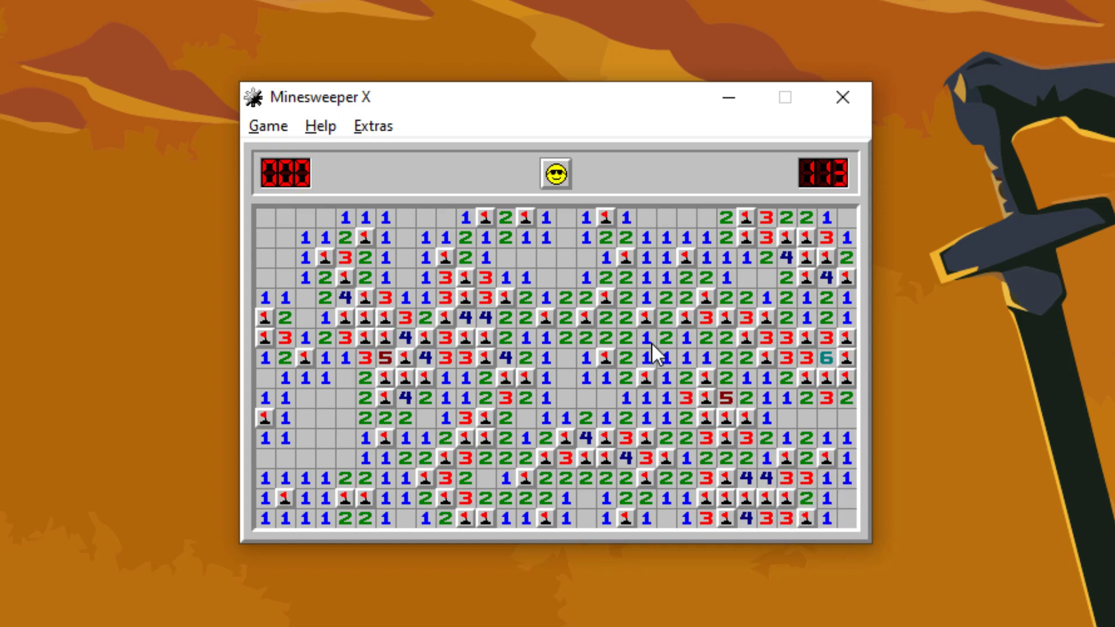
- Begin a fresh game and expand the opening left until a mine ends it at 8 seconds
{"action": "left_click", "coordinate": [554, 173]}
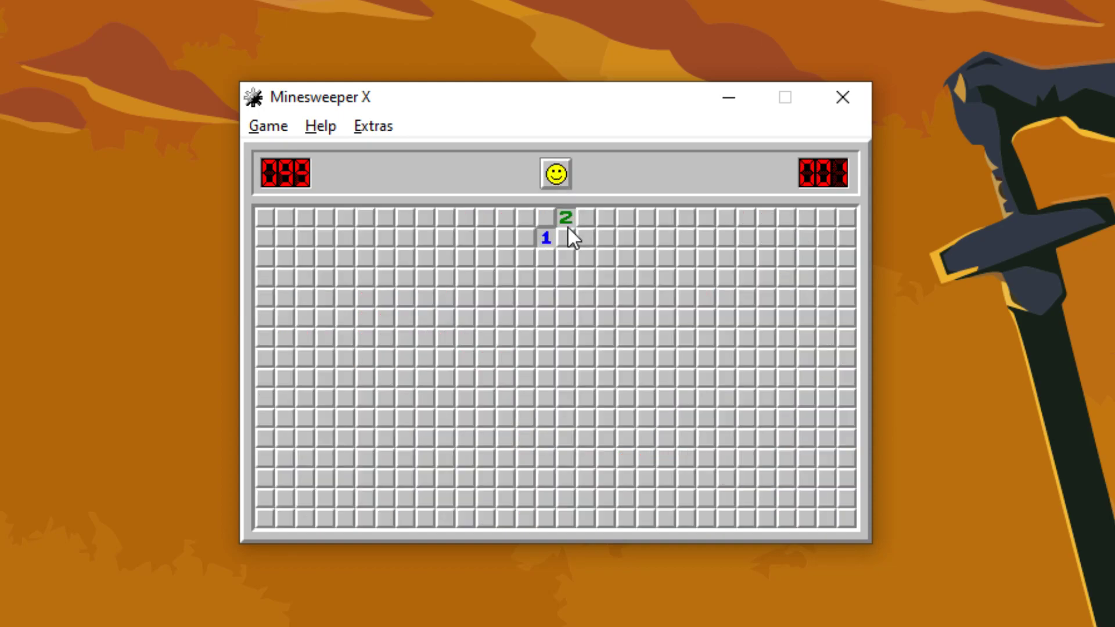
{"action": "left_click", "coordinate": [545, 258]}
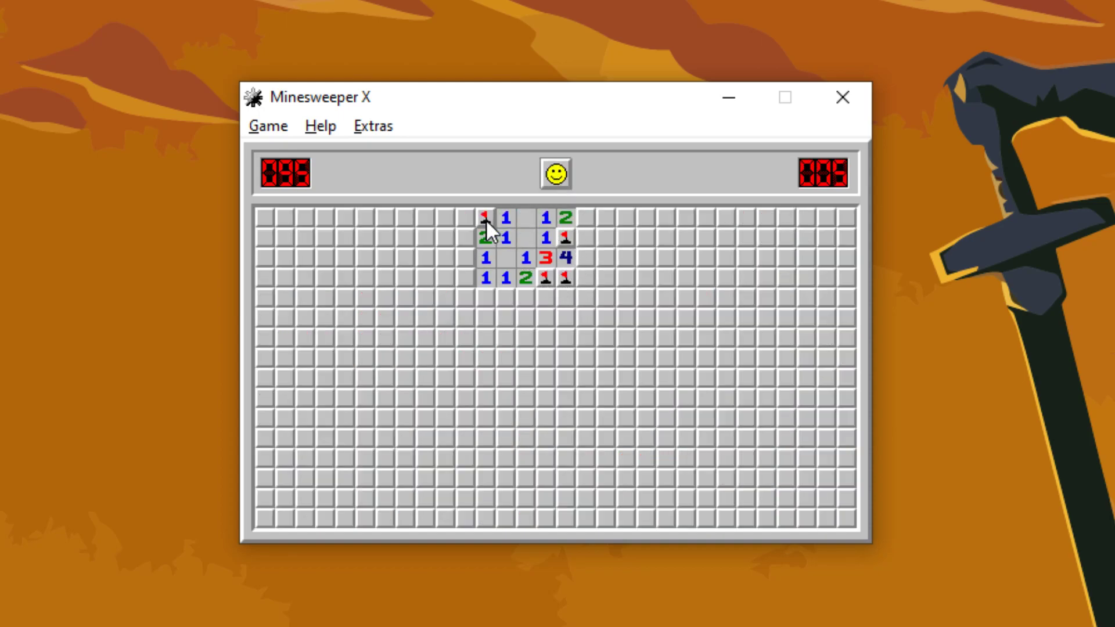
{"action": "left_click", "coordinate": [462, 237]}
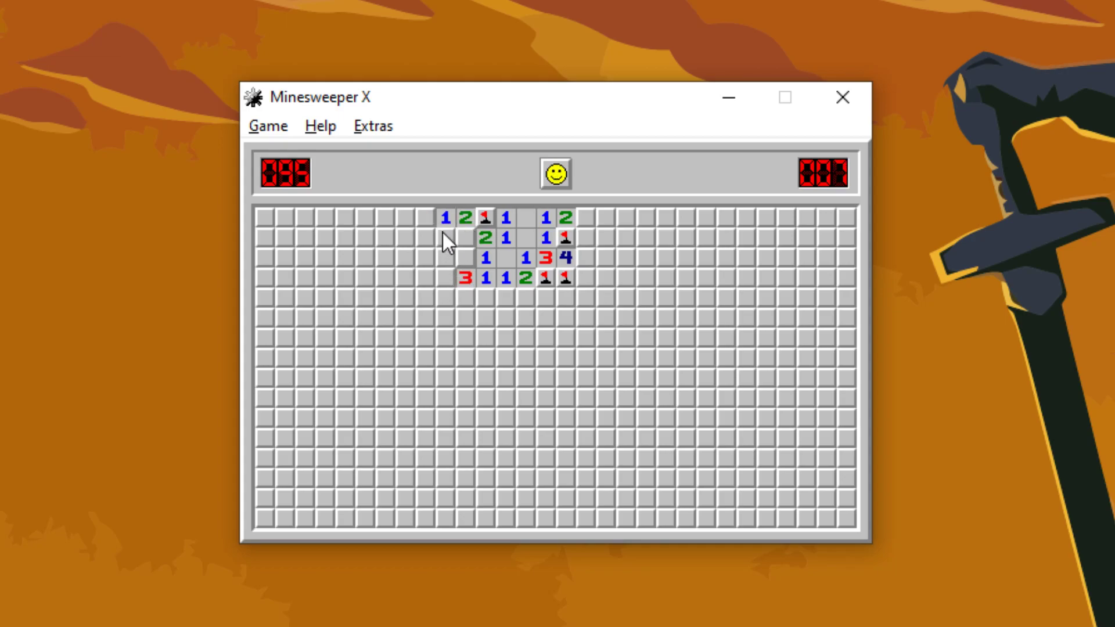
{"action": "left_click", "coordinate": [464, 258]}
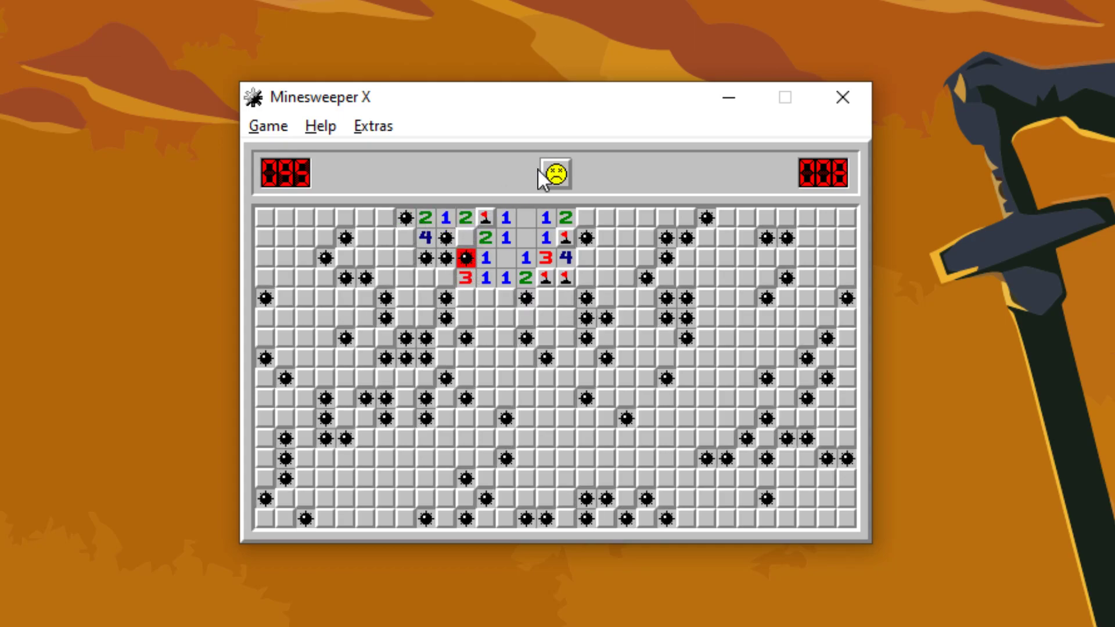
- Start another game, open squares beside the patch, then hit a top-row mine
{"action": "left_click", "coordinate": [555, 173]}
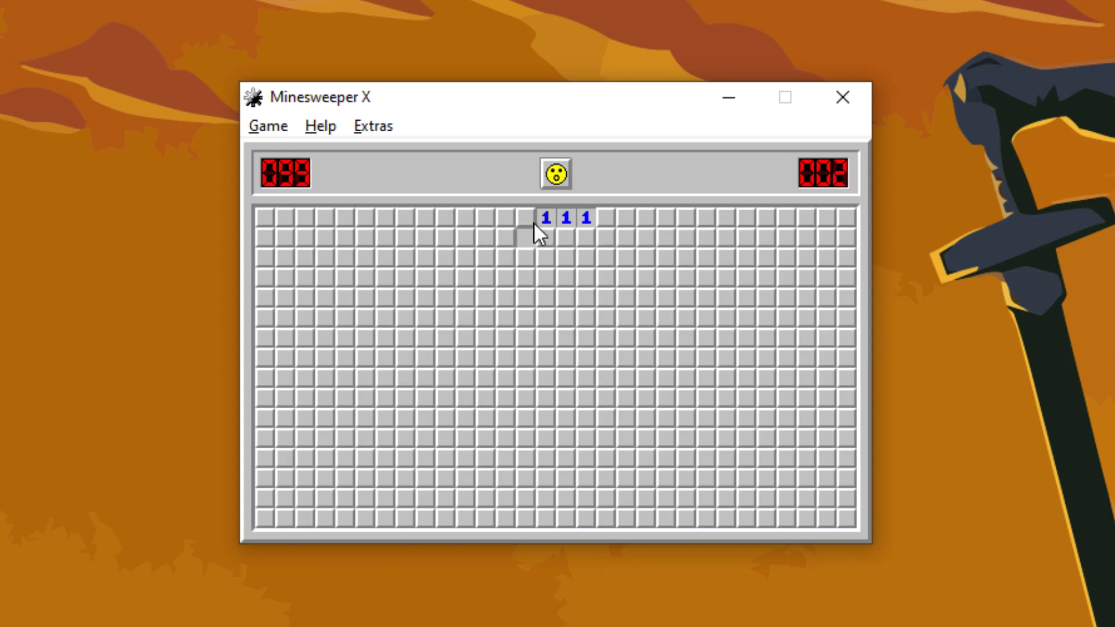
{"action": "left_click", "coordinate": [525, 234]}
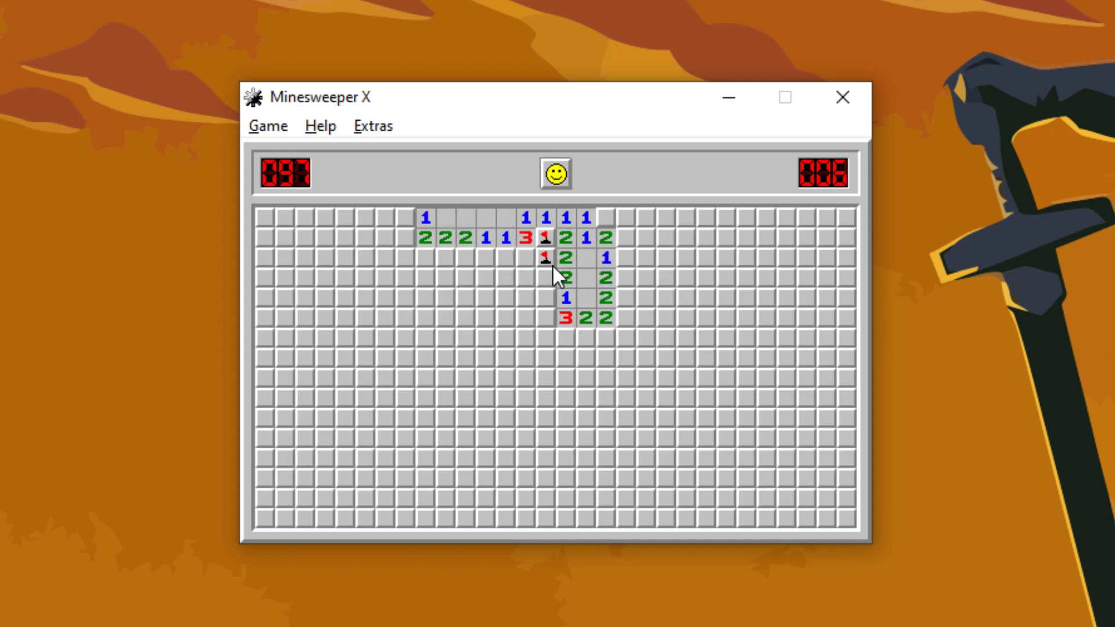
{"action": "left_click", "coordinate": [483, 257]}
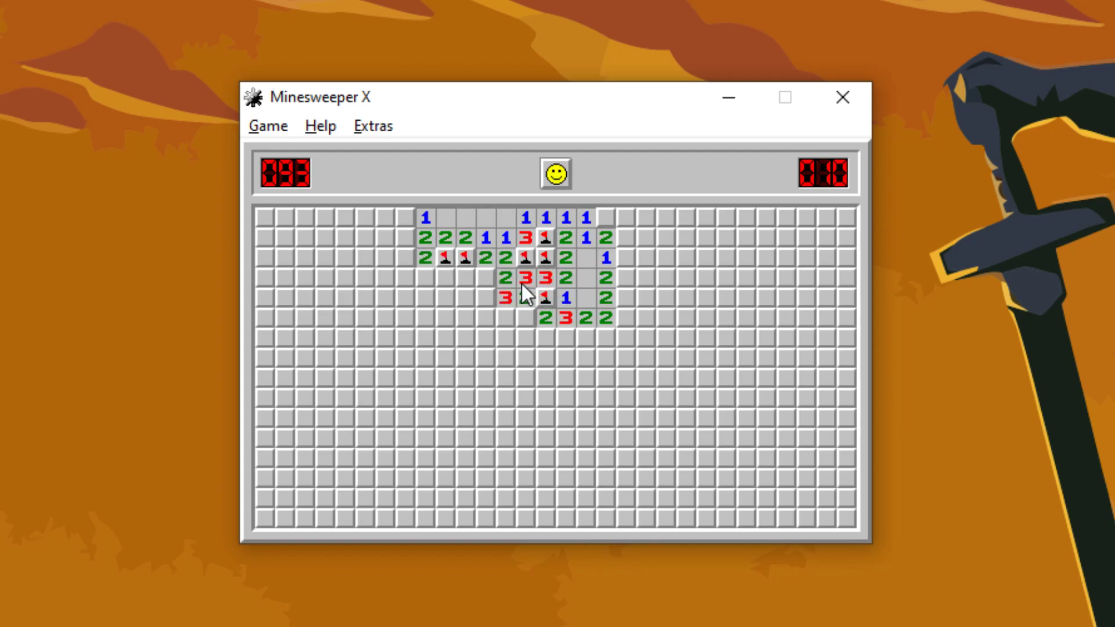
{"action": "left_click", "coordinate": [623, 217]}
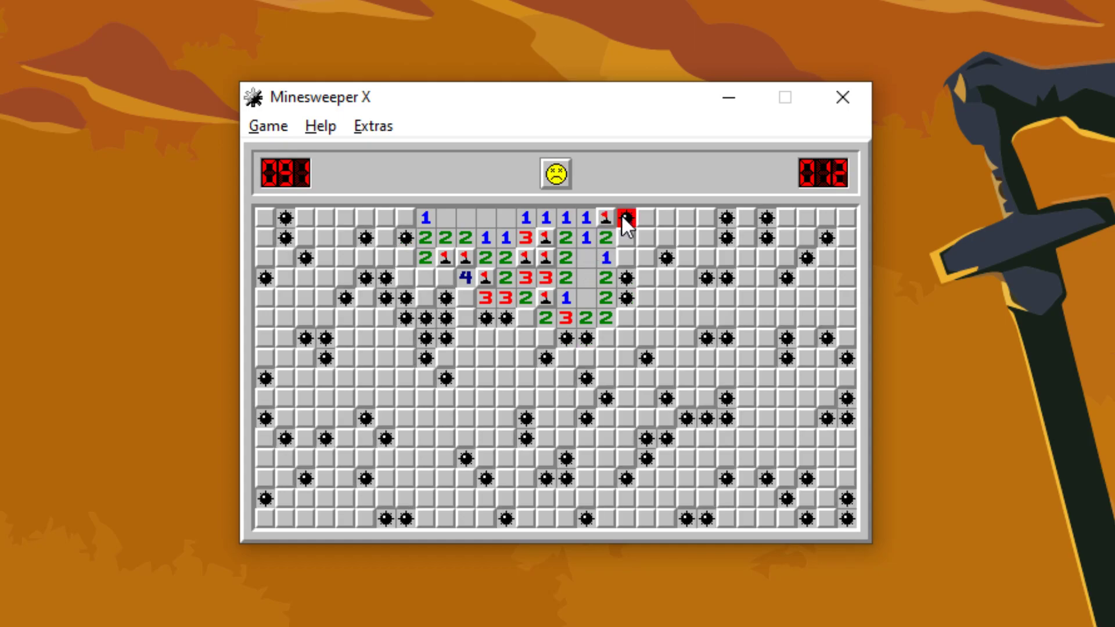
- Start a new game and clear the centre, lower-left and upper-right of the opening
{"action": "left_click", "coordinate": [554, 172]}
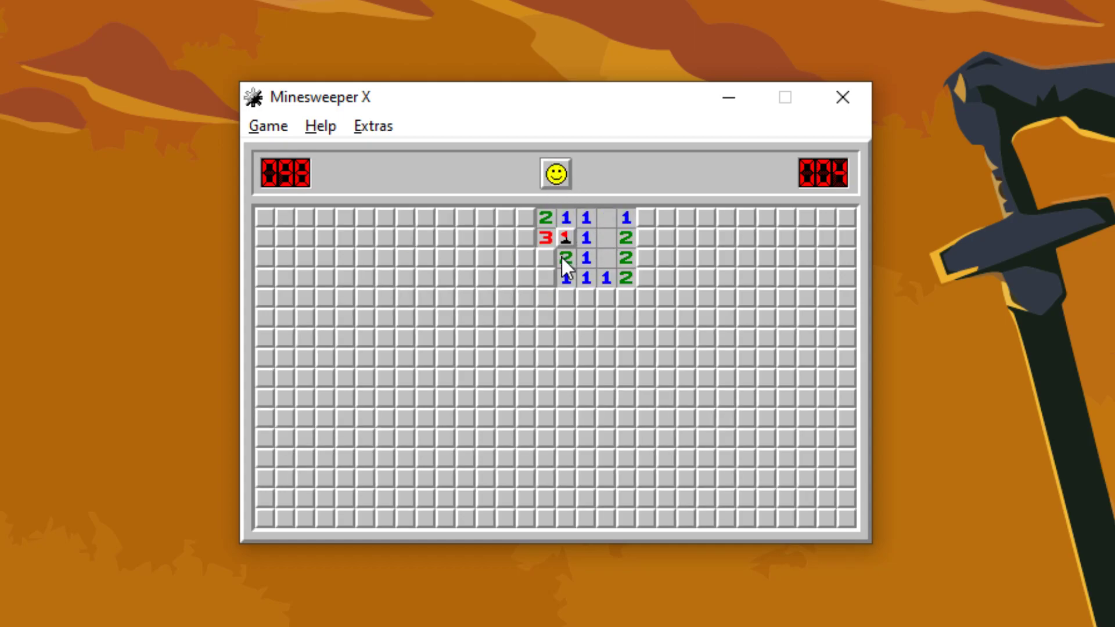
{"action": "left_click", "coordinate": [644, 217]}
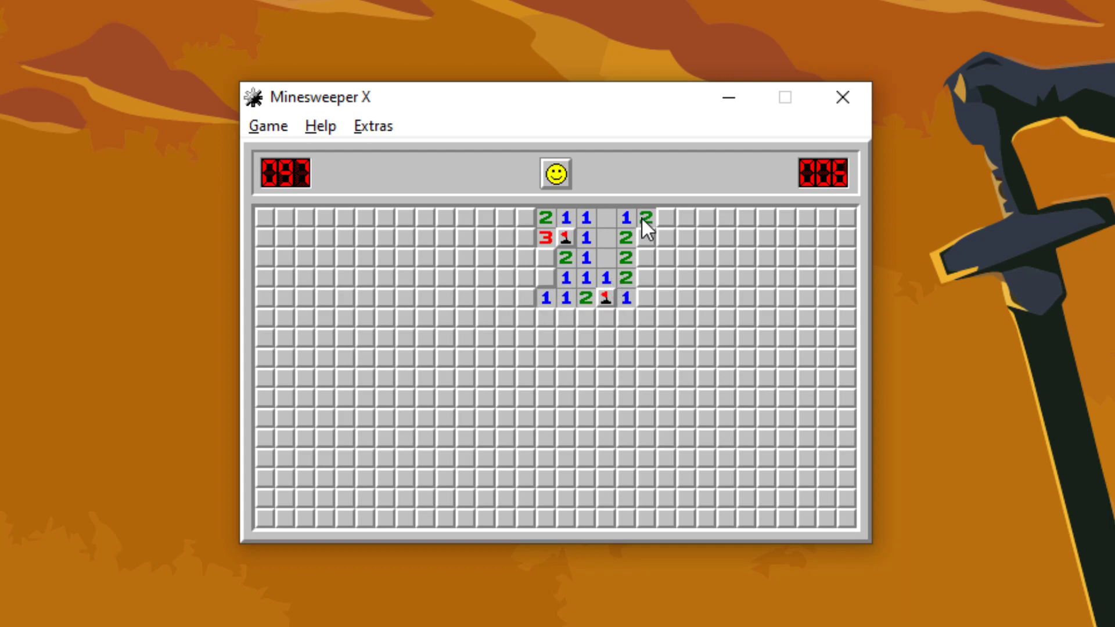
{"action": "left_click", "coordinate": [624, 318]}
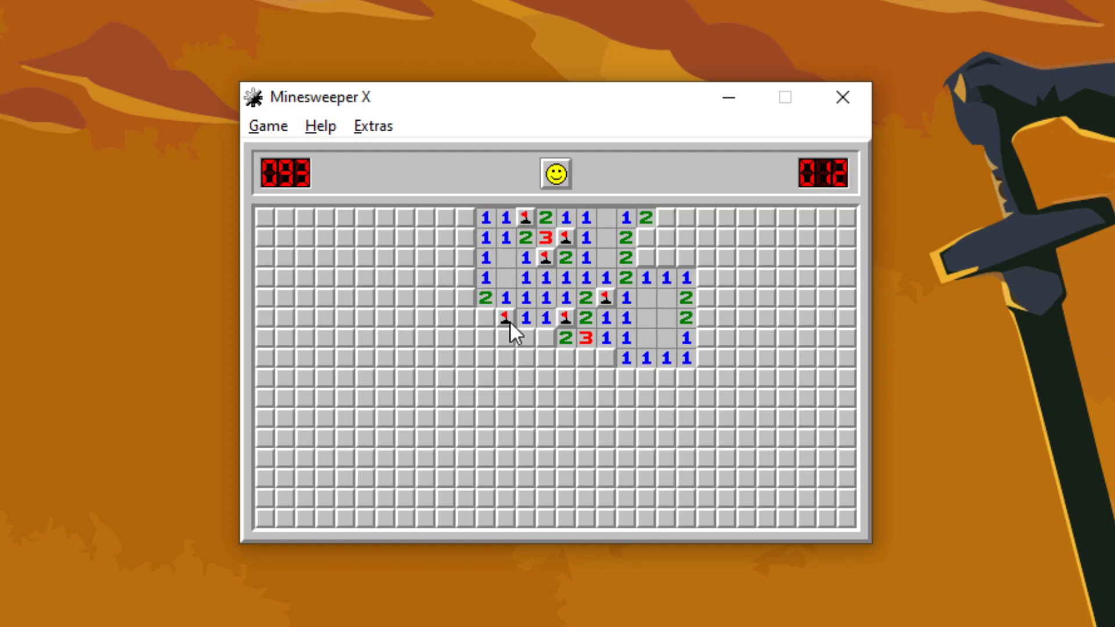
{"action": "left_click", "coordinate": [505, 316]}
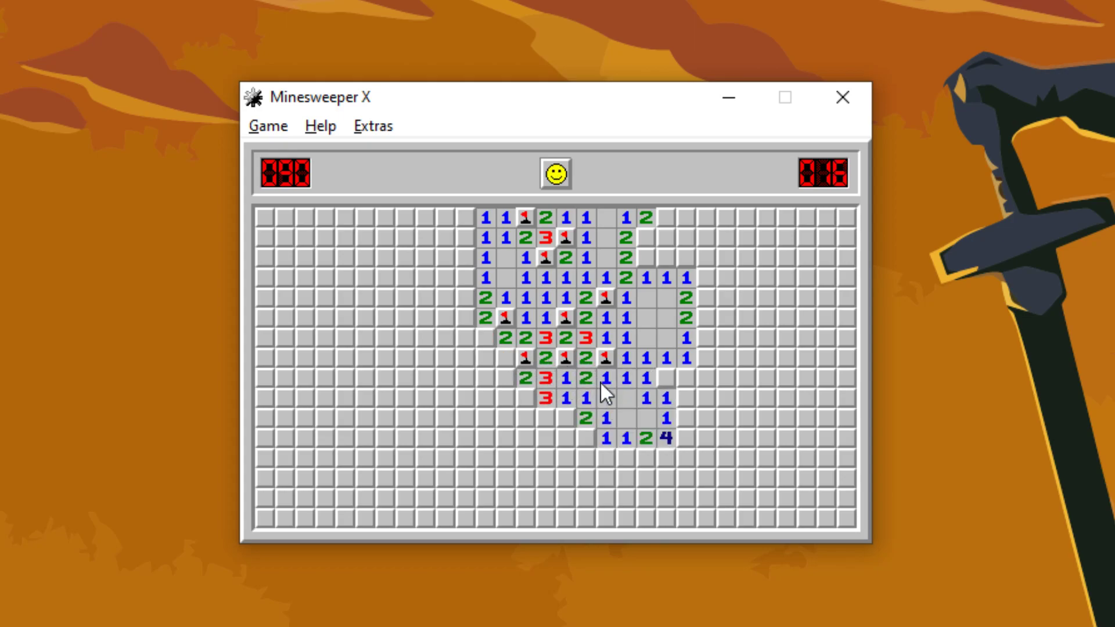
{"action": "left_click", "coordinate": [704, 299]}
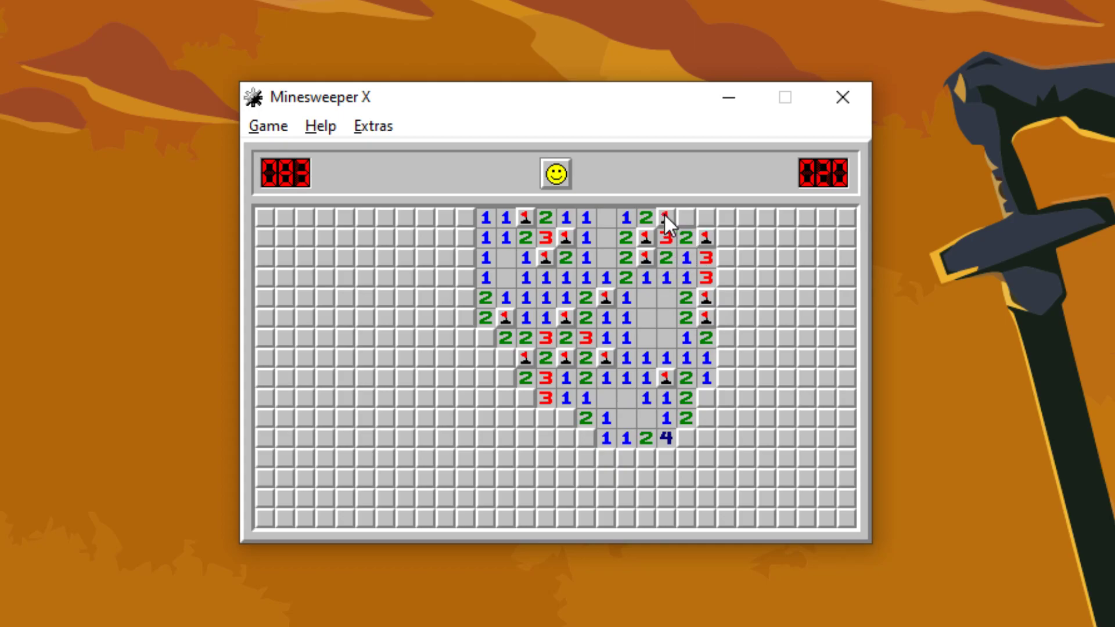
{"action": "left_click", "coordinate": [669, 217]}
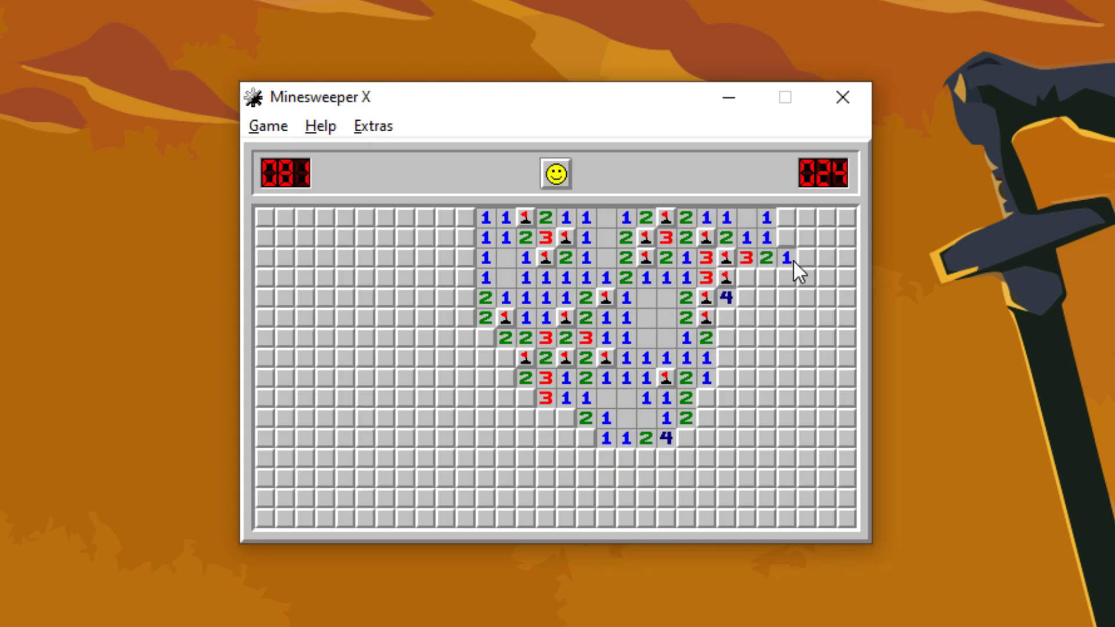
{"action": "left_click", "coordinate": [725, 359]}
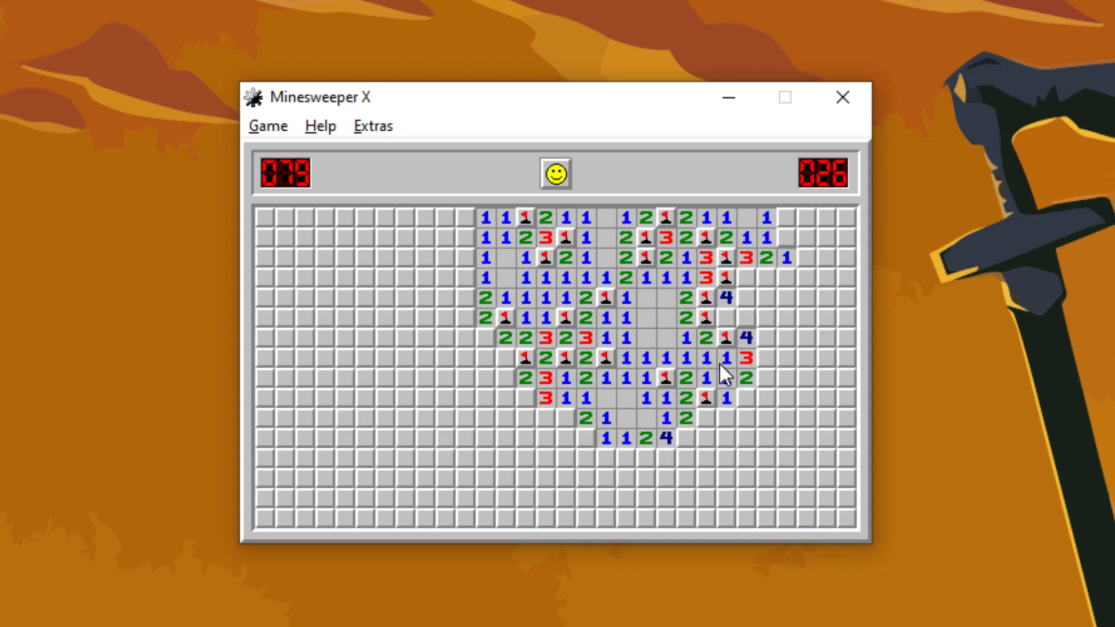
- Clear the lower-right area to the bottom edge and along the right edge, flagging mines
{"action": "left_click", "coordinate": [696, 441]}
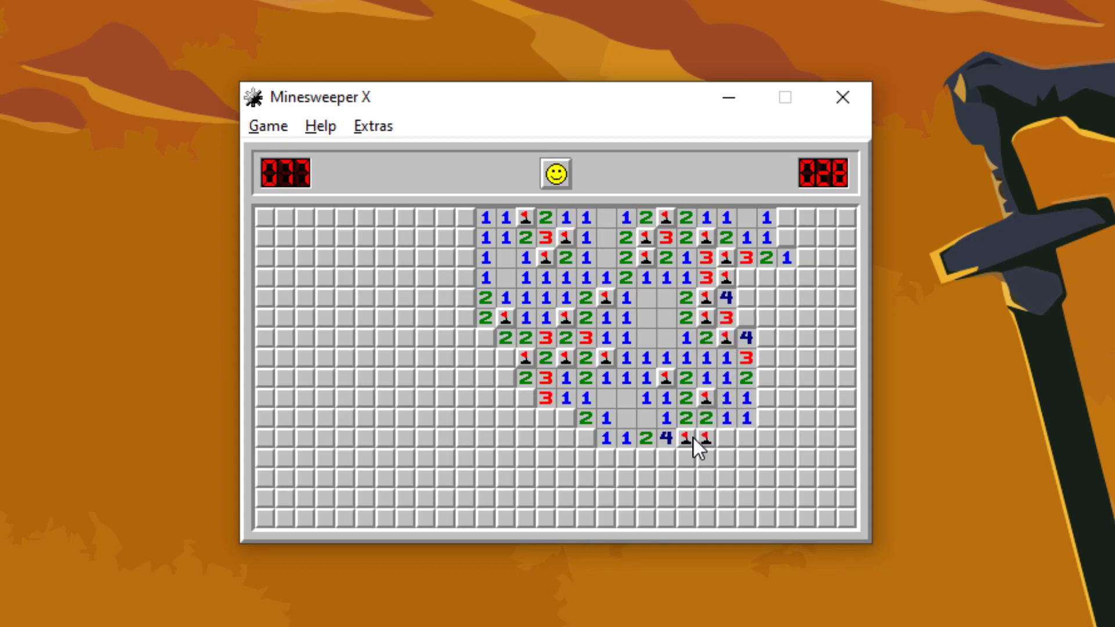
{"action": "left_click", "coordinate": [696, 439]}
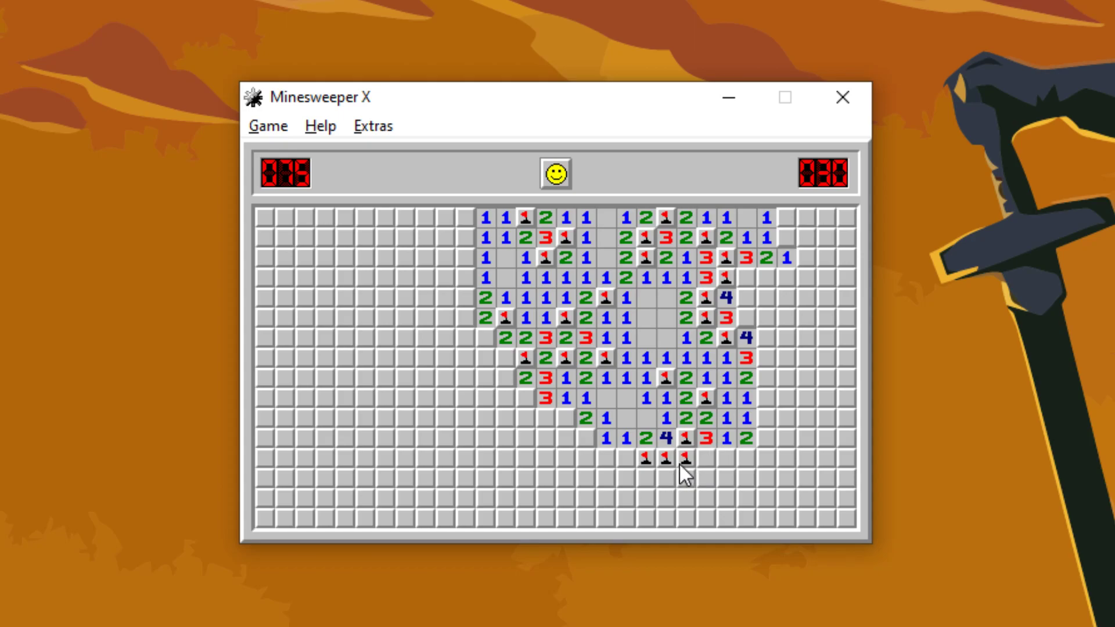
{"action": "left_click", "coordinate": [673, 498]}
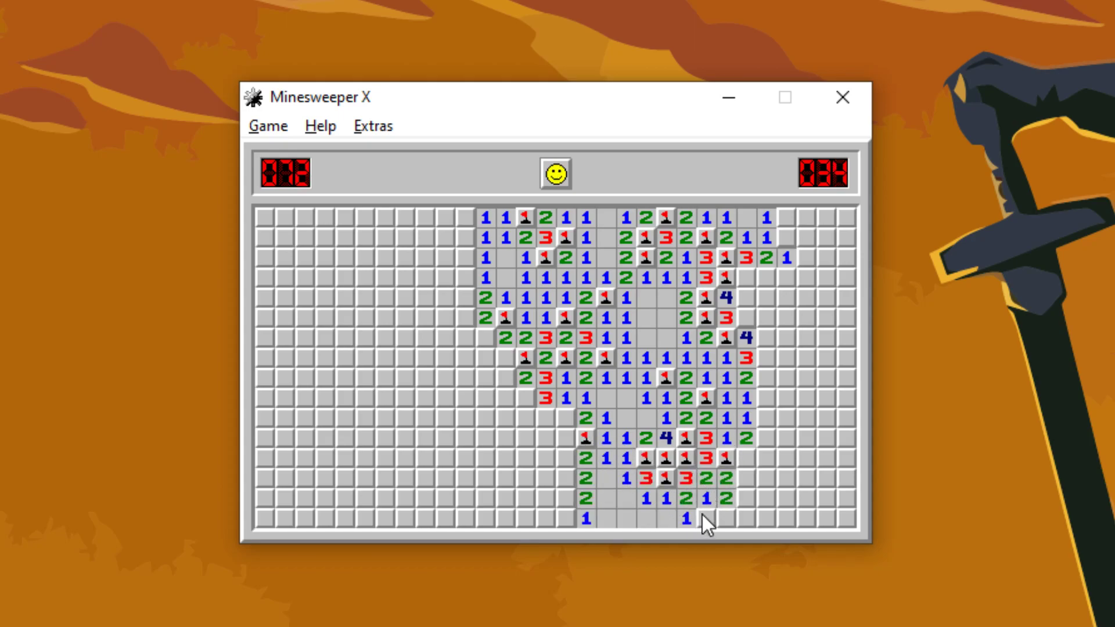
{"action": "left_click", "coordinate": [714, 519]}
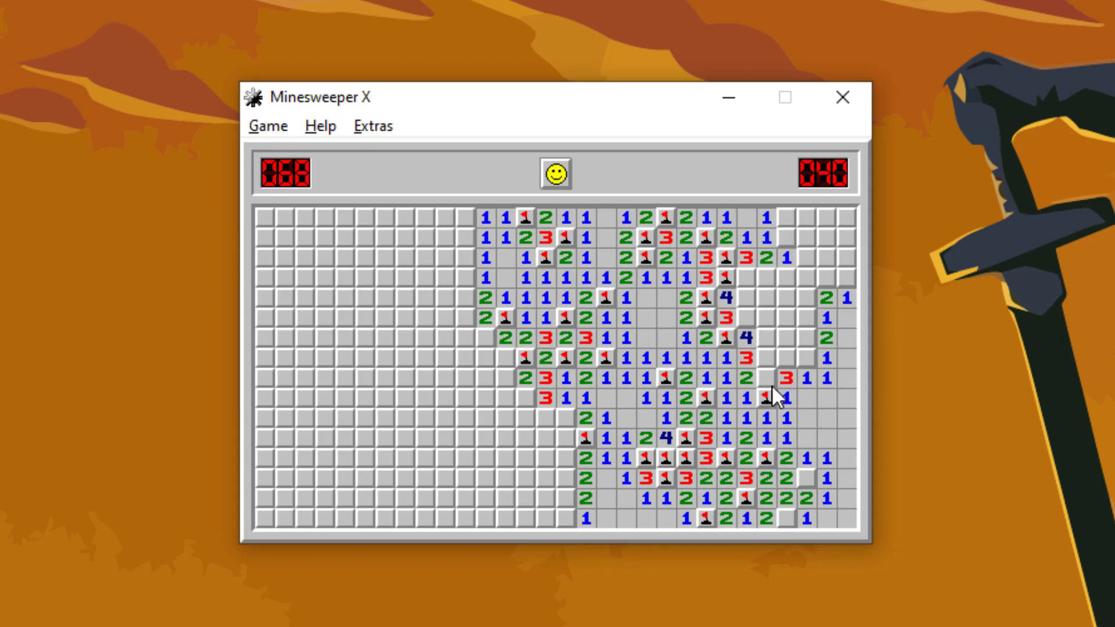
{"action": "left_click", "coordinate": [782, 366]}
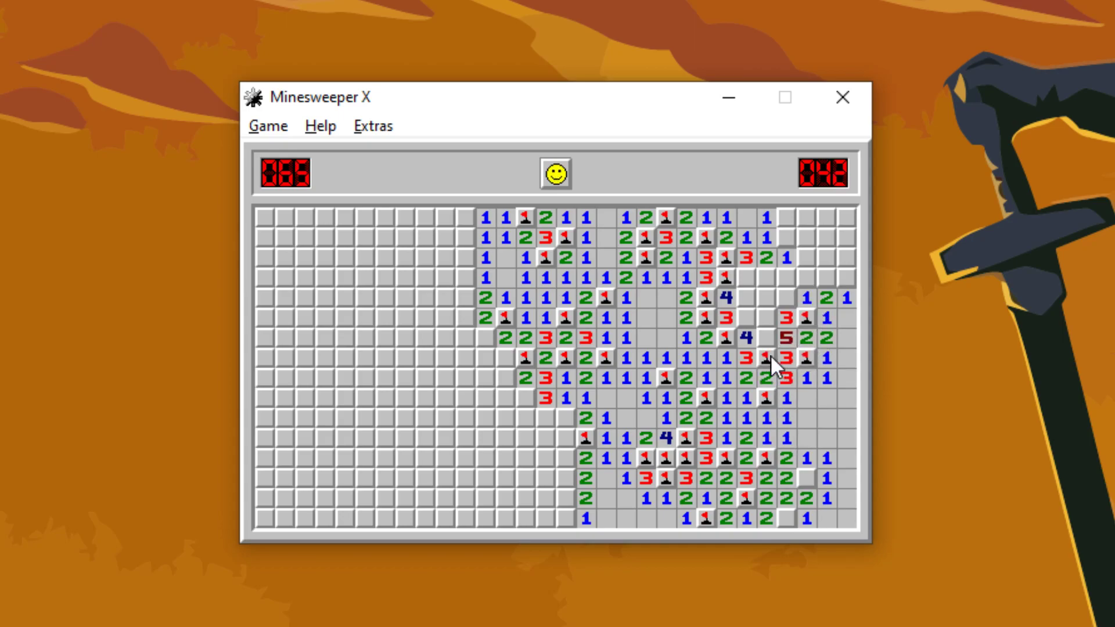
{"action": "left_click", "coordinate": [782, 248]}
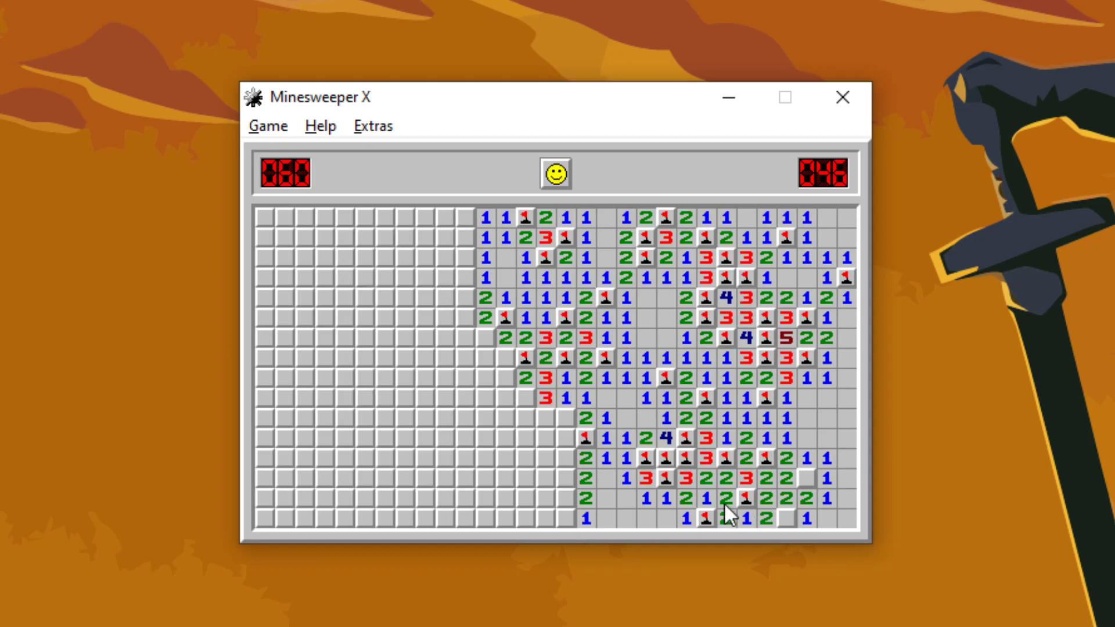
{"action": "left_click", "coordinate": [562, 422]}
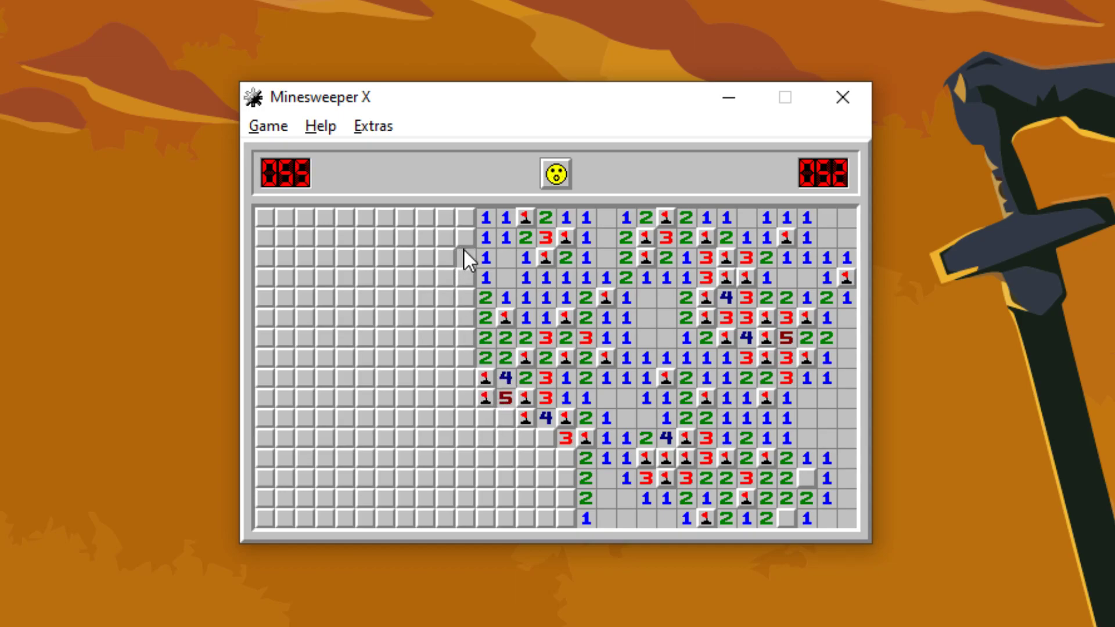
- Clear the upper-left region out to the top-left corner, including squares around the 5
{"action": "left_click", "coordinate": [466, 258]}
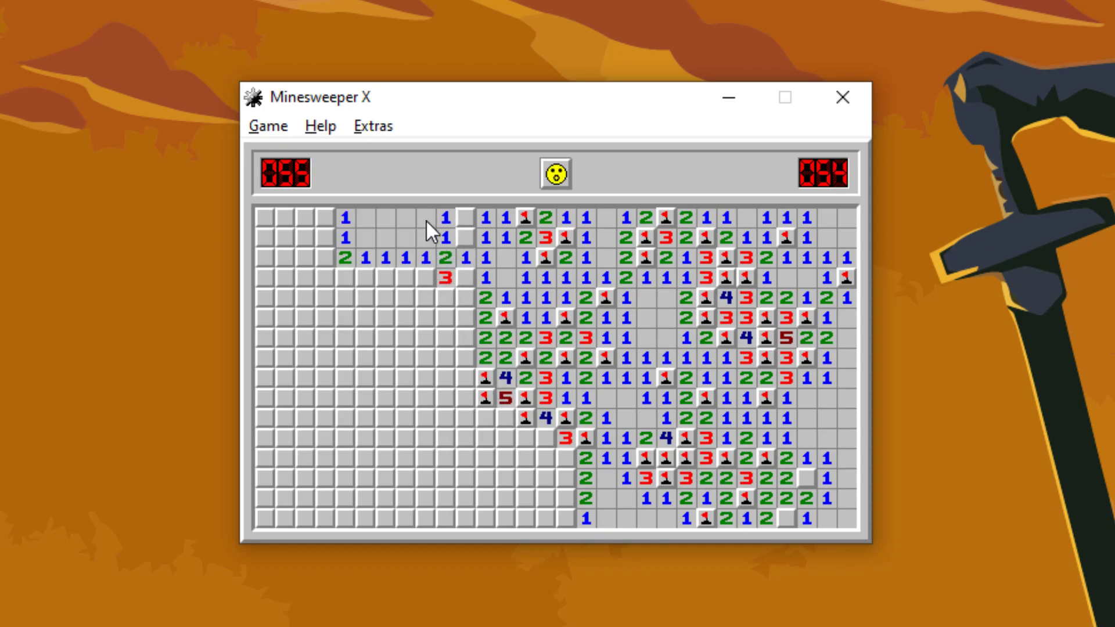
{"action": "left_click", "coordinate": [390, 276]}
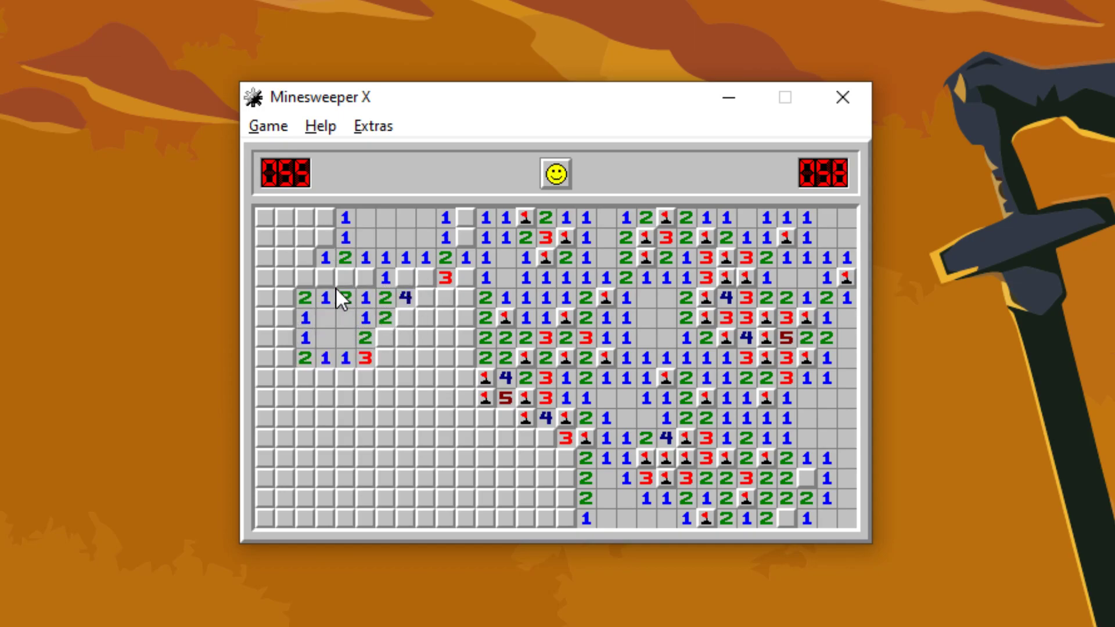
{"action": "left_click", "coordinate": [305, 277]}
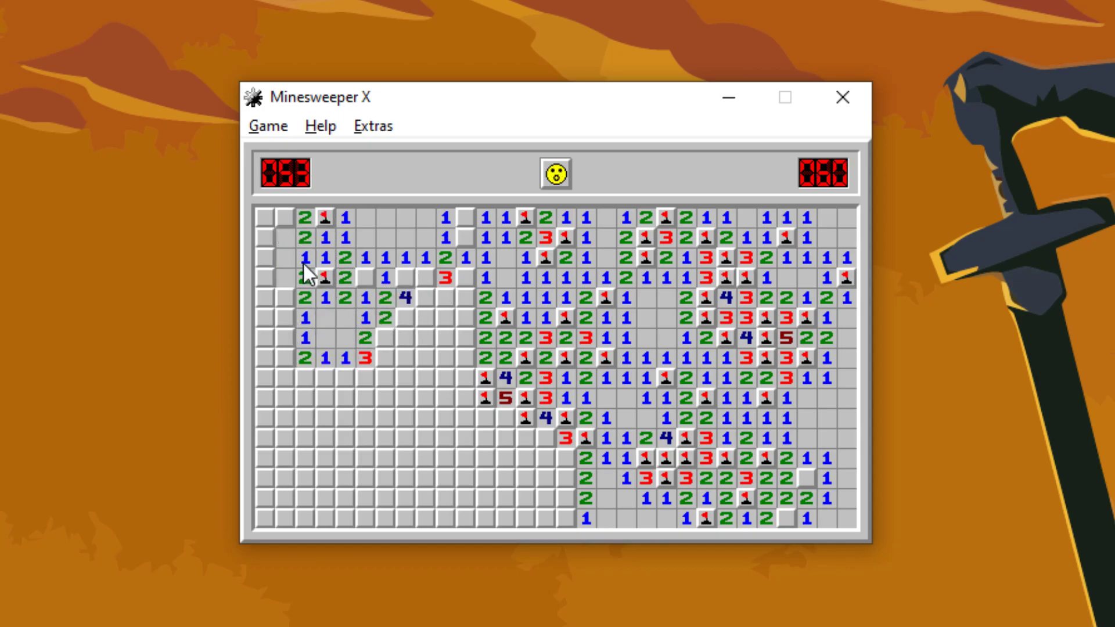
{"action": "left_click", "coordinate": [292, 349]}
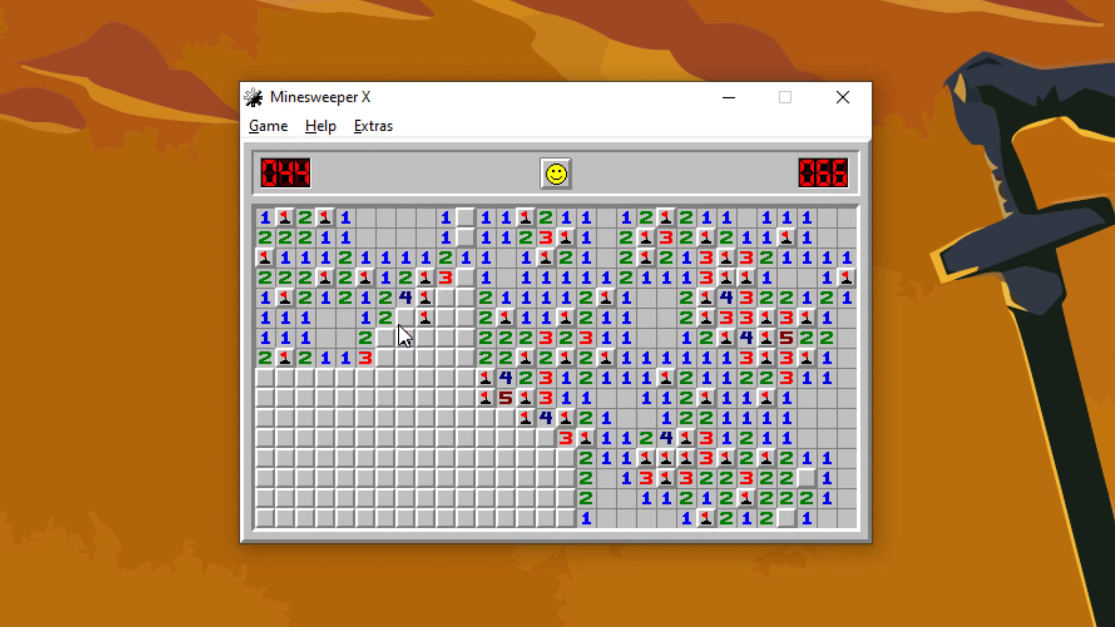
{"action": "left_click", "coordinate": [404, 334]}
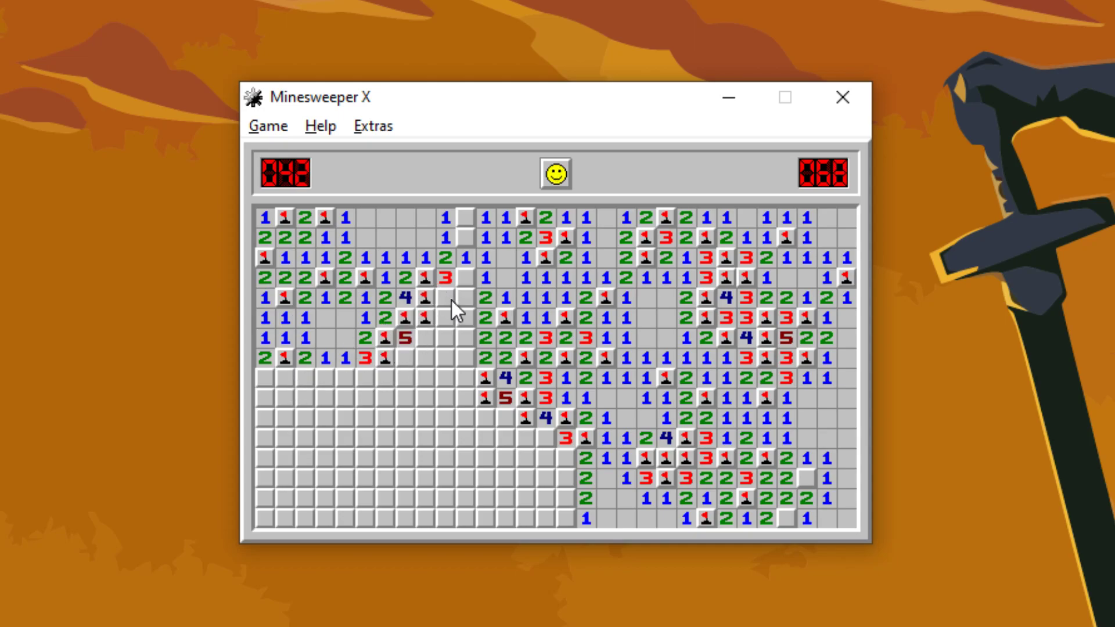
{"action": "left_click", "coordinate": [469, 321]}
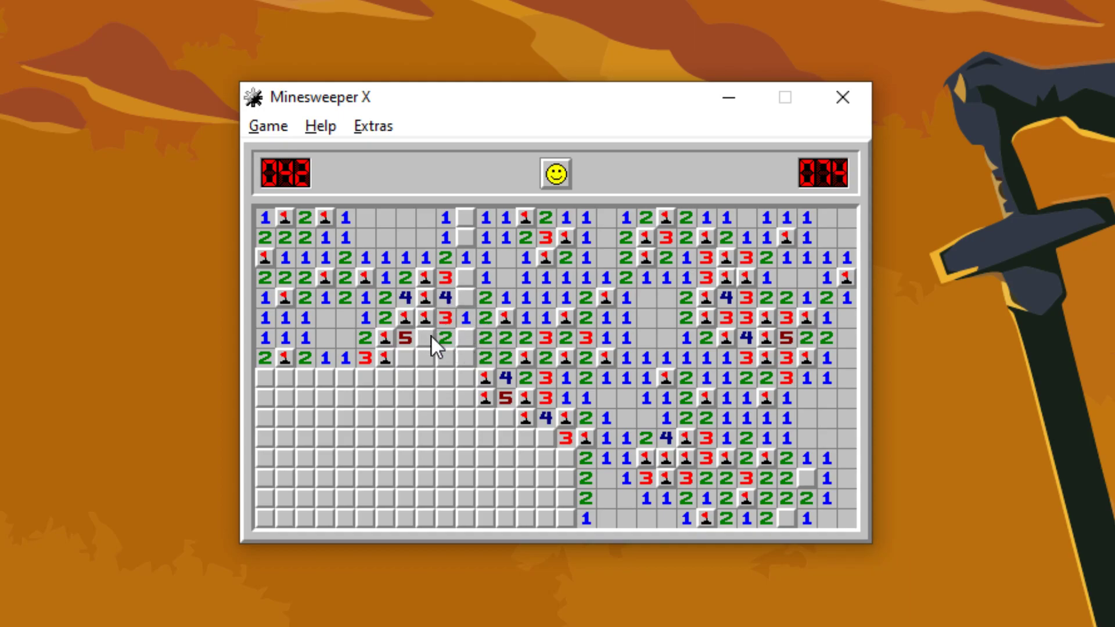
- Work the centre gap and lower middle with one flag until a mine ends the game at 101 seconds, then restart
{"action": "left_click", "coordinate": [423, 338]}
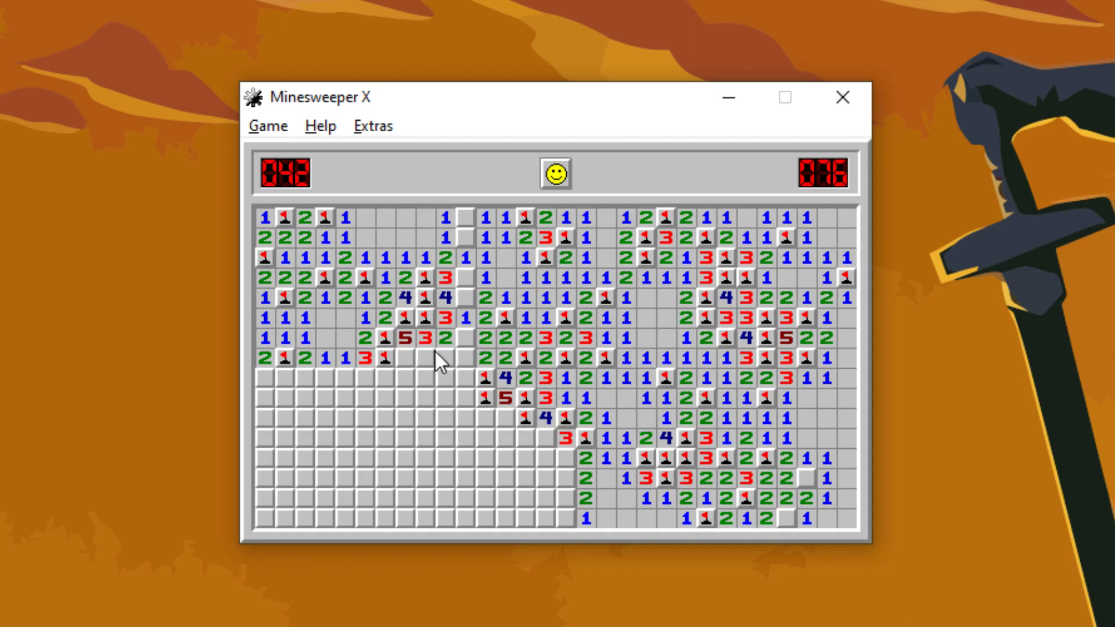
{"action": "right_click", "coordinate": [444, 359]}
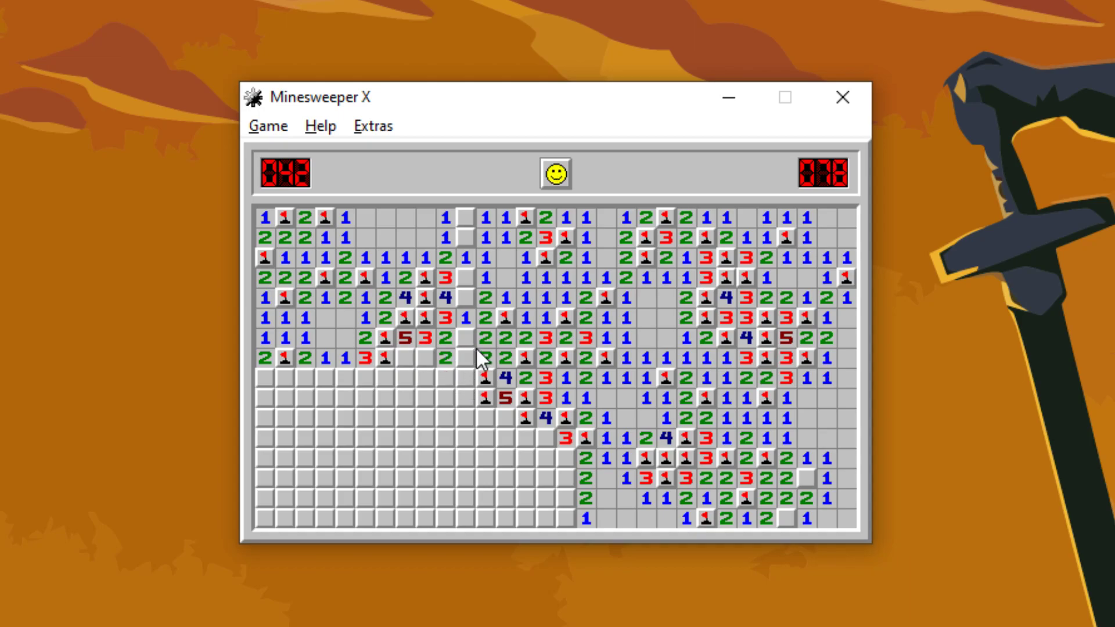
{"action": "left_click", "coordinate": [424, 358]}
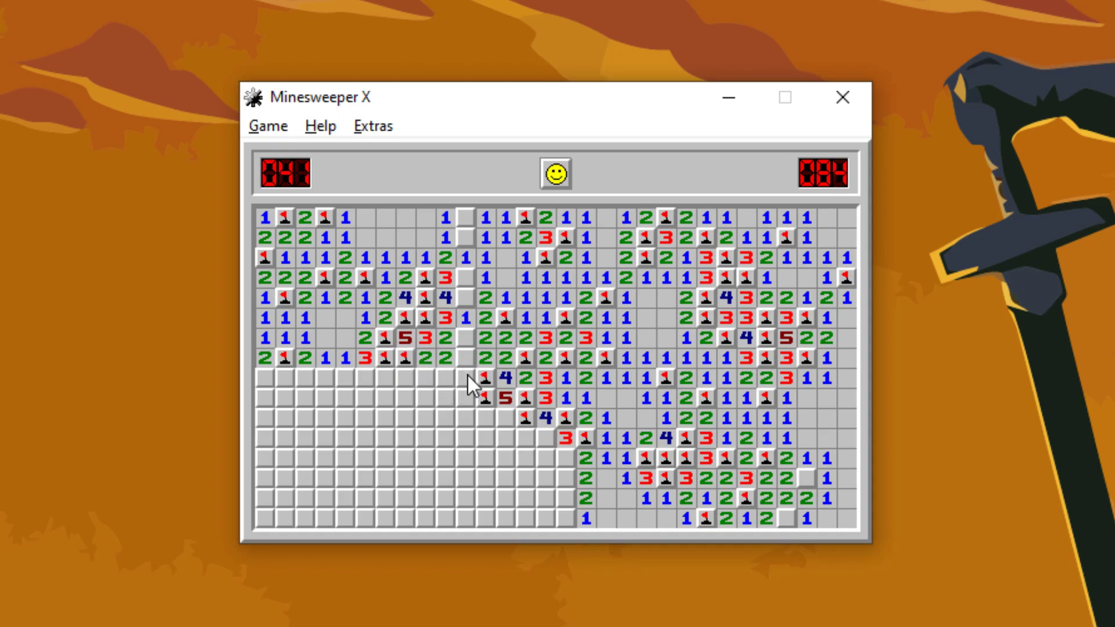
{"action": "left_click", "coordinate": [469, 378]}
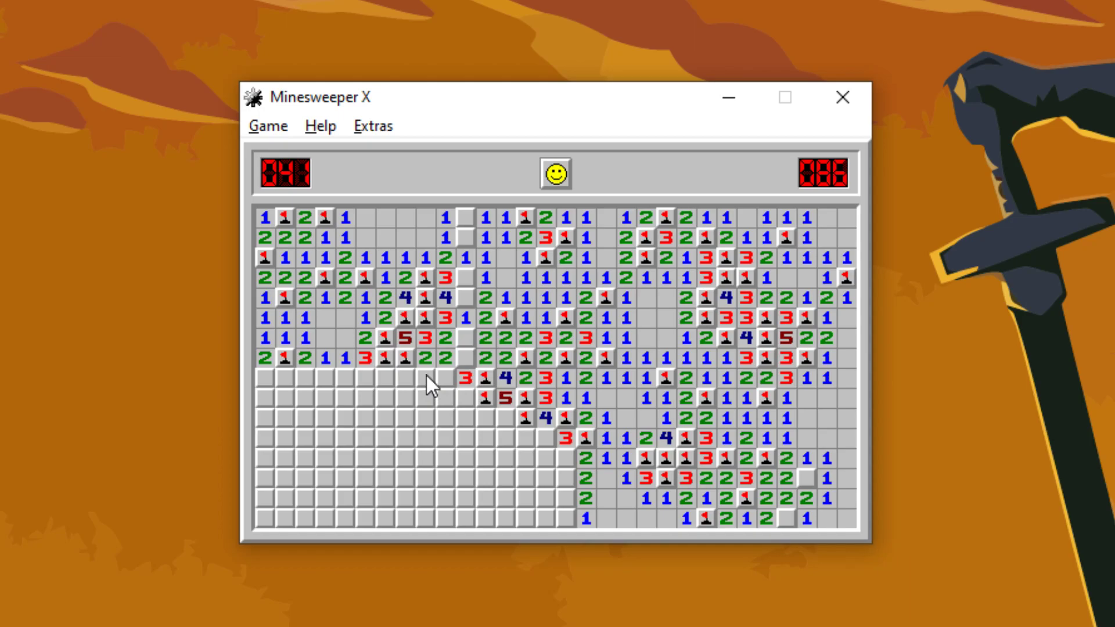
{"action": "left_click", "coordinate": [399, 381]}
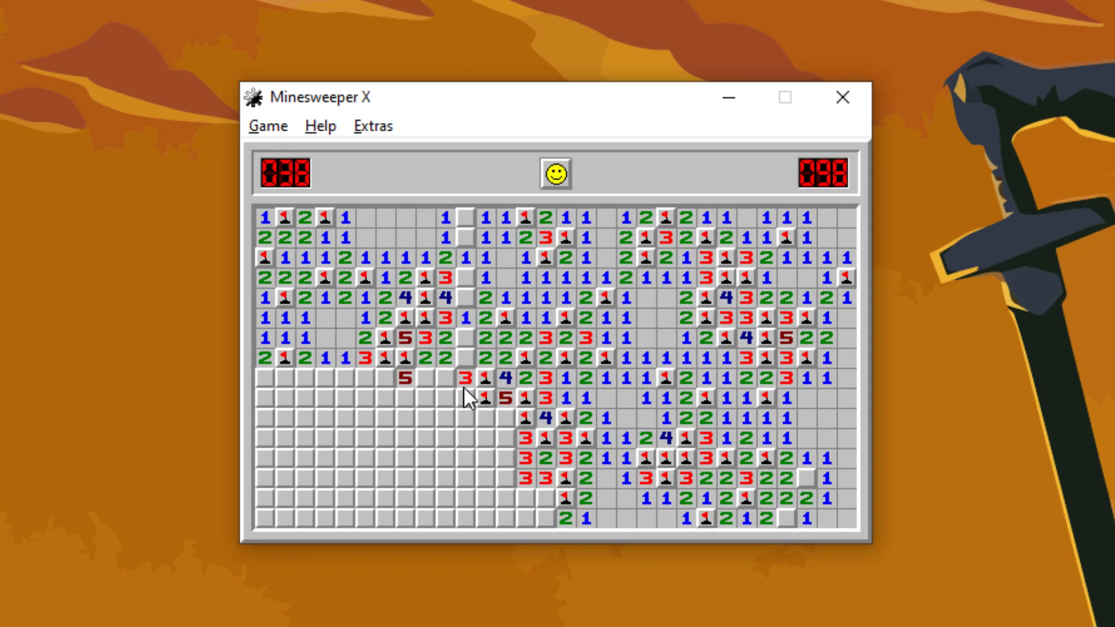
{"action": "left_click", "coordinate": [466, 395]}
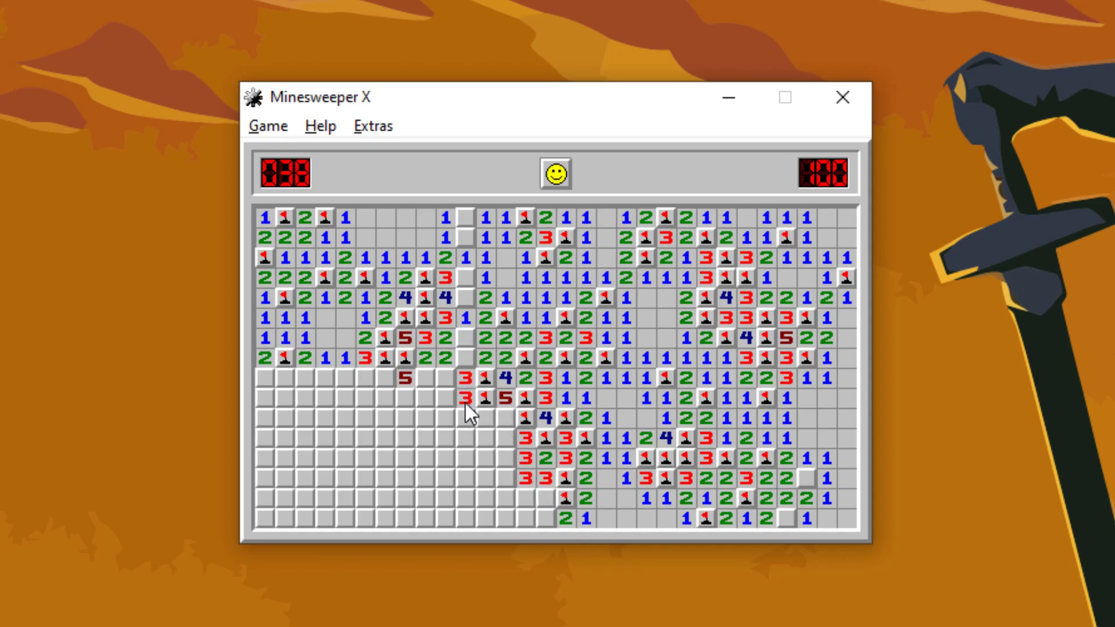
{"action": "left_click", "coordinate": [485, 416]}
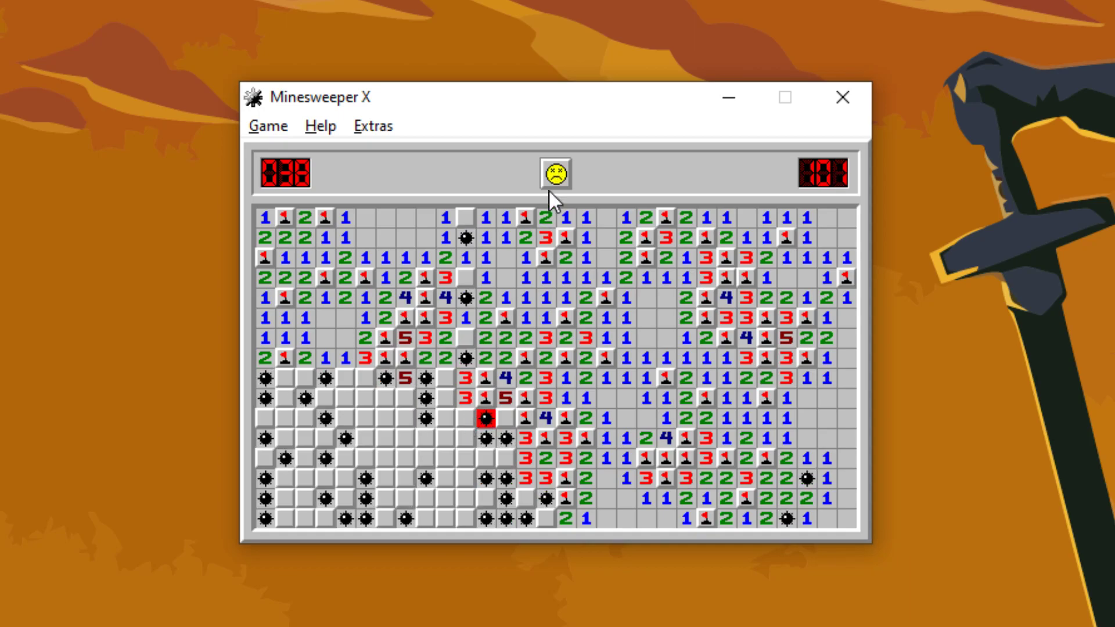
{"action": "left_click", "coordinate": [555, 173]}
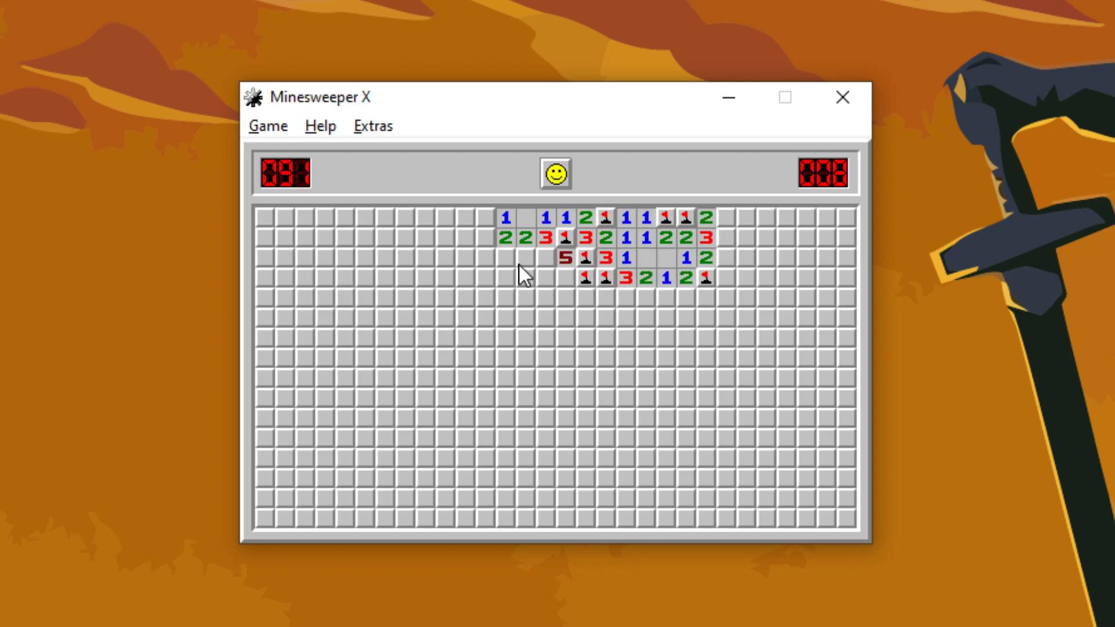
- Open the new board's left side and middle from the cleared top area
{"action": "left_click", "coordinate": [463, 276]}
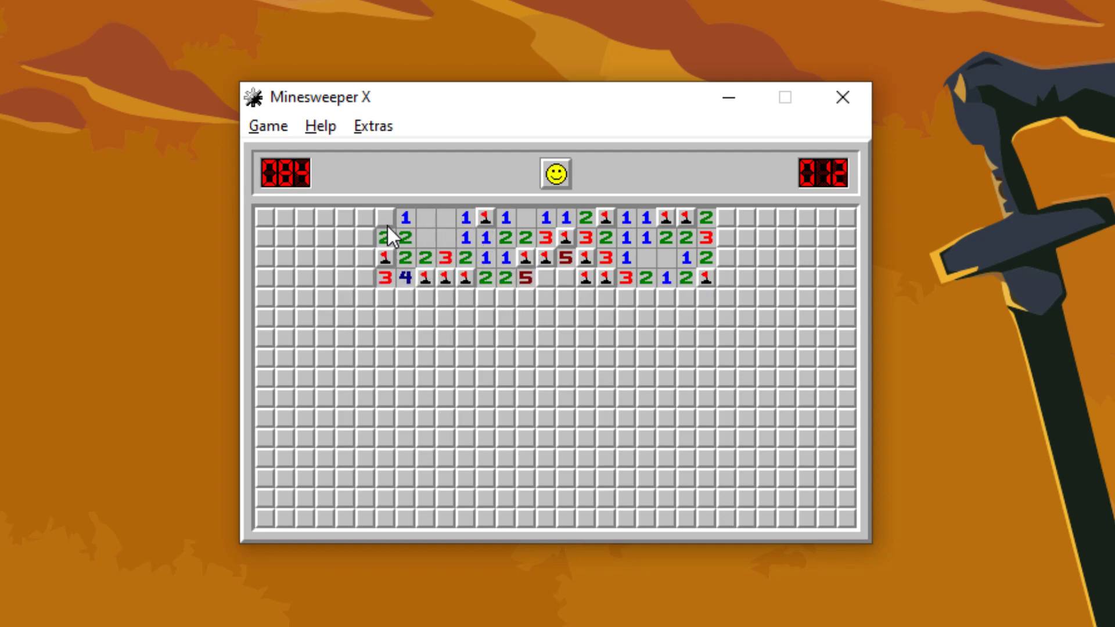
{"action": "left_click", "coordinate": [334, 256]}
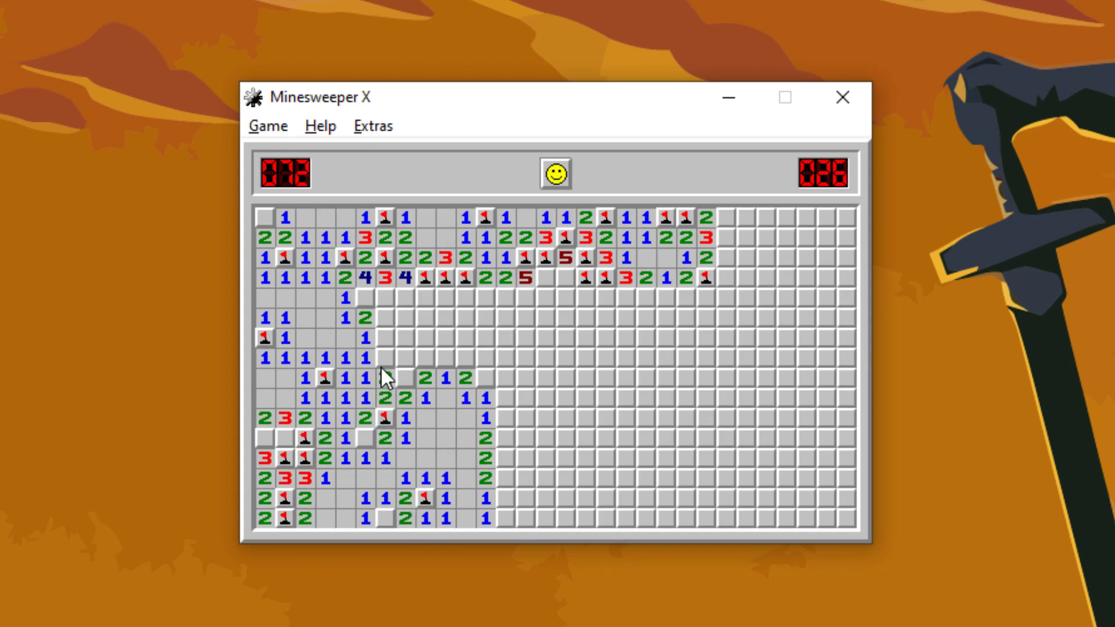
{"action": "left_click", "coordinate": [384, 375]}
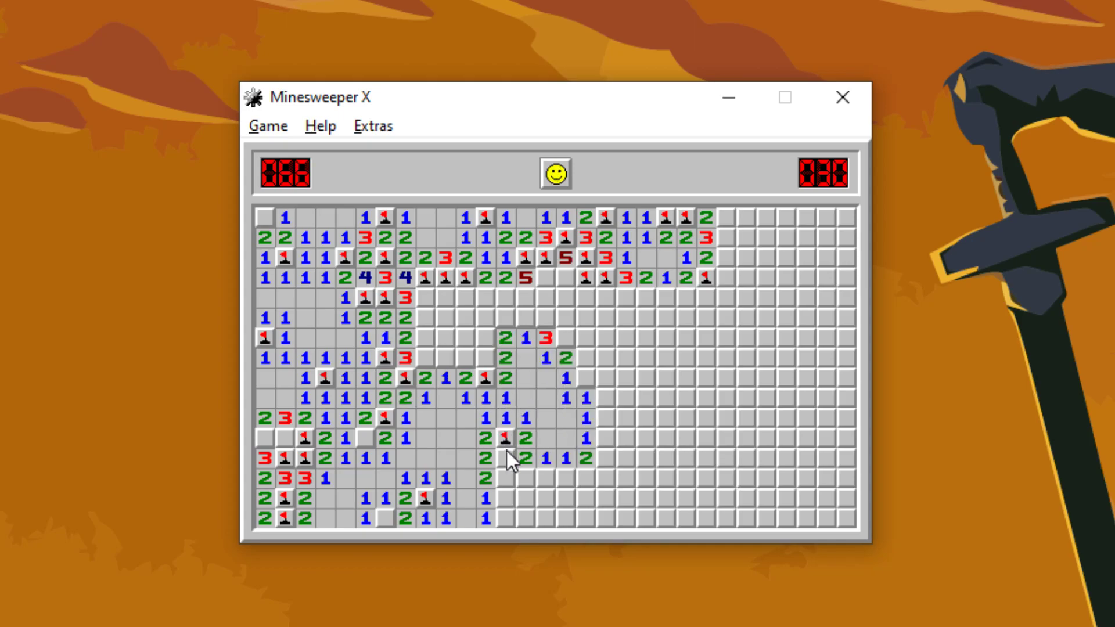
- Extend the clearing through the bottom, central and top-middle rows, leaving 49 mines at 46 seconds
{"action": "left_click", "coordinate": [568, 499]}
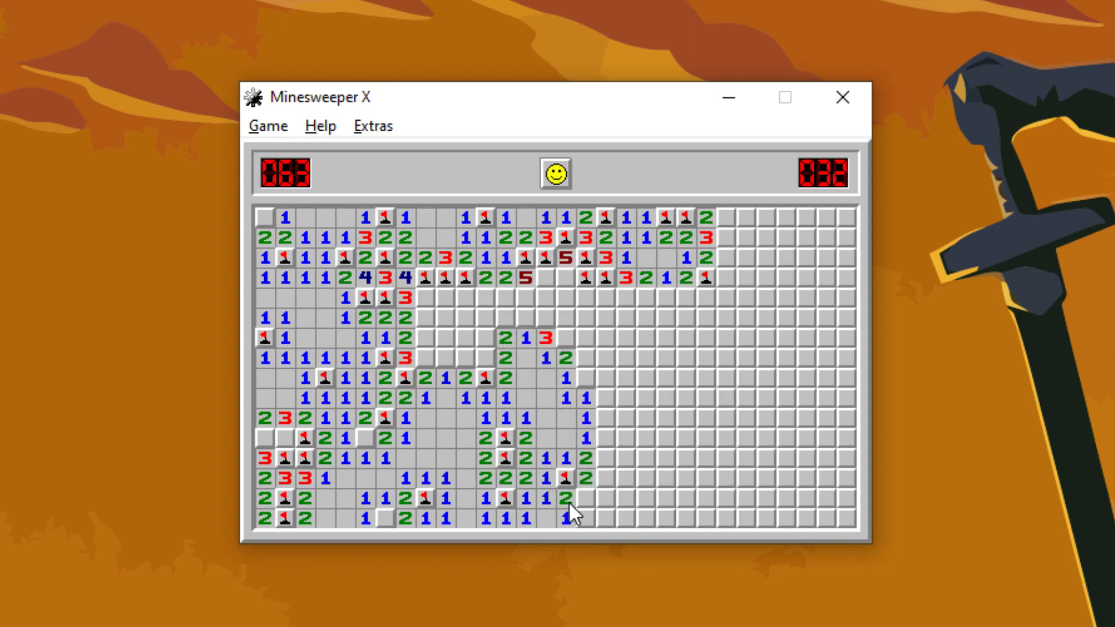
{"action": "left_click", "coordinate": [603, 364]}
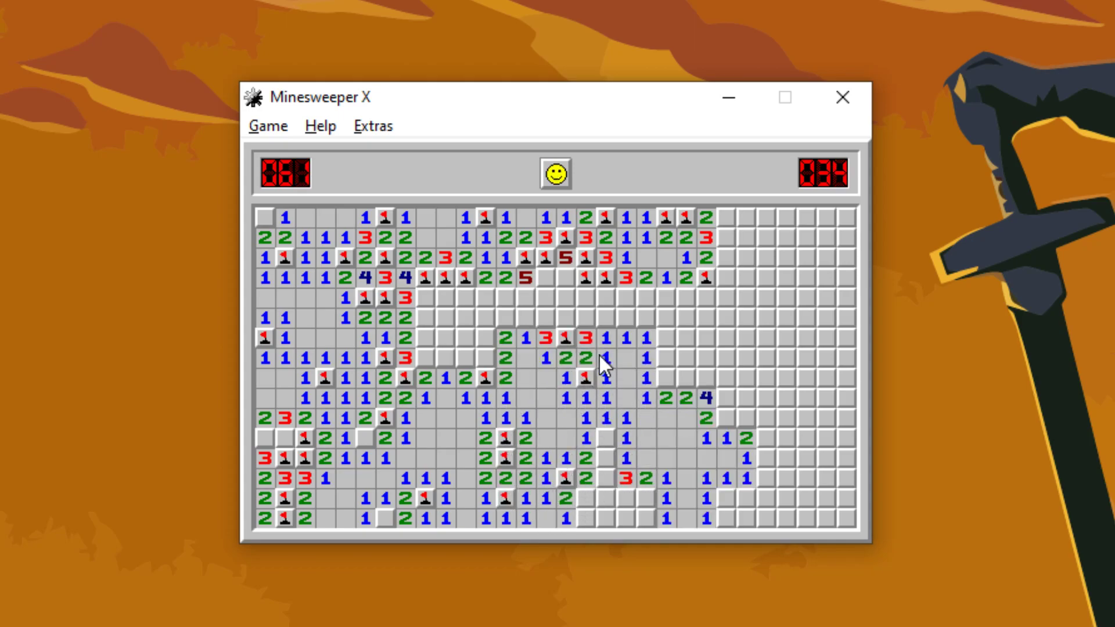
{"action": "left_click", "coordinate": [693, 369]}
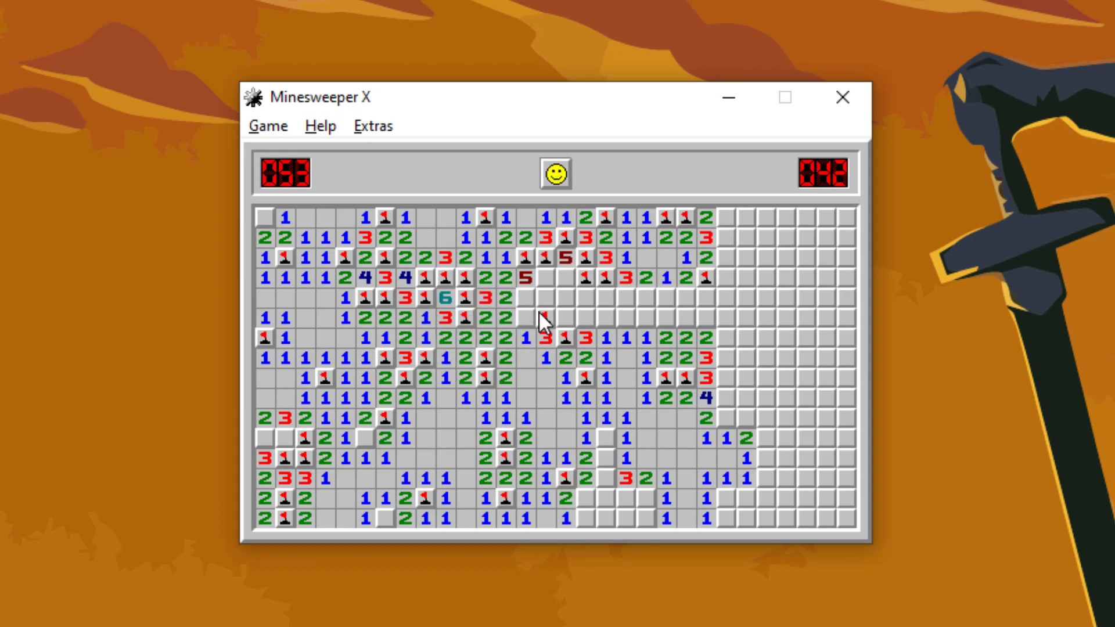
{"action": "left_click", "coordinate": [540, 318]}
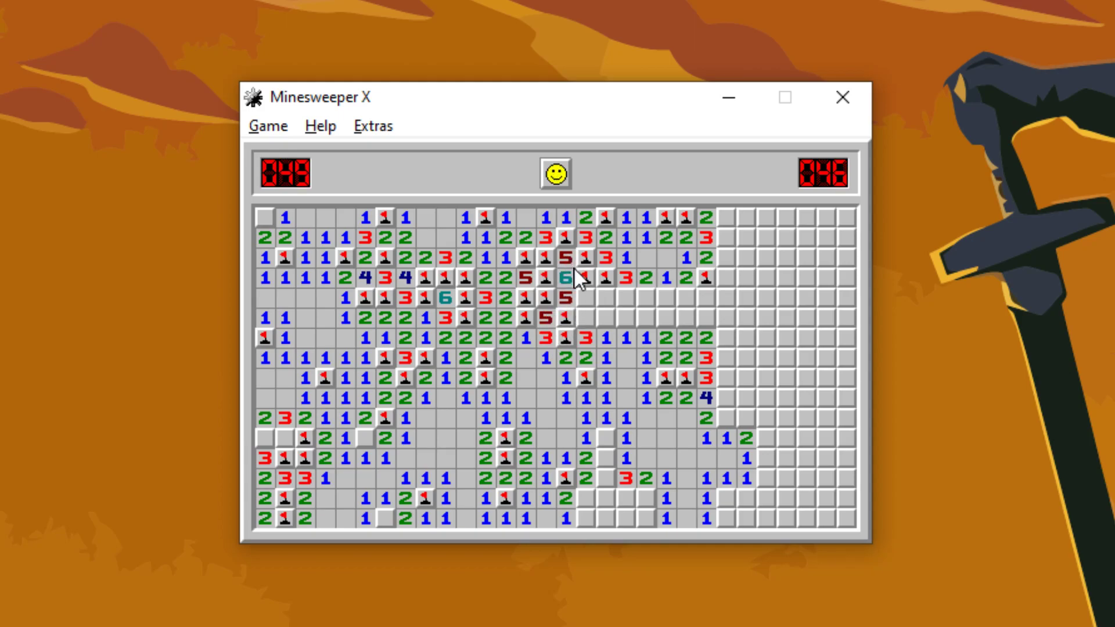
- Clear the upper rows and right edge until a right-side mine ends it at 65 seconds; the restarted board dies at once
{"action": "left_click", "coordinate": [590, 316]}
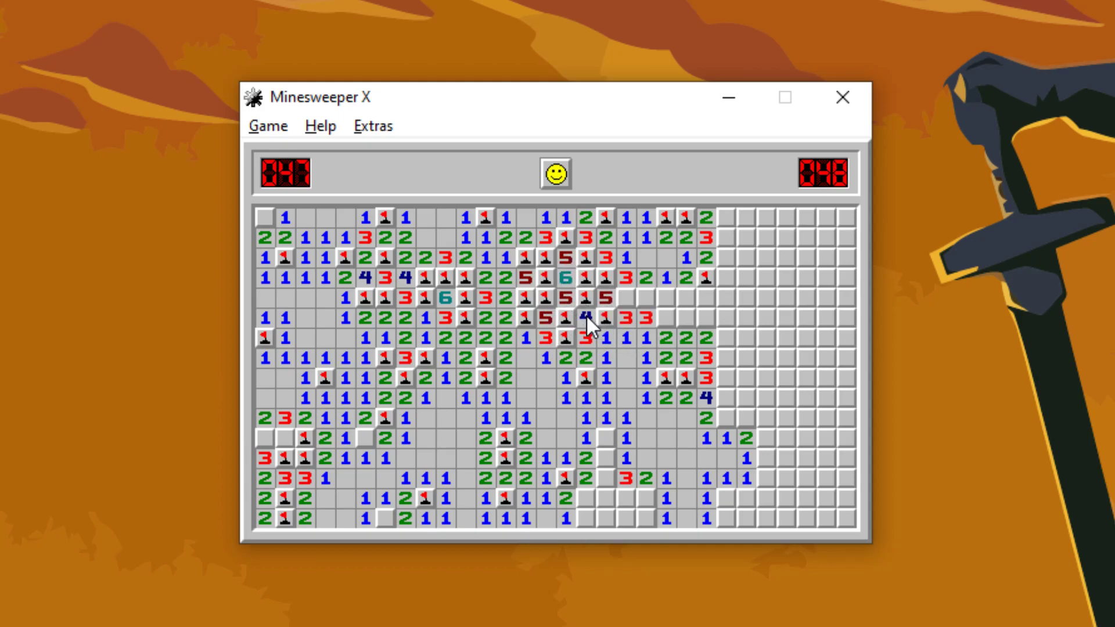
{"action": "left_click", "coordinate": [679, 290]}
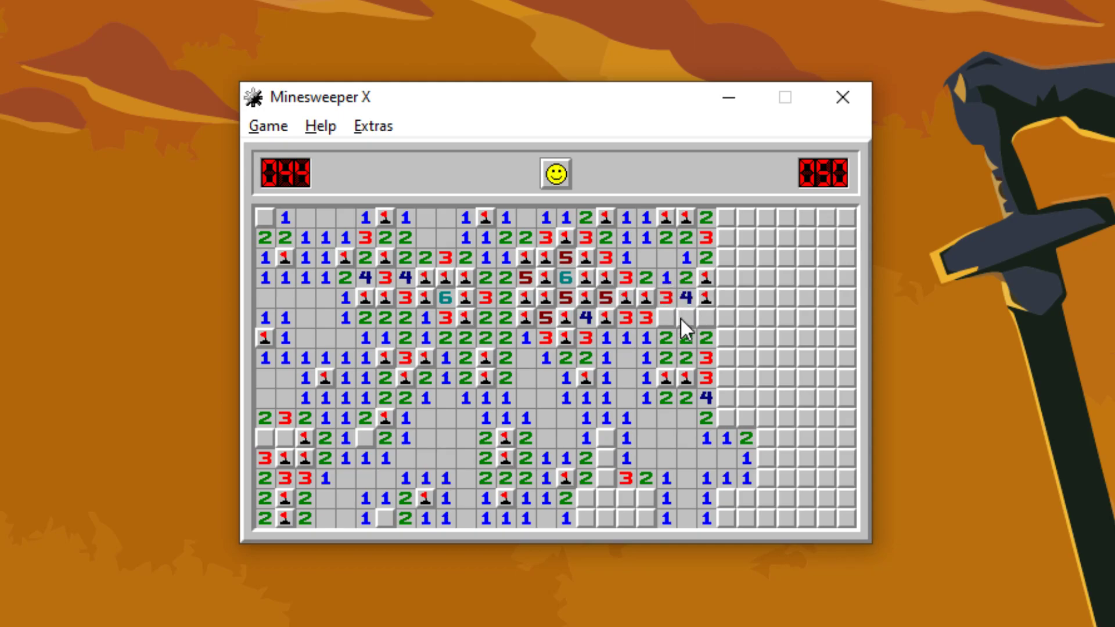
{"action": "left_click", "coordinate": [629, 472]}
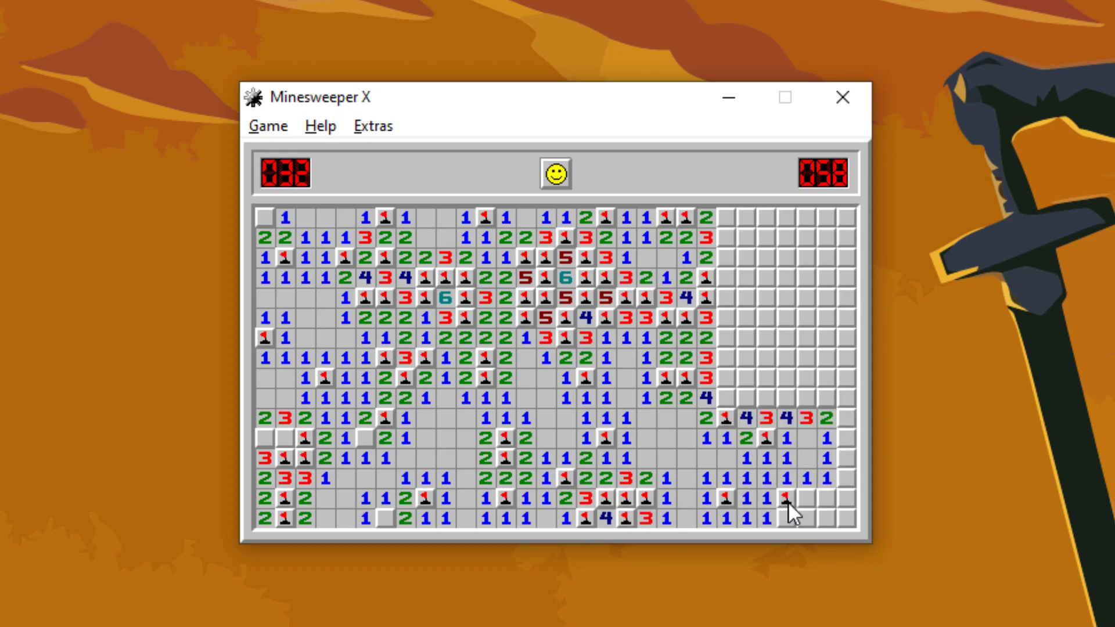
{"action": "left_click", "coordinate": [790, 505]}
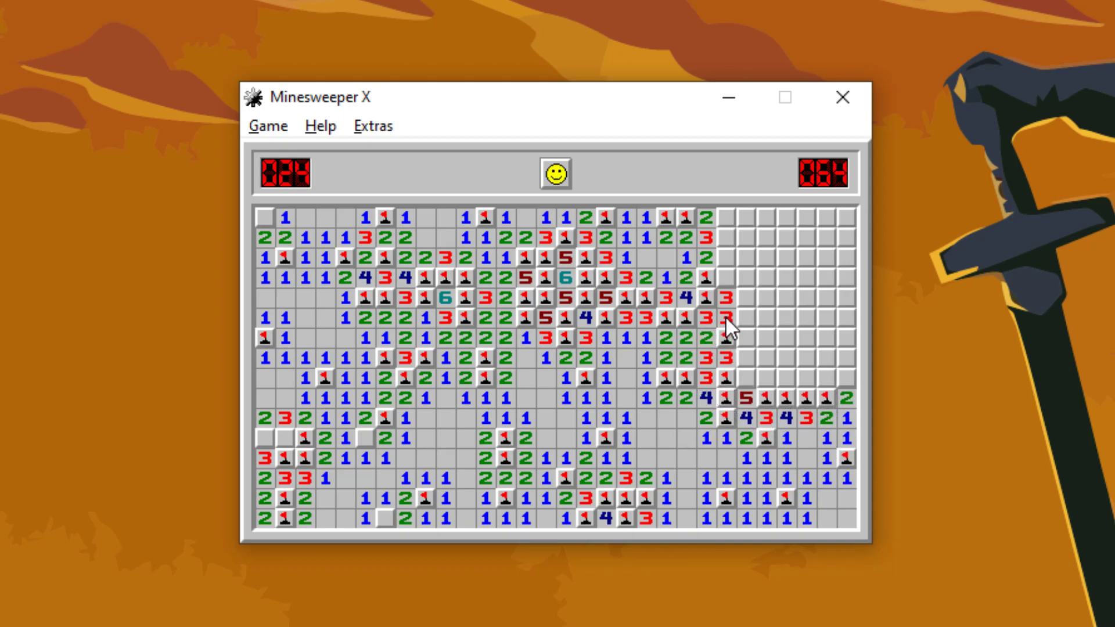
{"action": "left_click", "coordinate": [809, 377]}
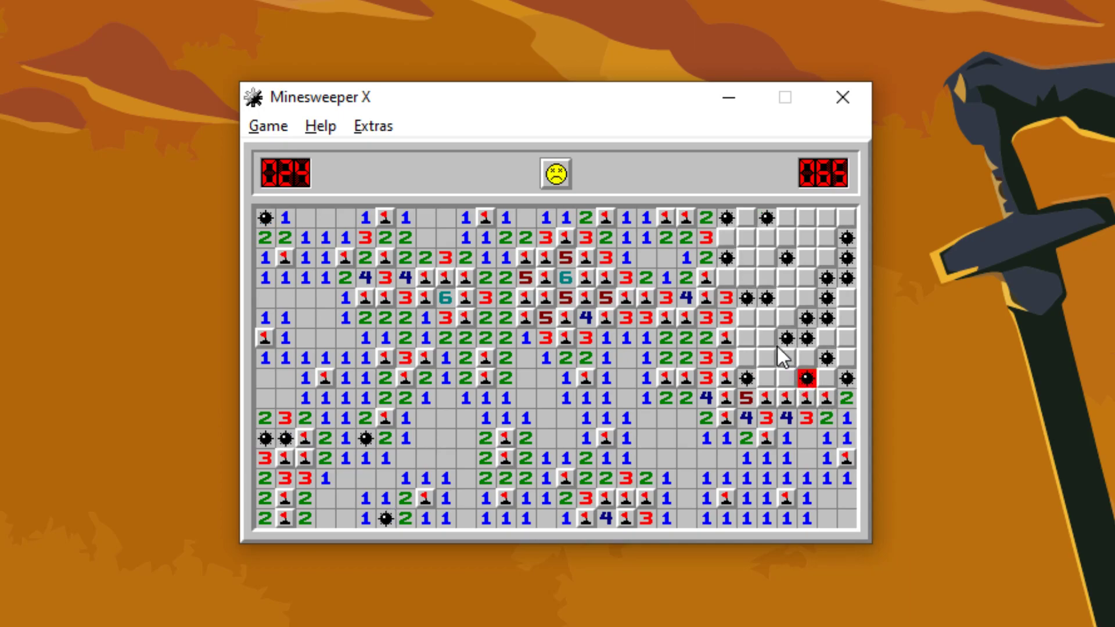
{"action": "left_click", "coordinate": [584, 517]}
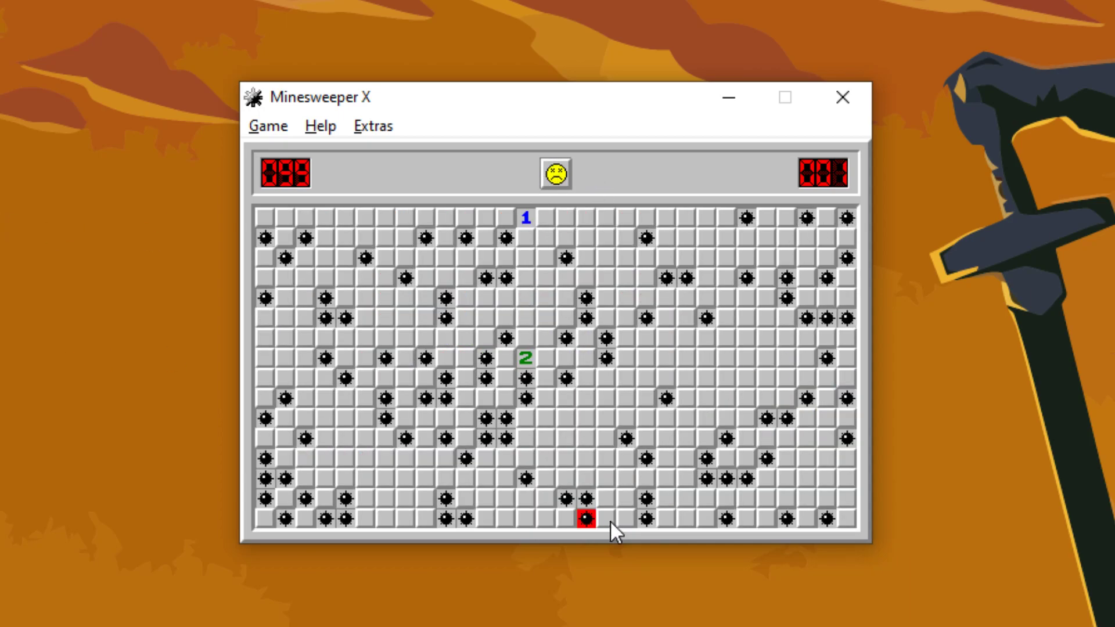
- Restart and widen the opening on both sides before starting over again
{"action": "left_click", "coordinate": [555, 173]}
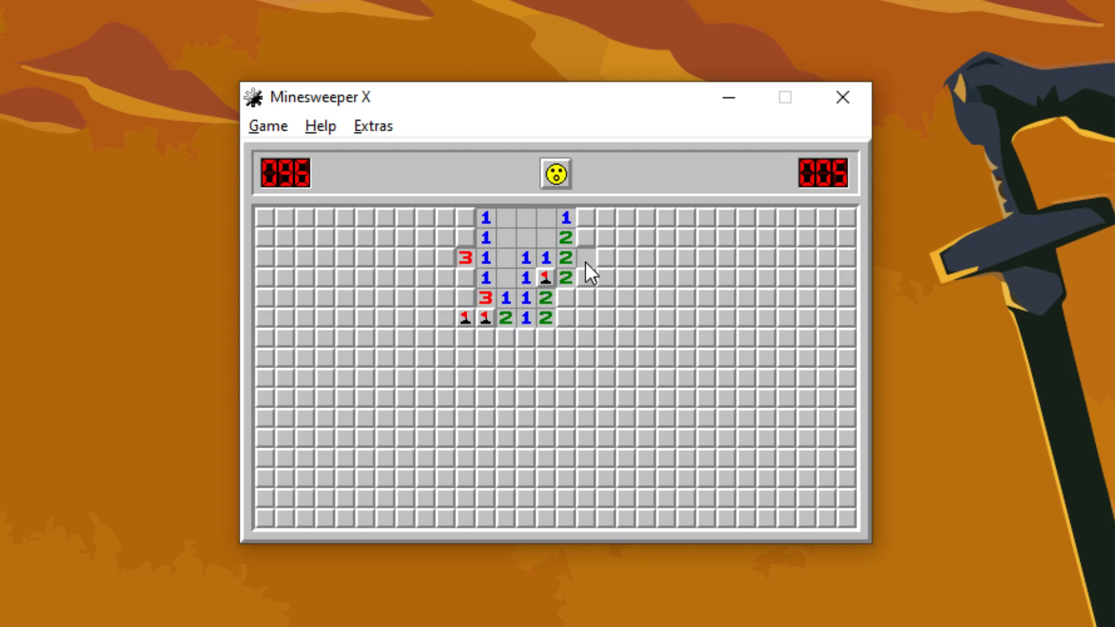
{"action": "left_click", "coordinate": [573, 320]}
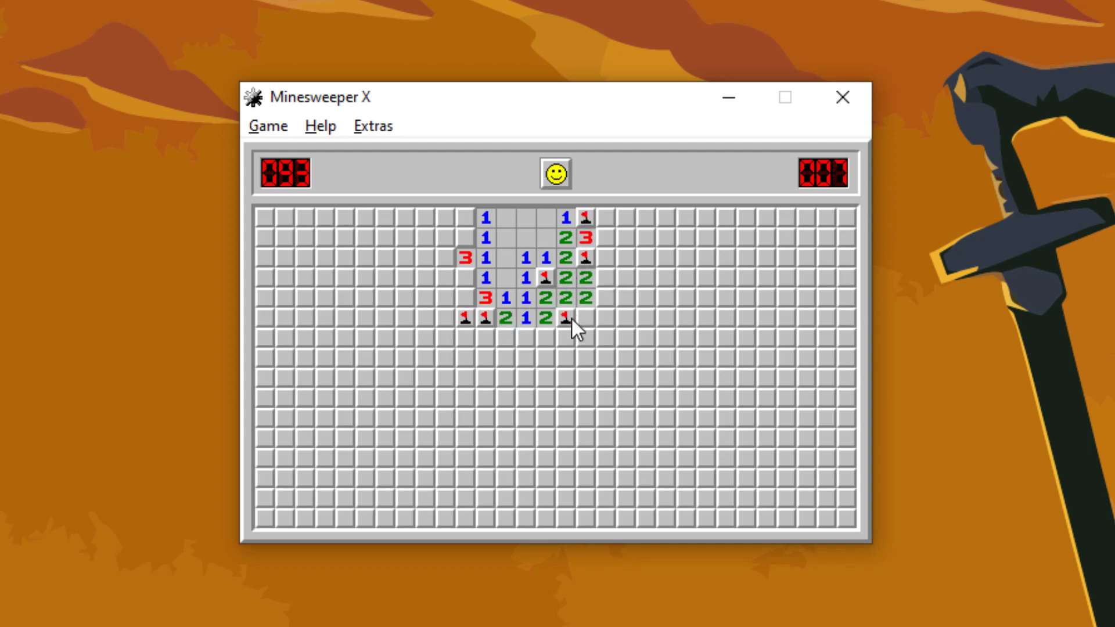
{"action": "left_click", "coordinate": [483, 277]}
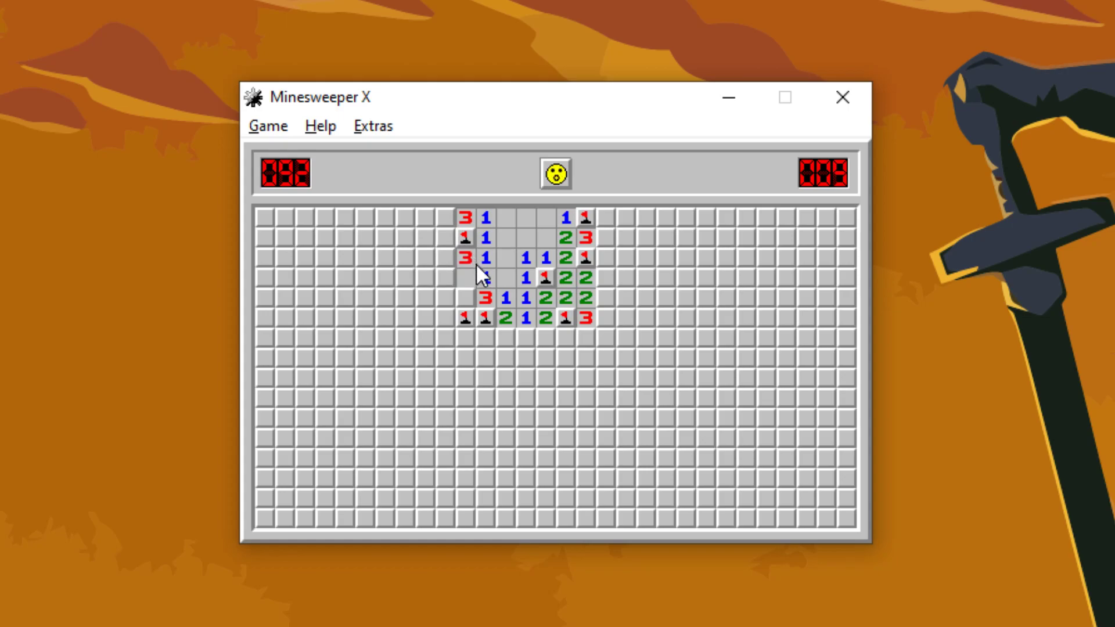
{"action": "left_click", "coordinate": [459, 277]}
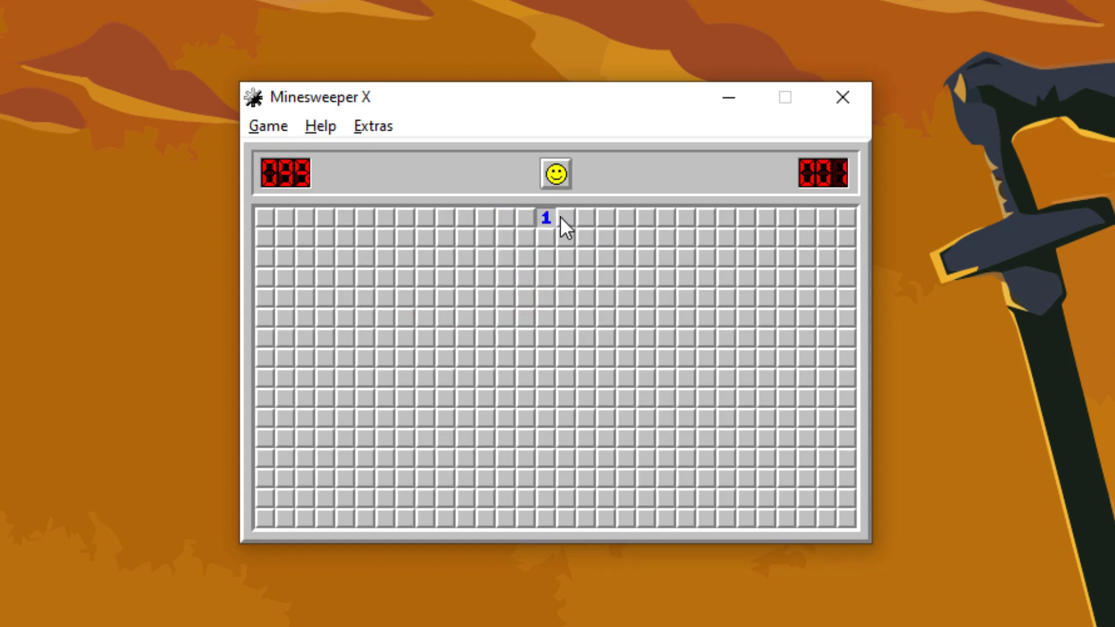
- Begin further boards and open a top-middle patch on the latest one, 99 mines left at 5 seconds
{"action": "left_click", "coordinate": [604, 258]}
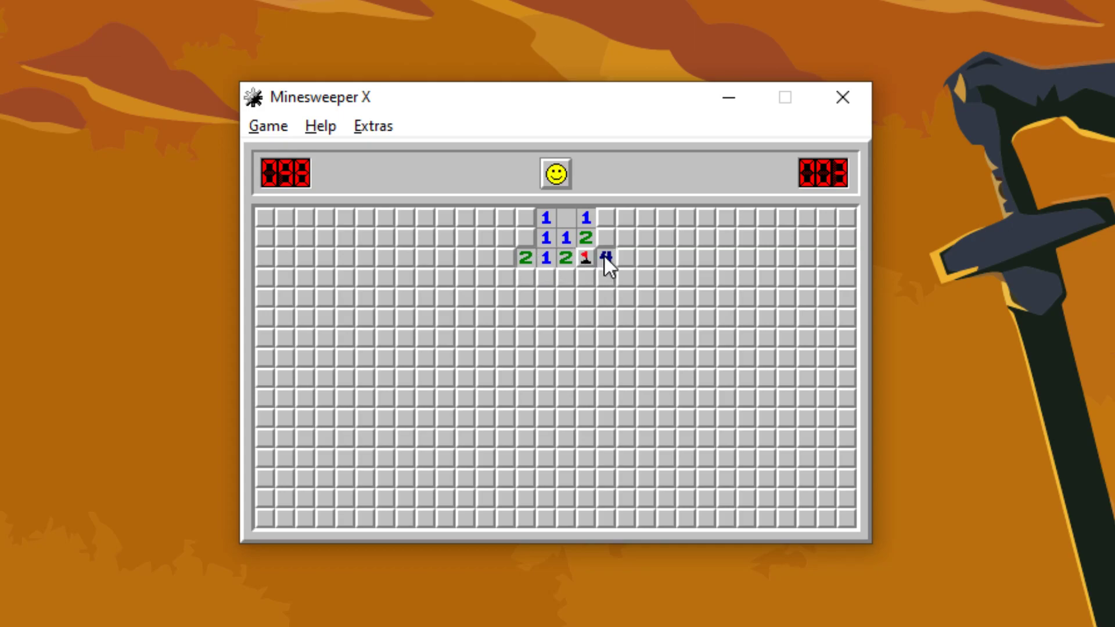
{"action": "left_click", "coordinate": [565, 477]}
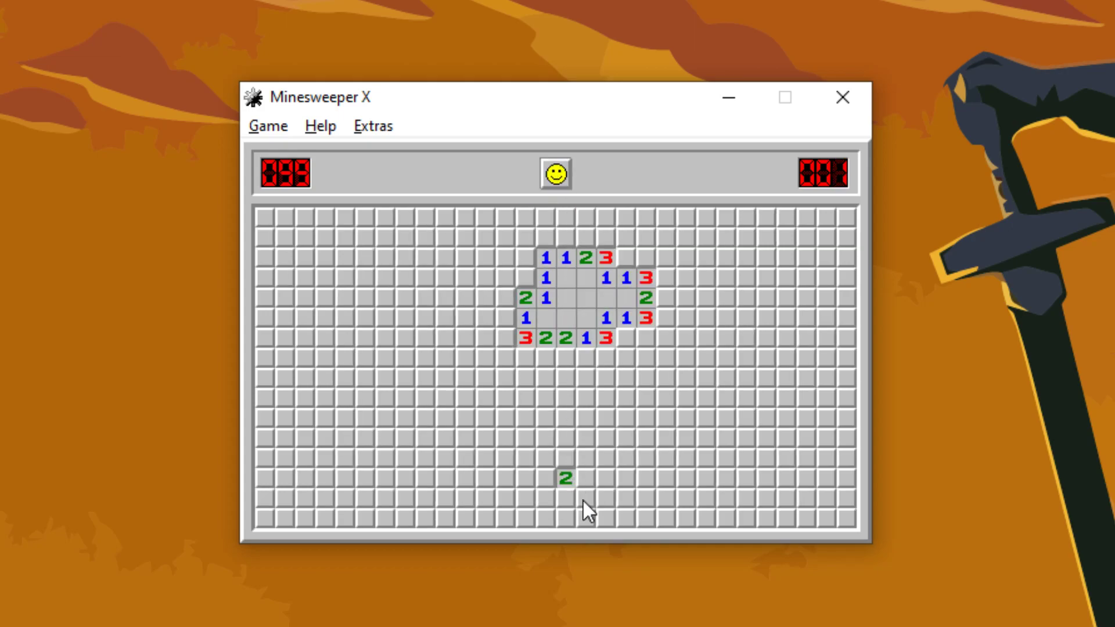
{"action": "left_click", "coordinate": [607, 235]}
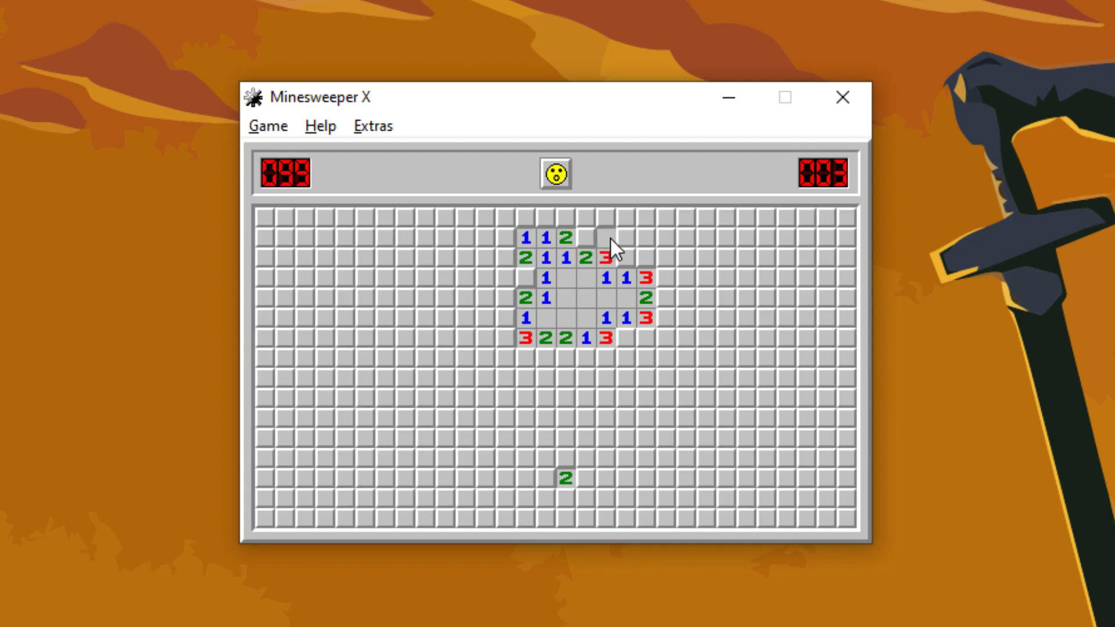
{"action": "left_click", "coordinate": [606, 235]}
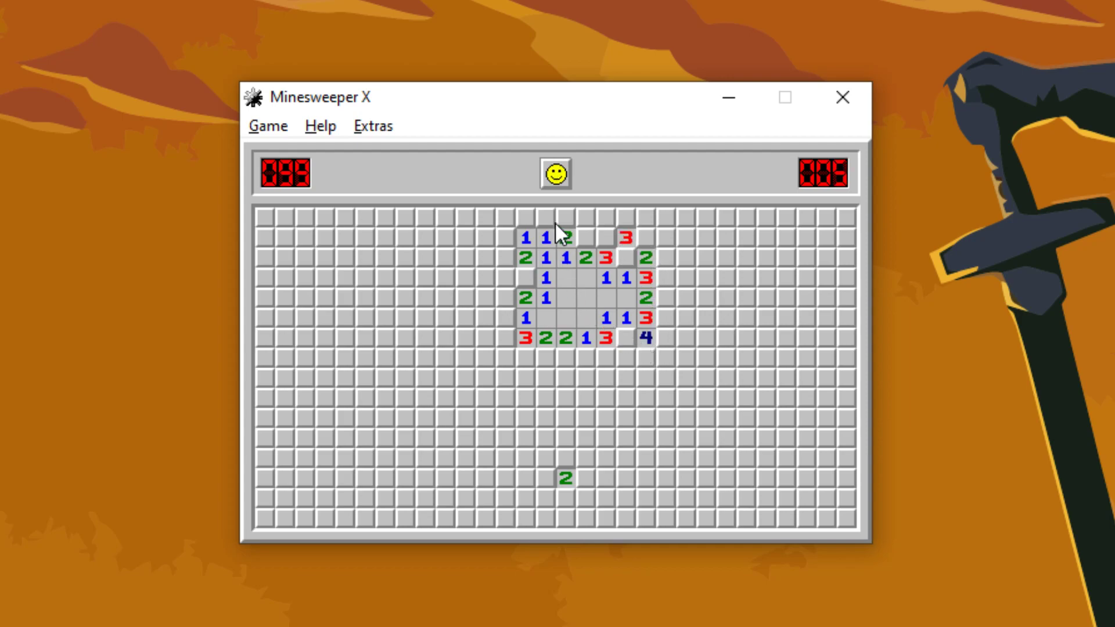